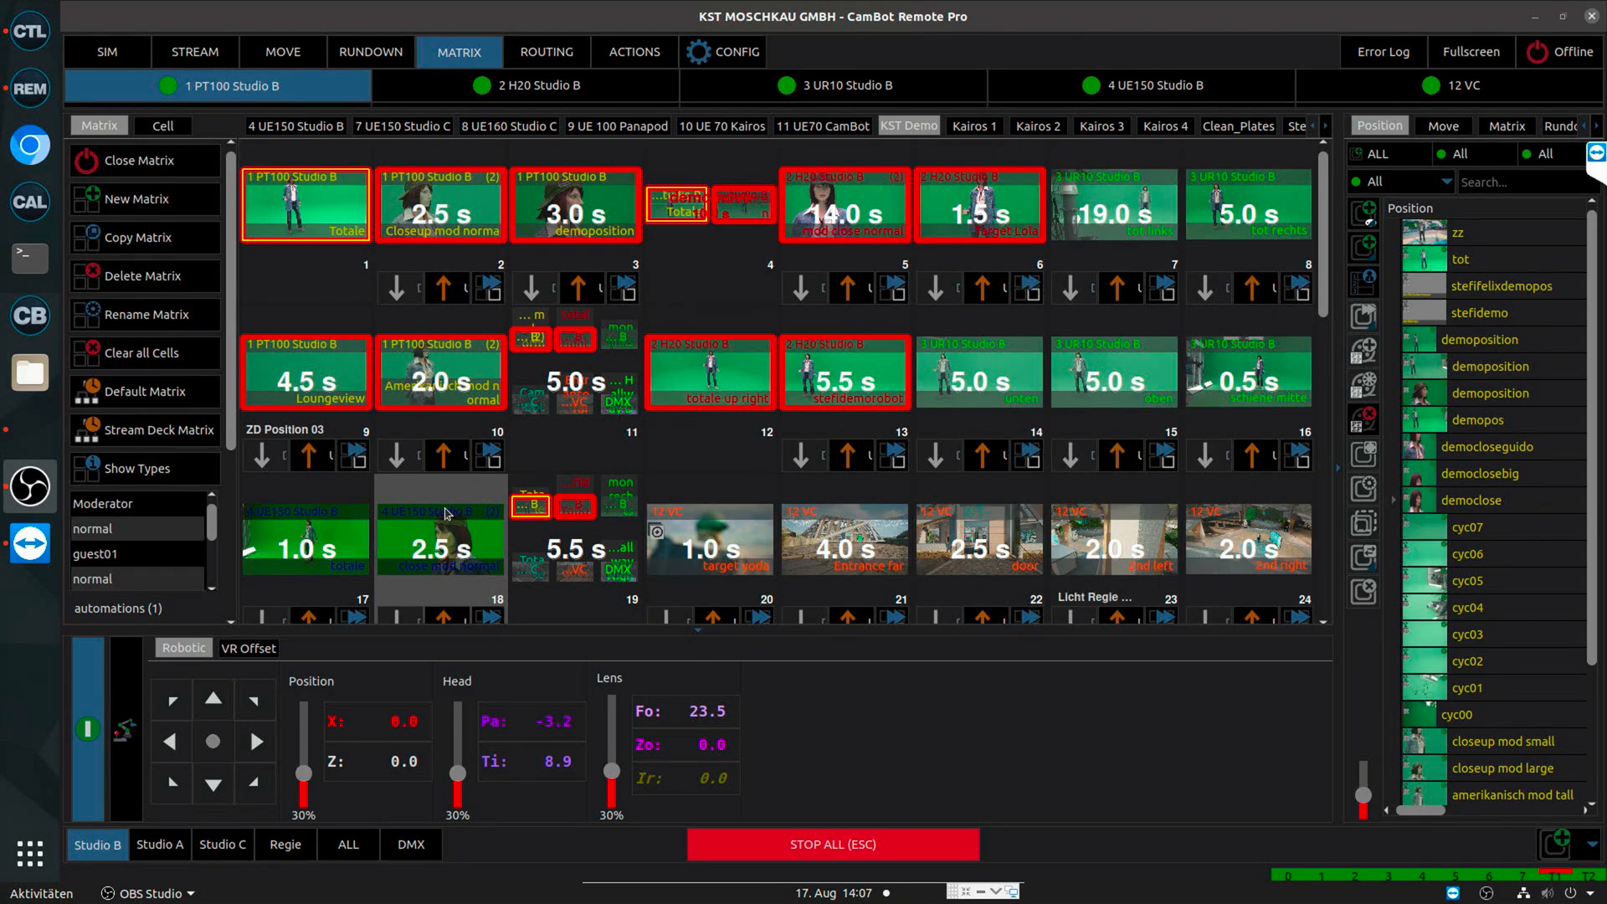
Browse the UE 70 Kairos and UE160 Studio C matrices, returning to the KST Demo matrix
left_click(721, 125)
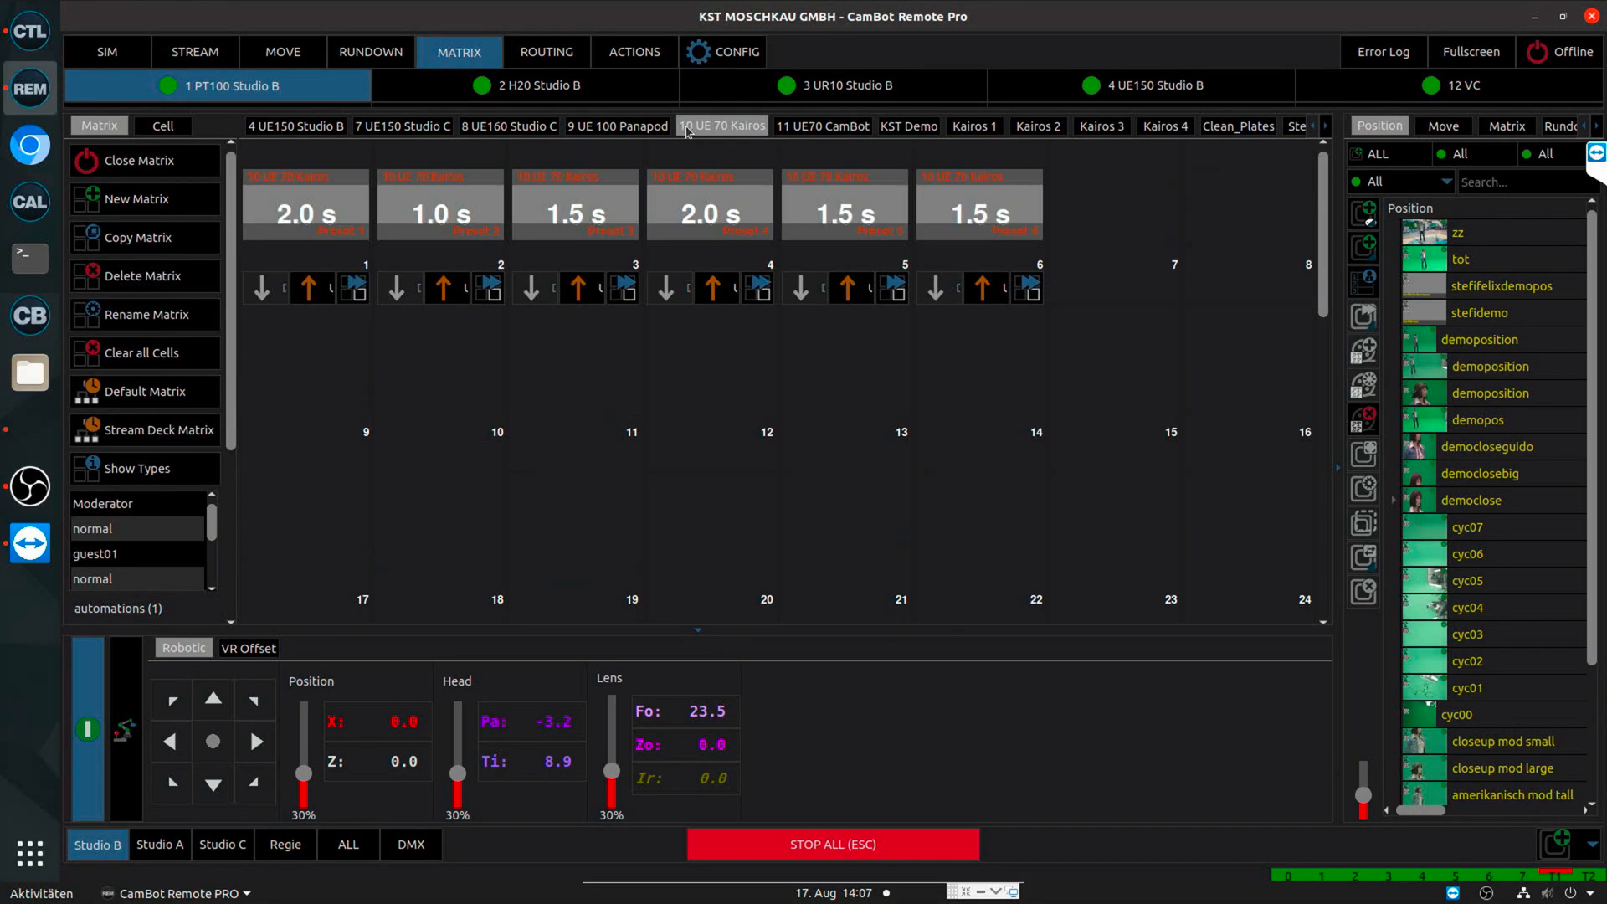
left_click(616, 126)
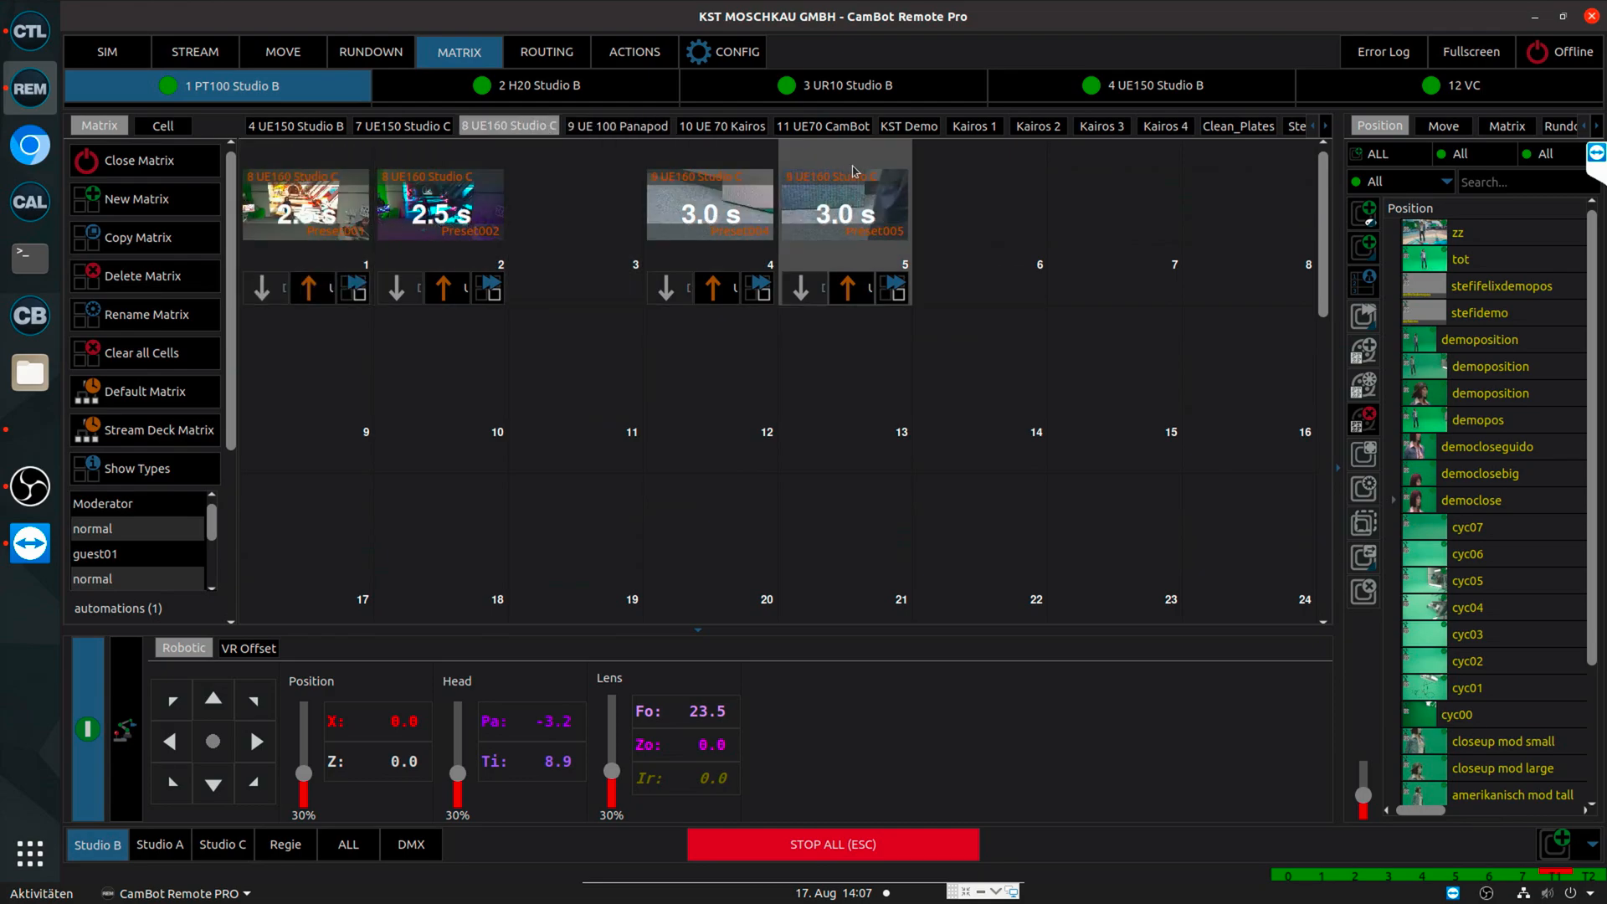
left_click(908, 125)
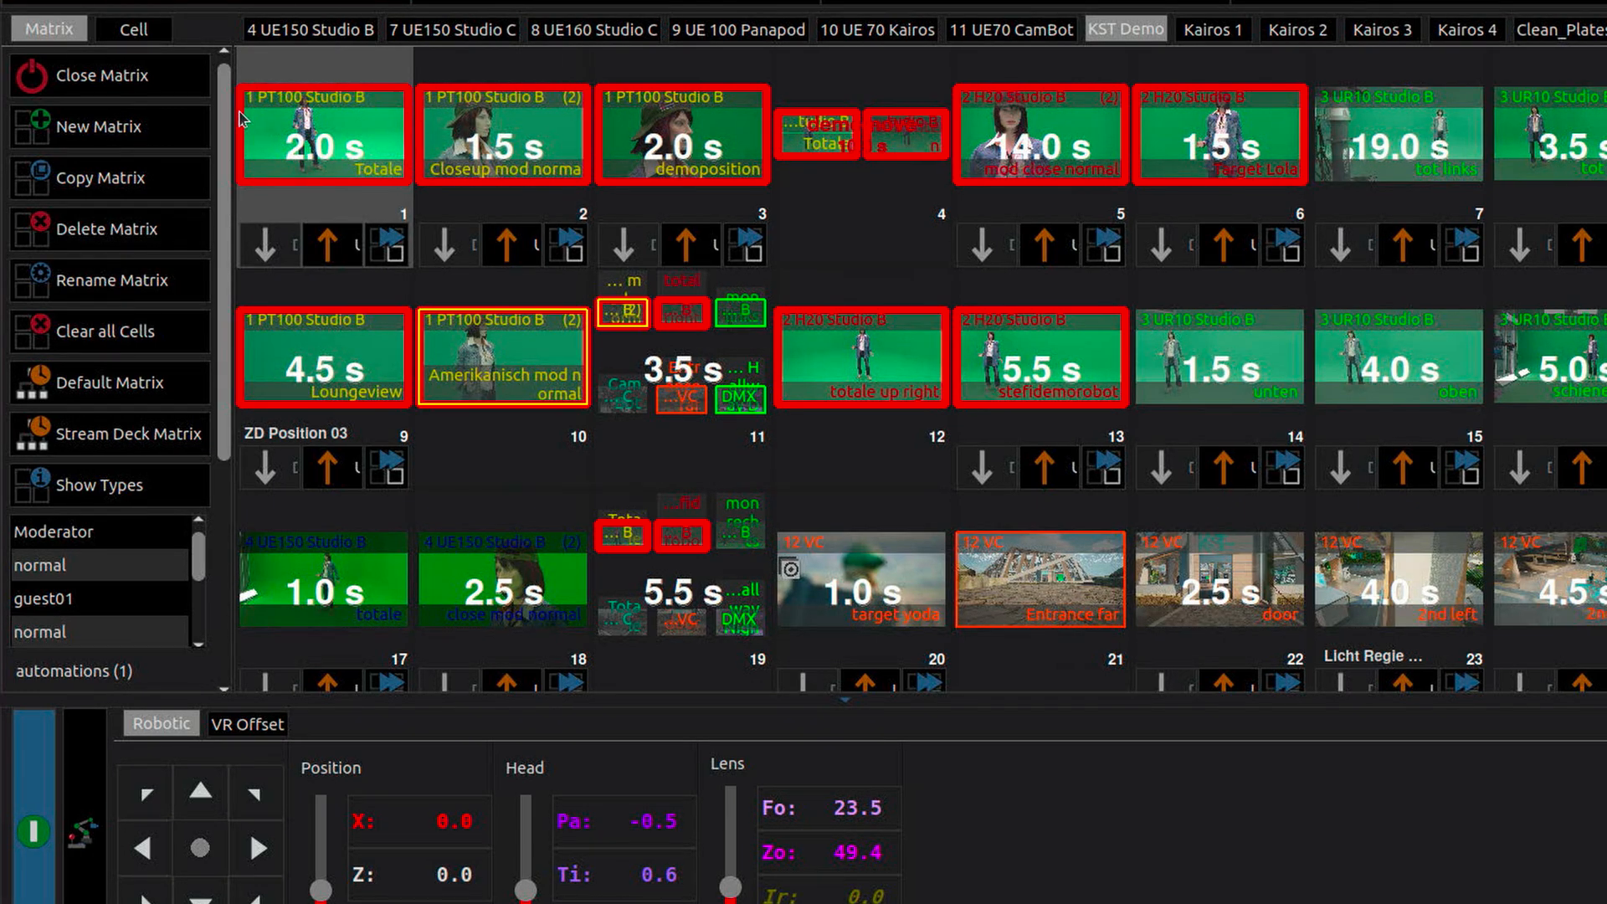
mouse_move(343, 120)
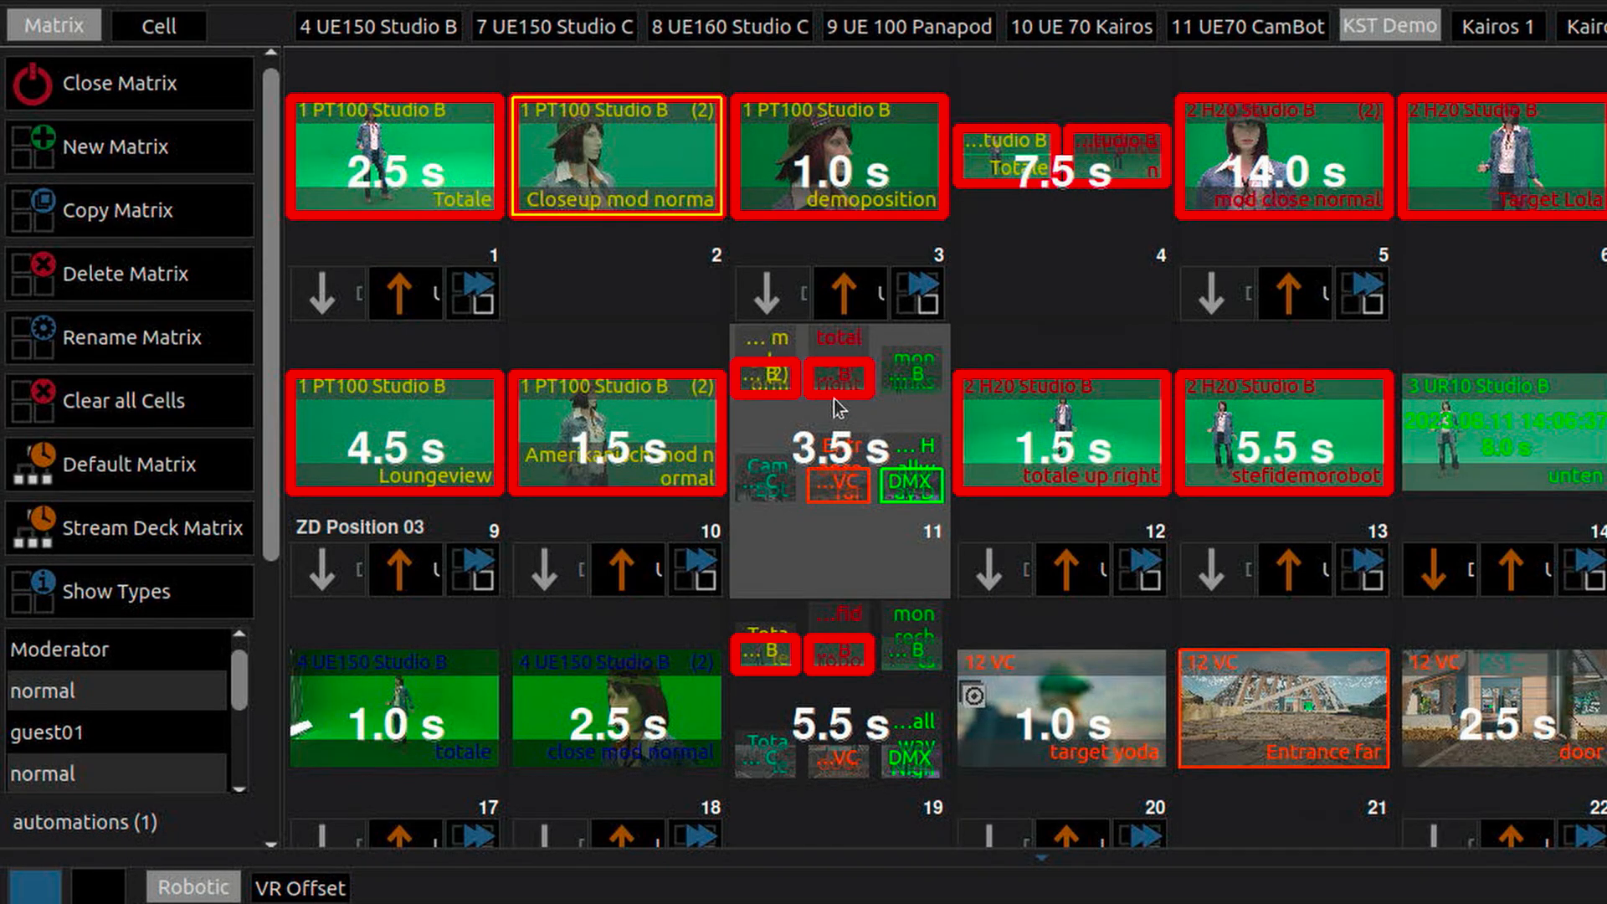
mouse_move(794, 546)
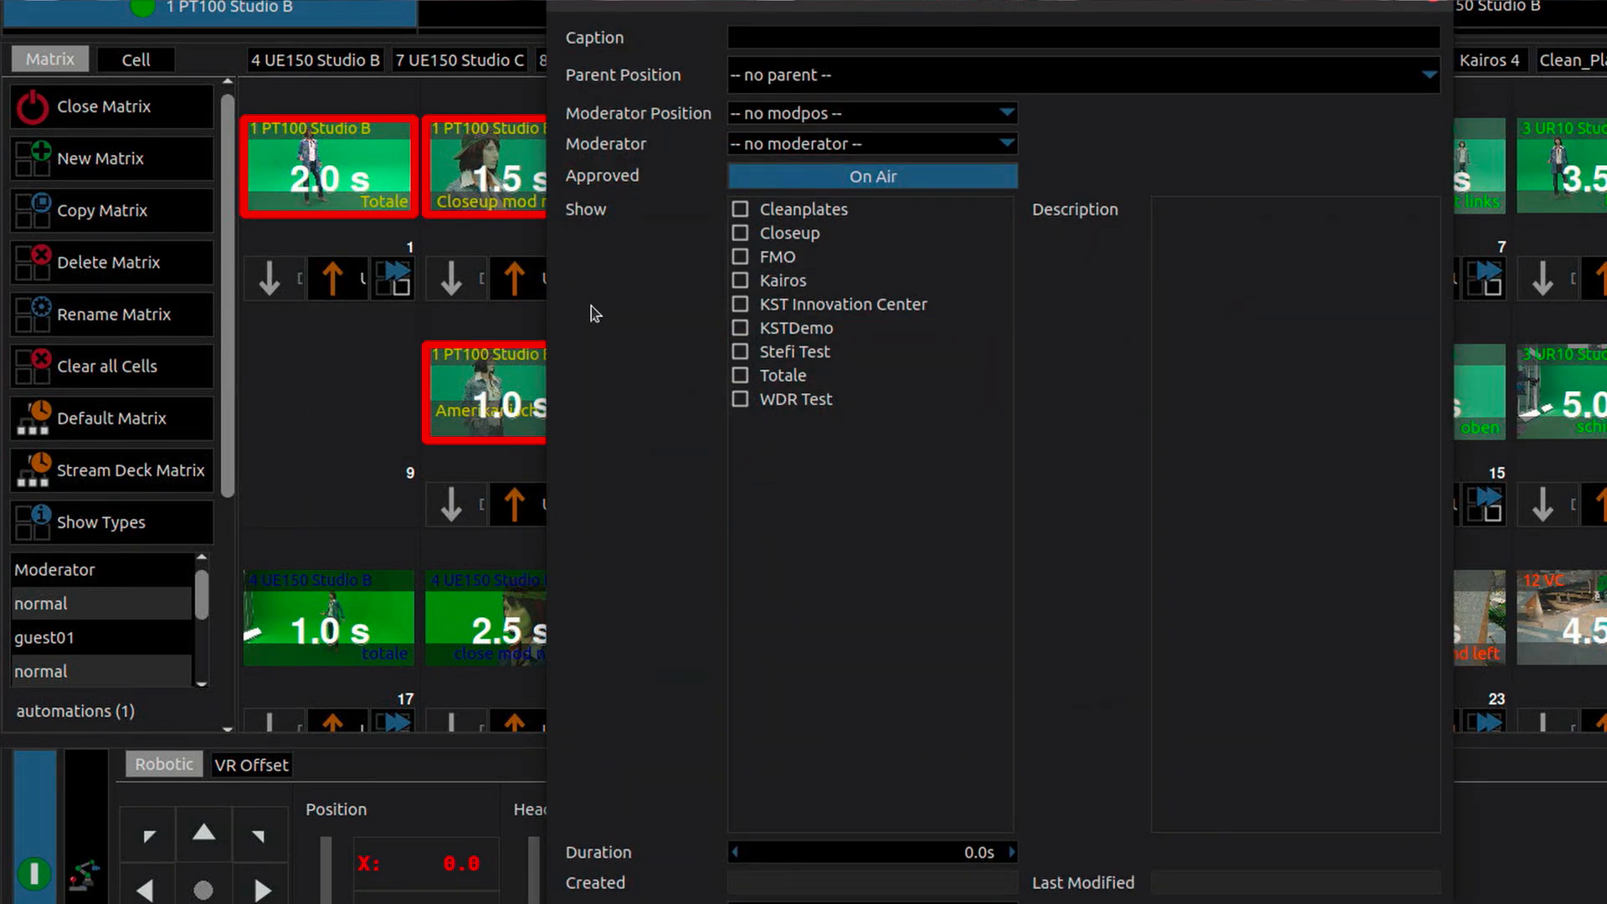
mouse_move(864, 489)
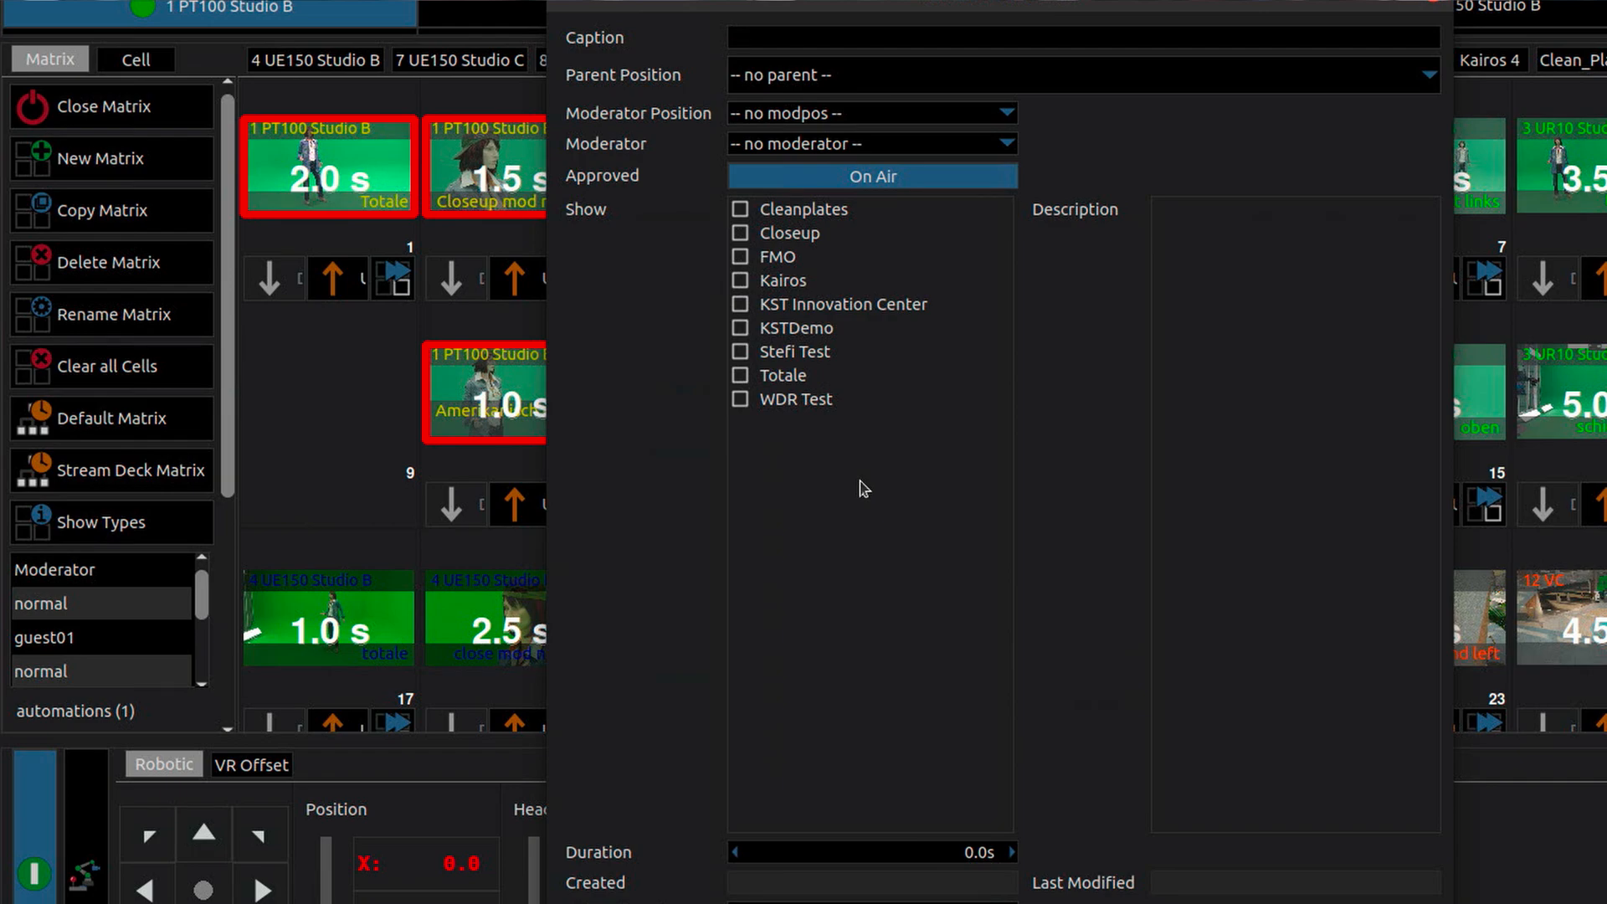
Caption the new position demoposition and assign it to the KSTDemo show in cell 9
type("demop")
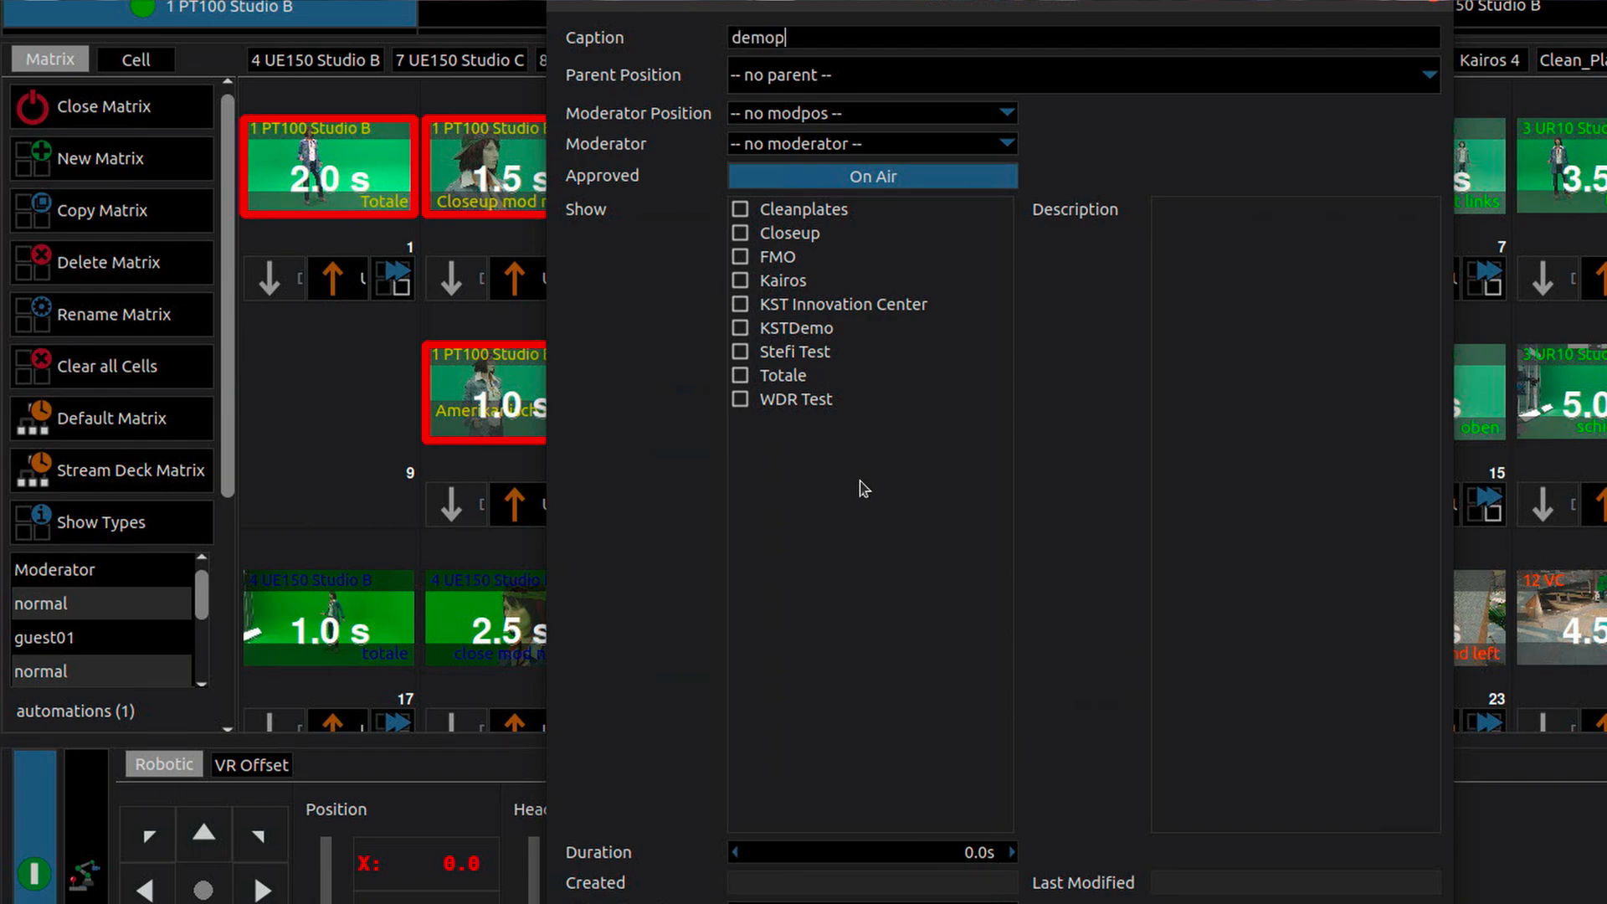
type("osition")
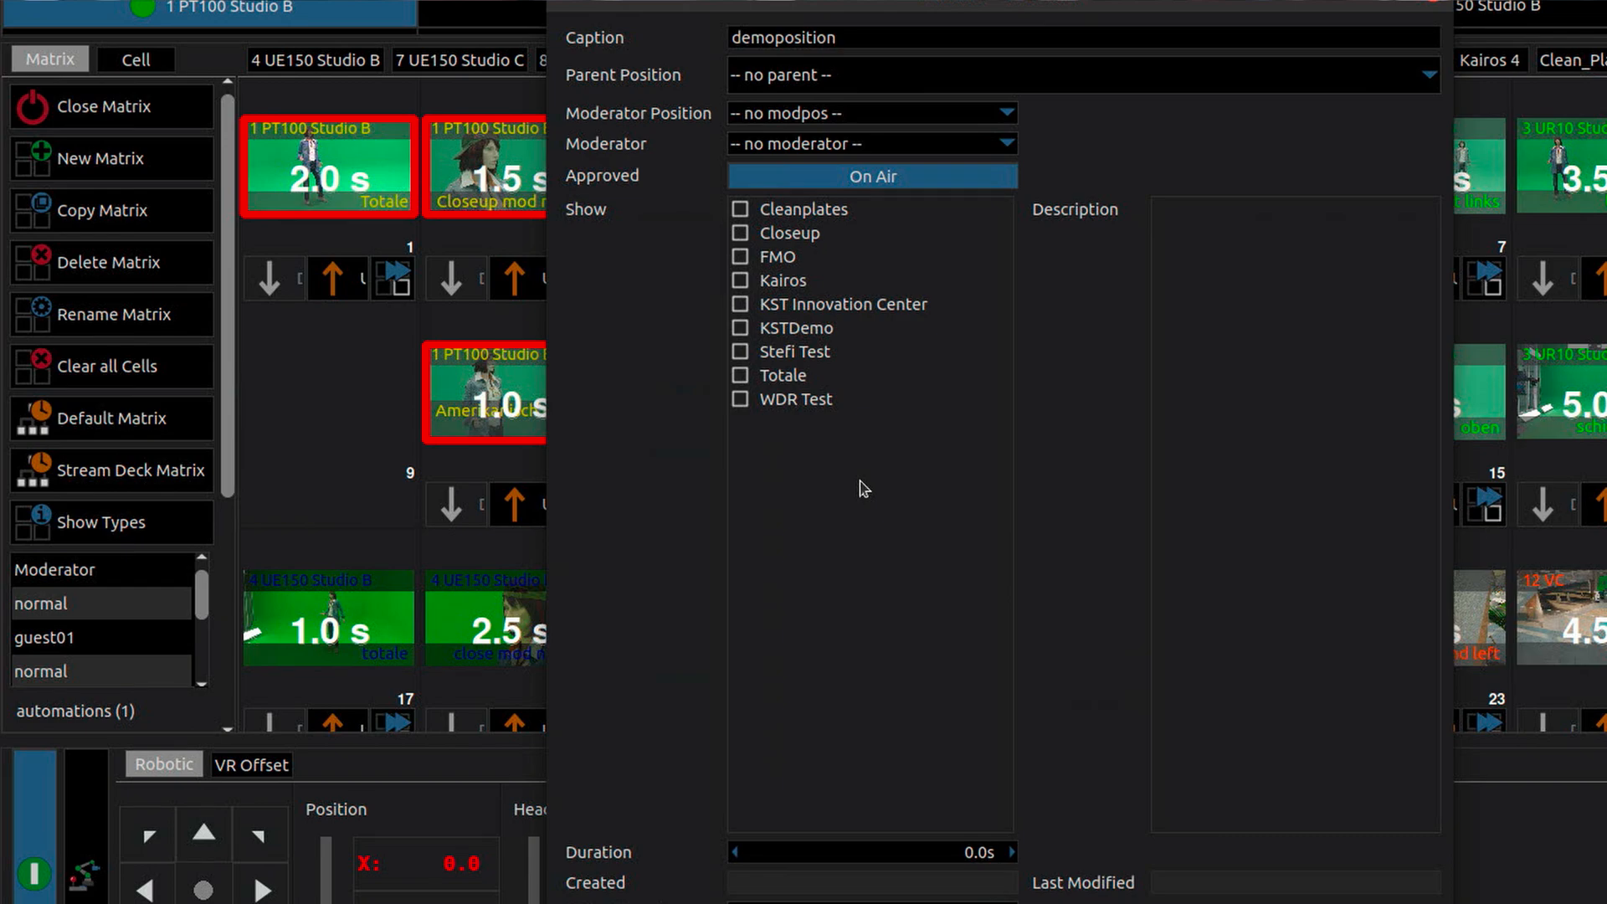
mouse_move(763, 274)
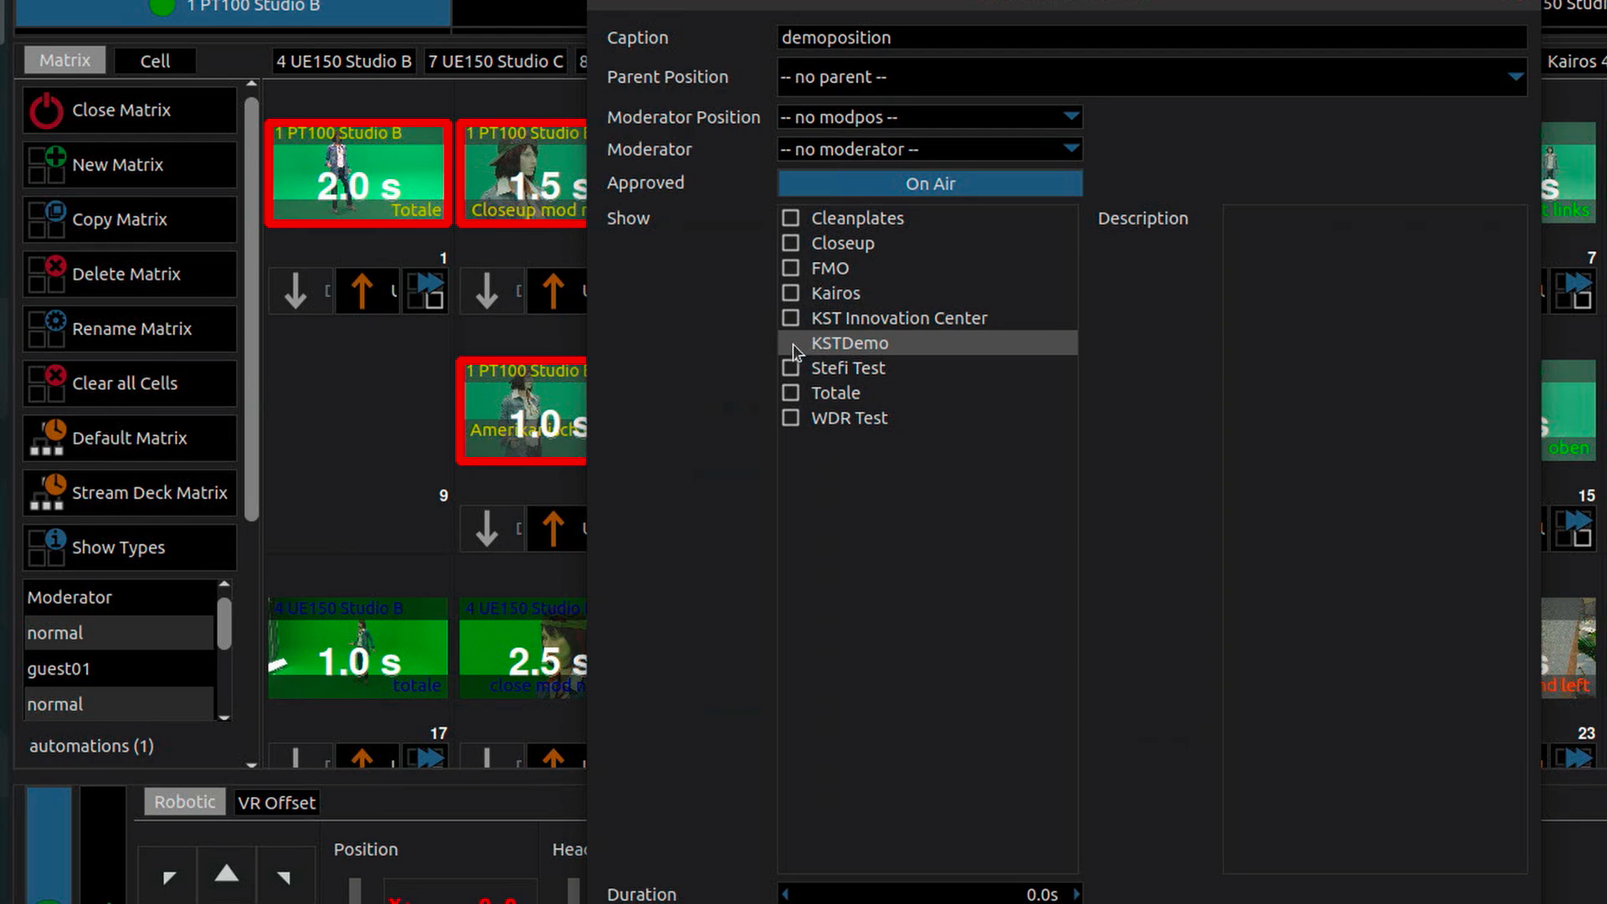
left_click(790, 342)
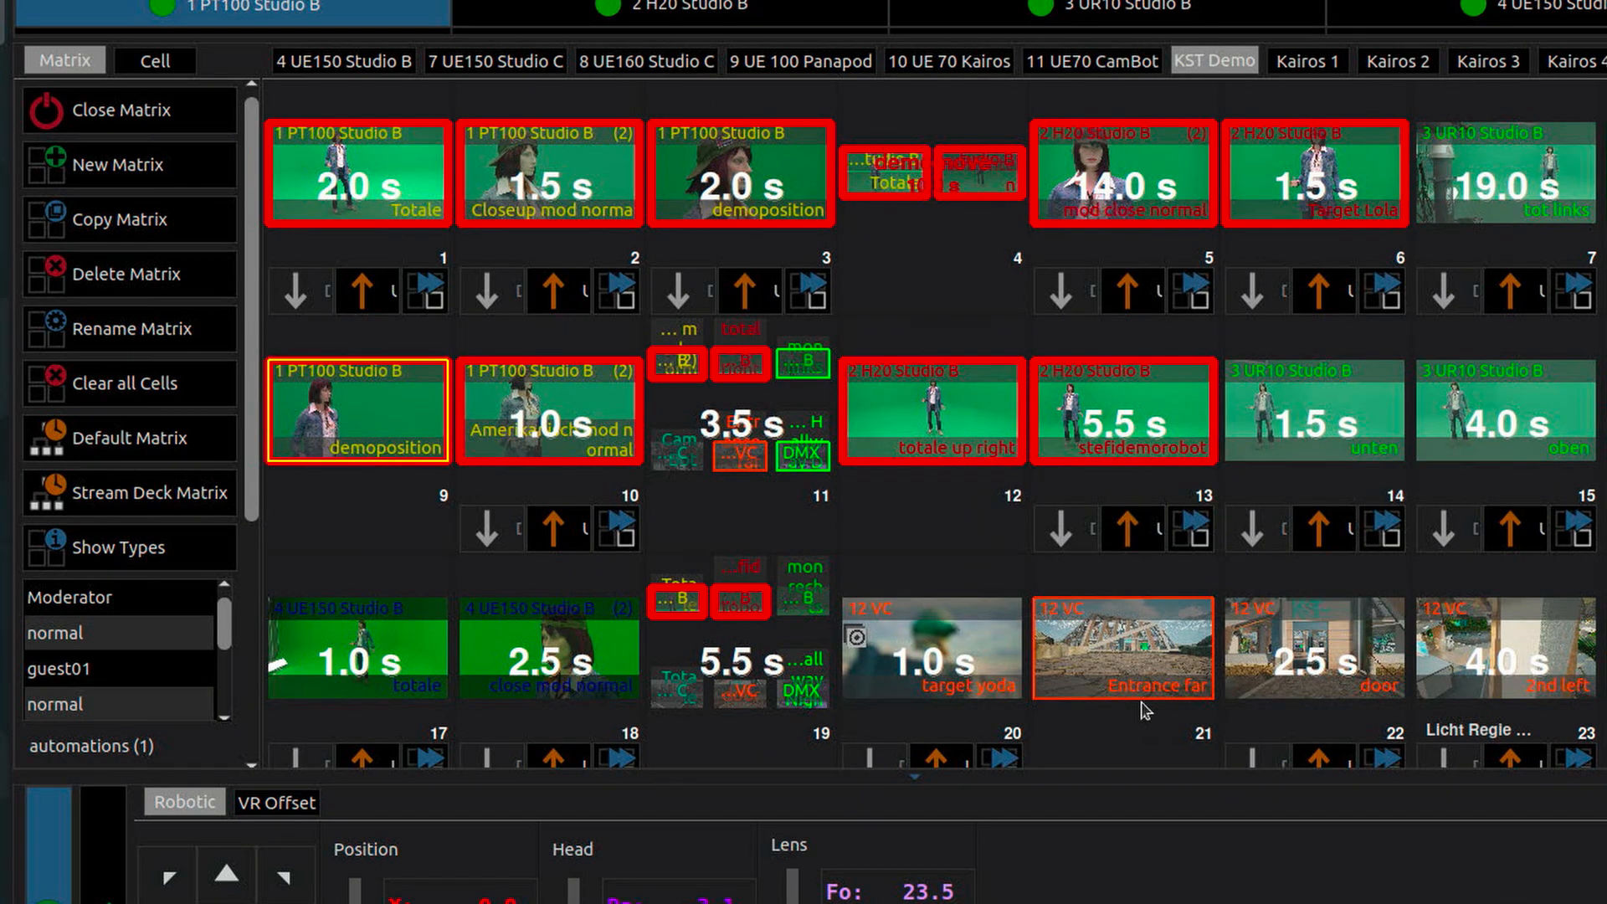
Recall demoposition from cell 9 and drive the Studio B camera to pan 1.0, tilt -3.2, zoom 82.6
left_click(355, 410)
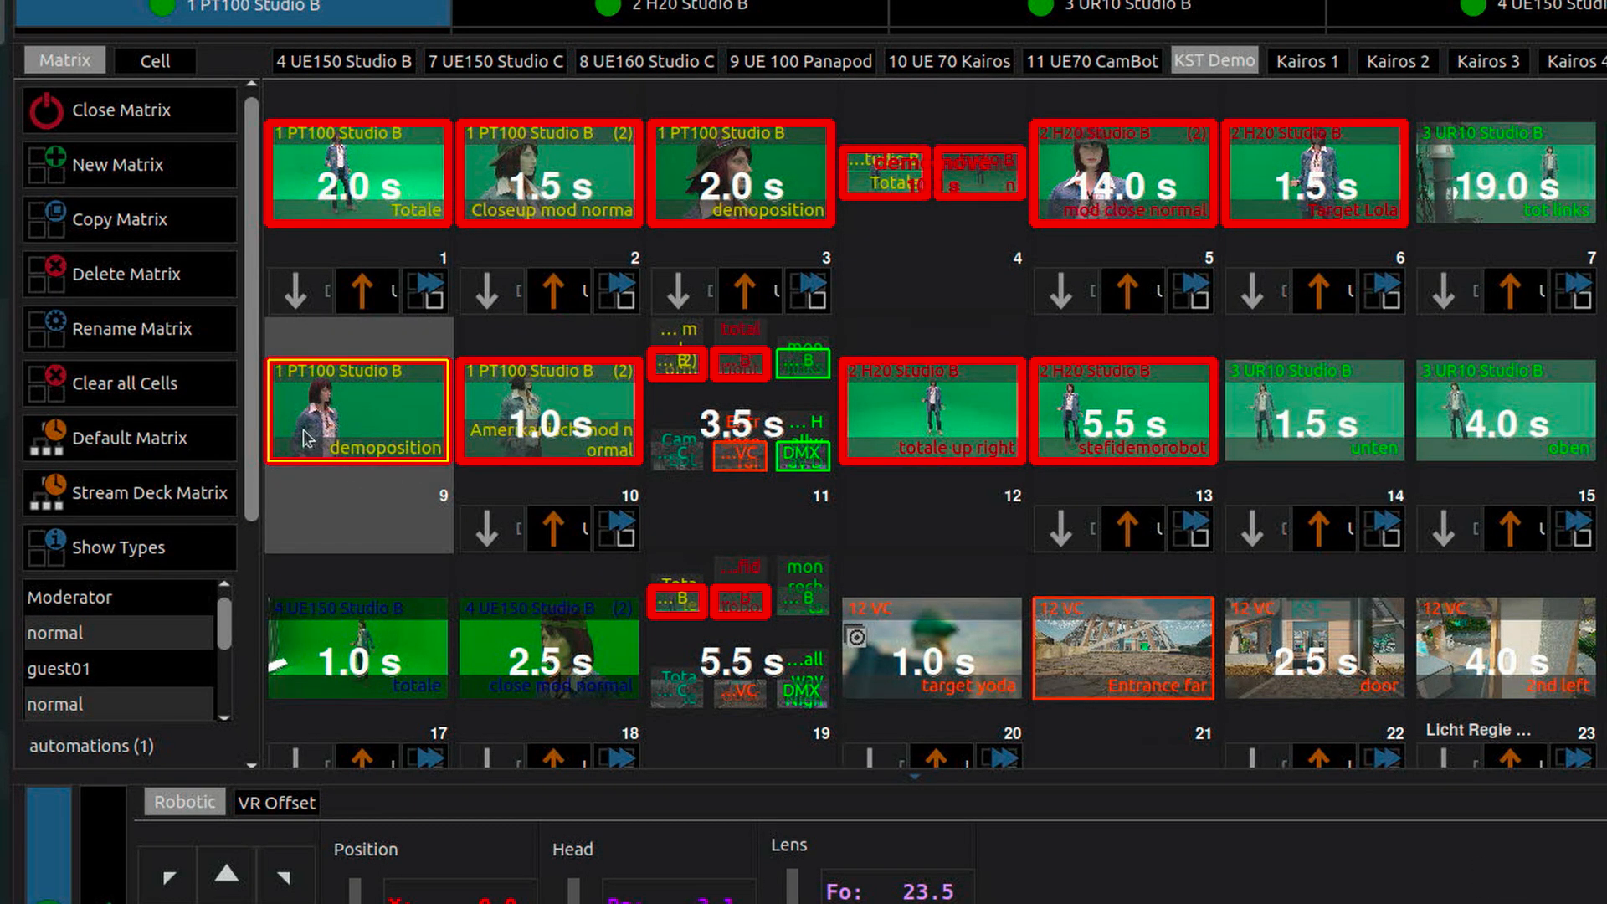
mouse_move(369, 444)
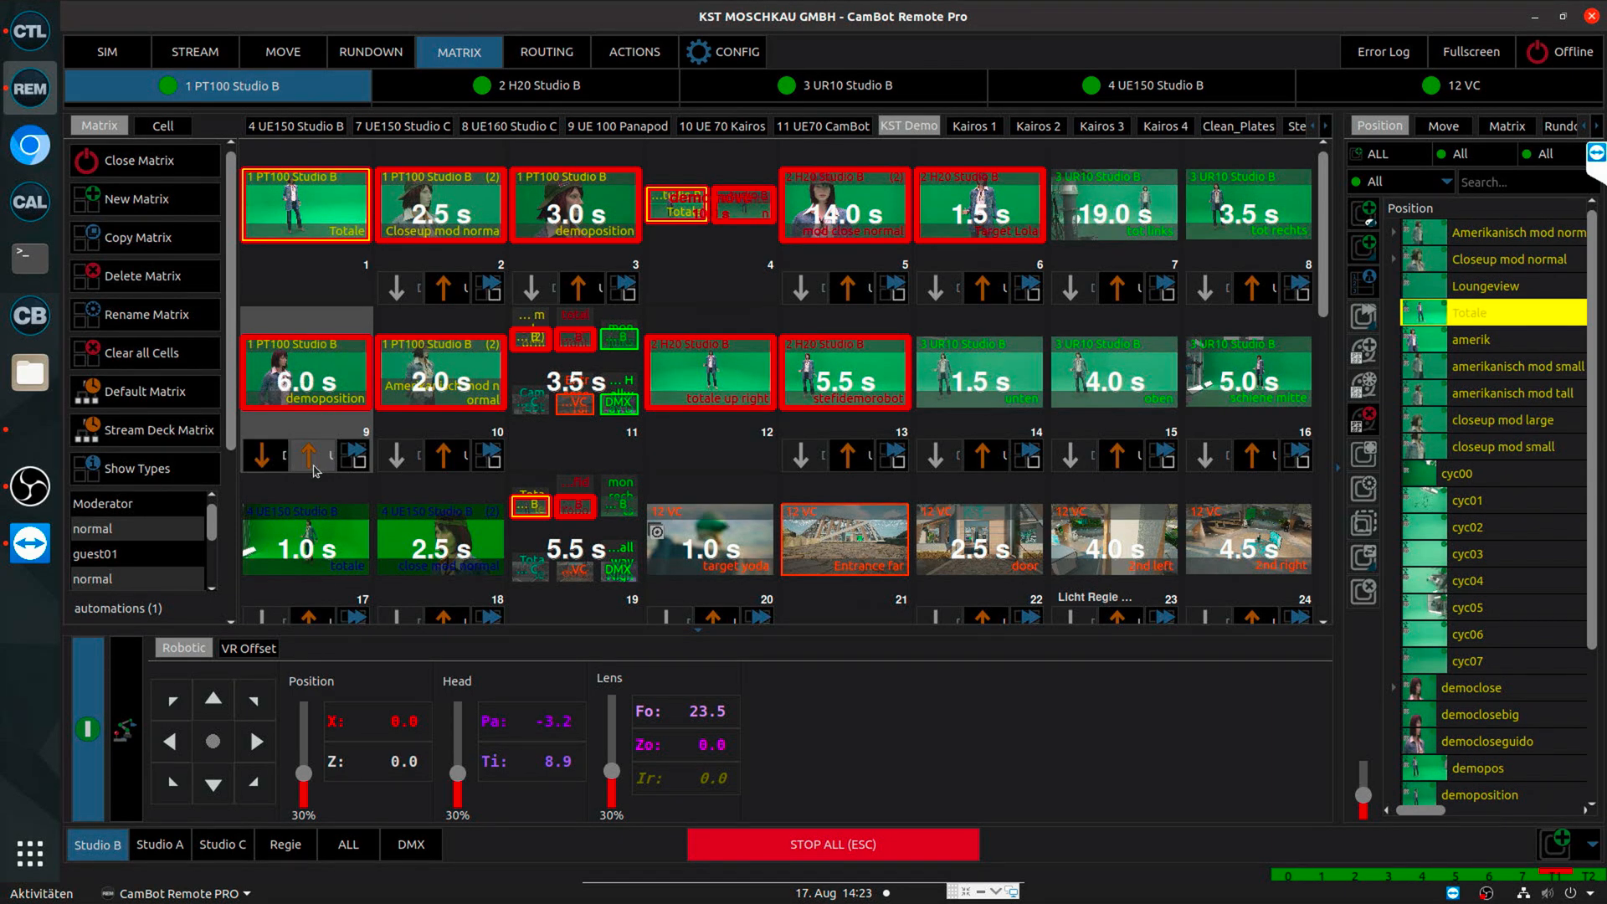
left_click(264, 457)
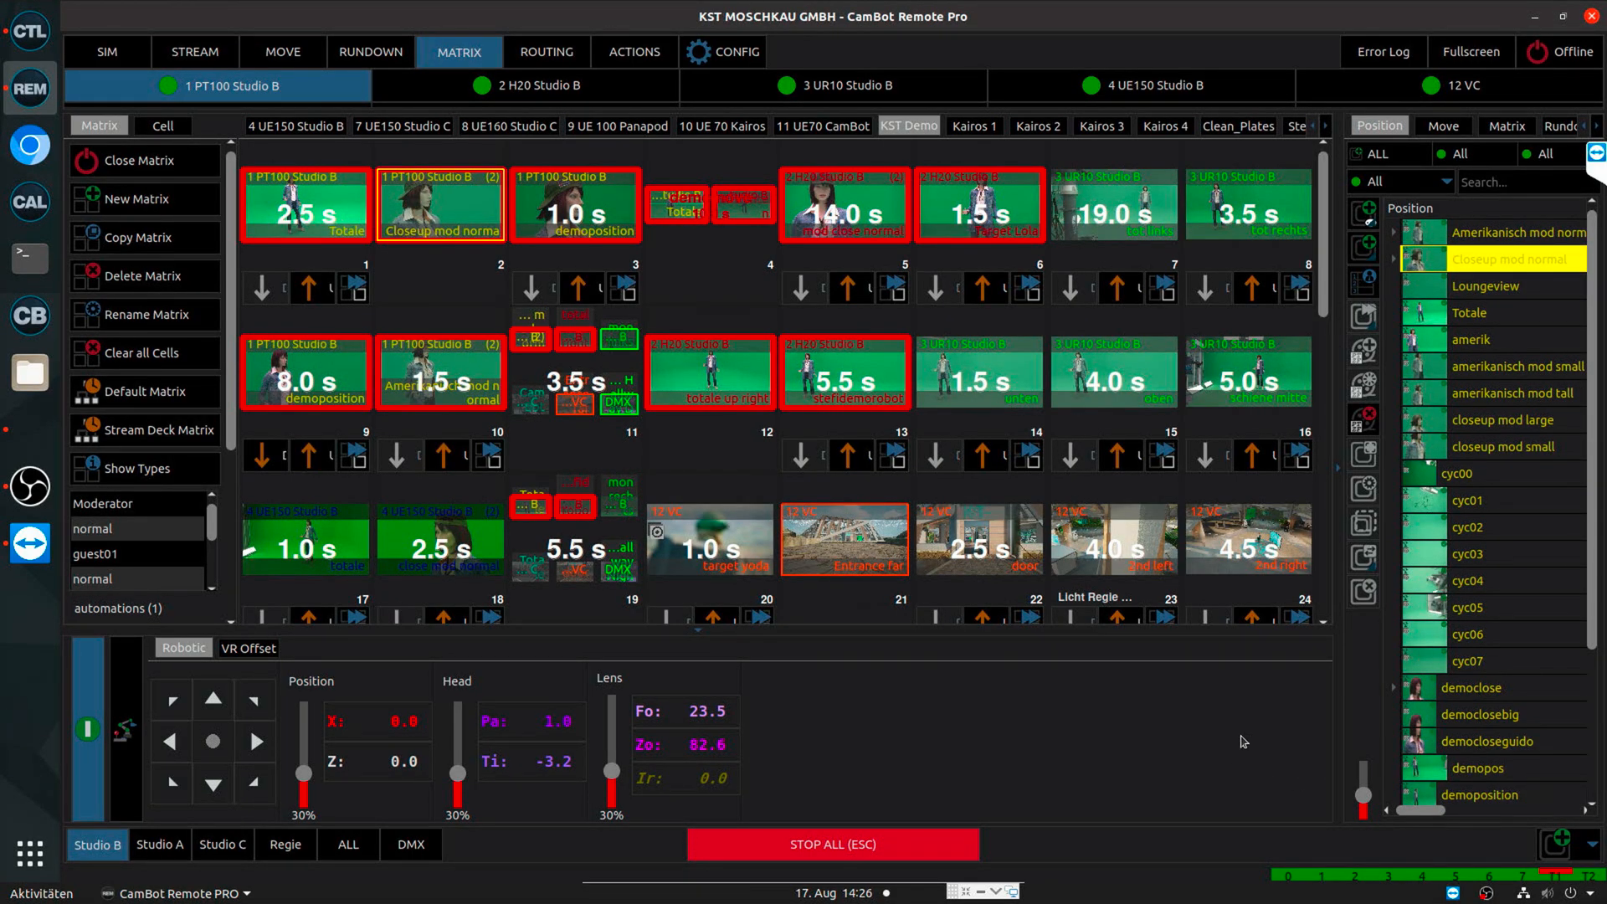
Filter the position list by show and replace cell 9's demoposition with closeup mod large
left_click(1390, 152)
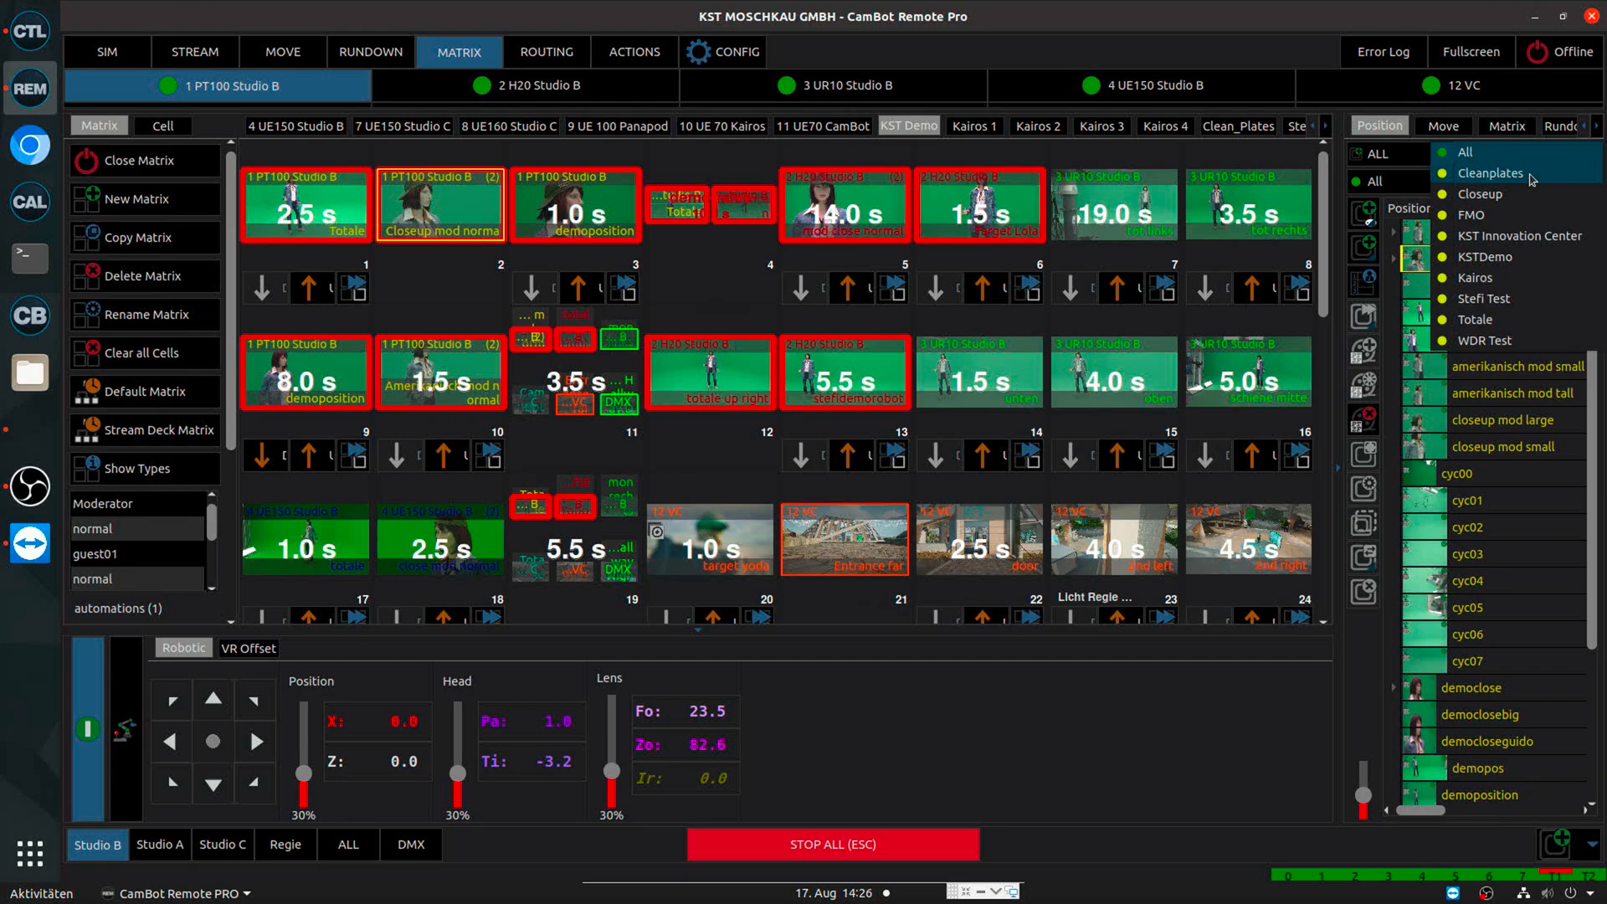
left_click(1486, 340)
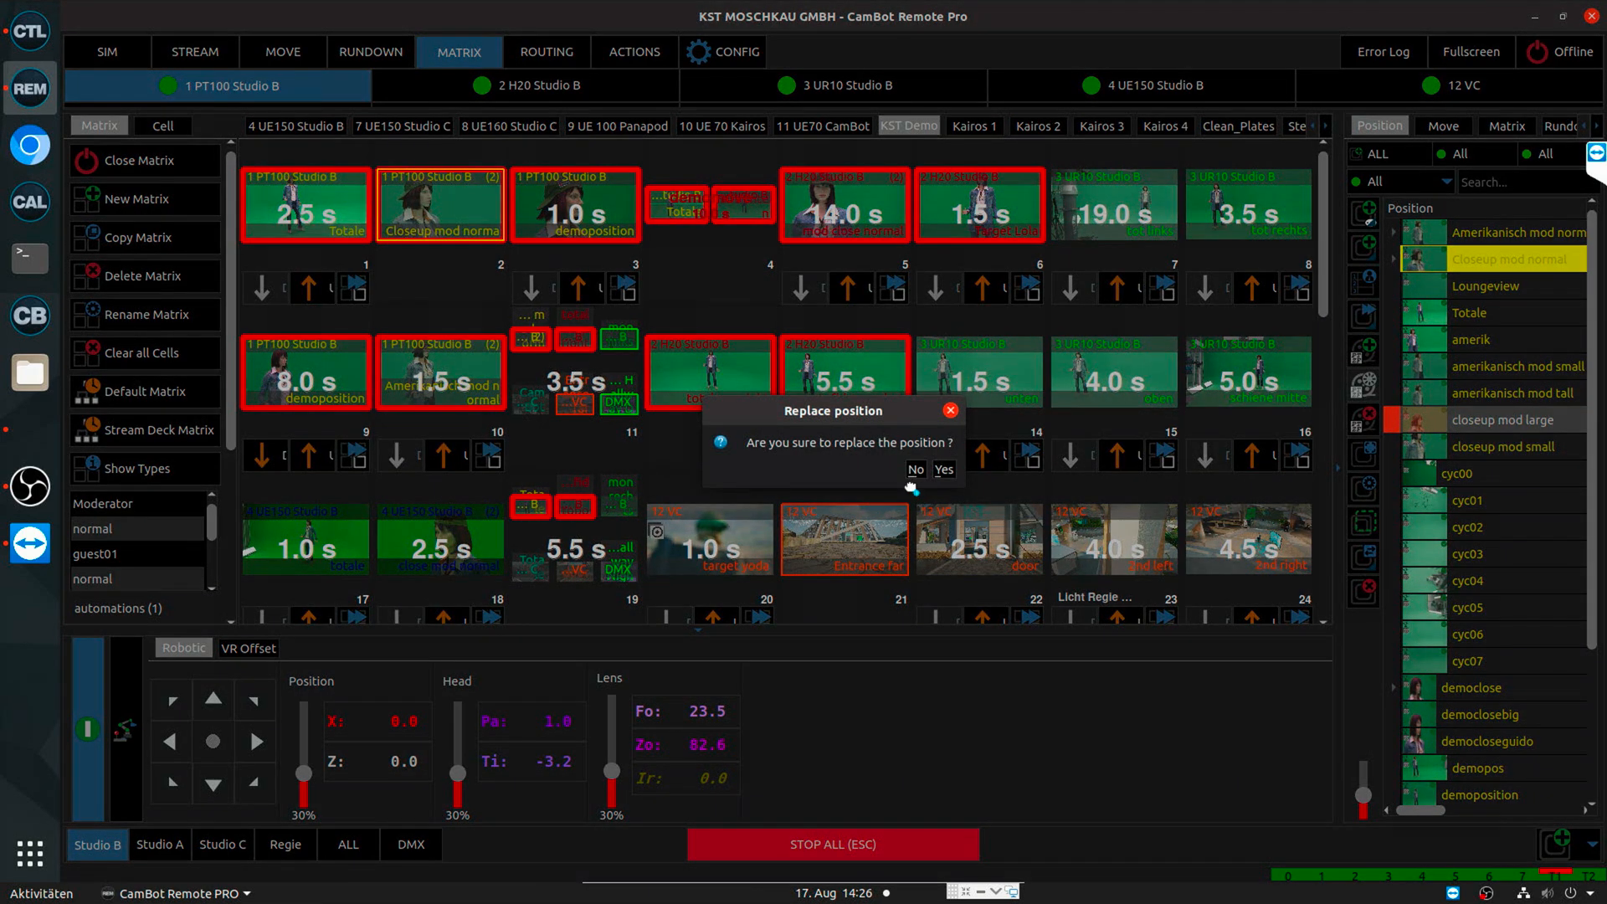
left_click(942, 469)
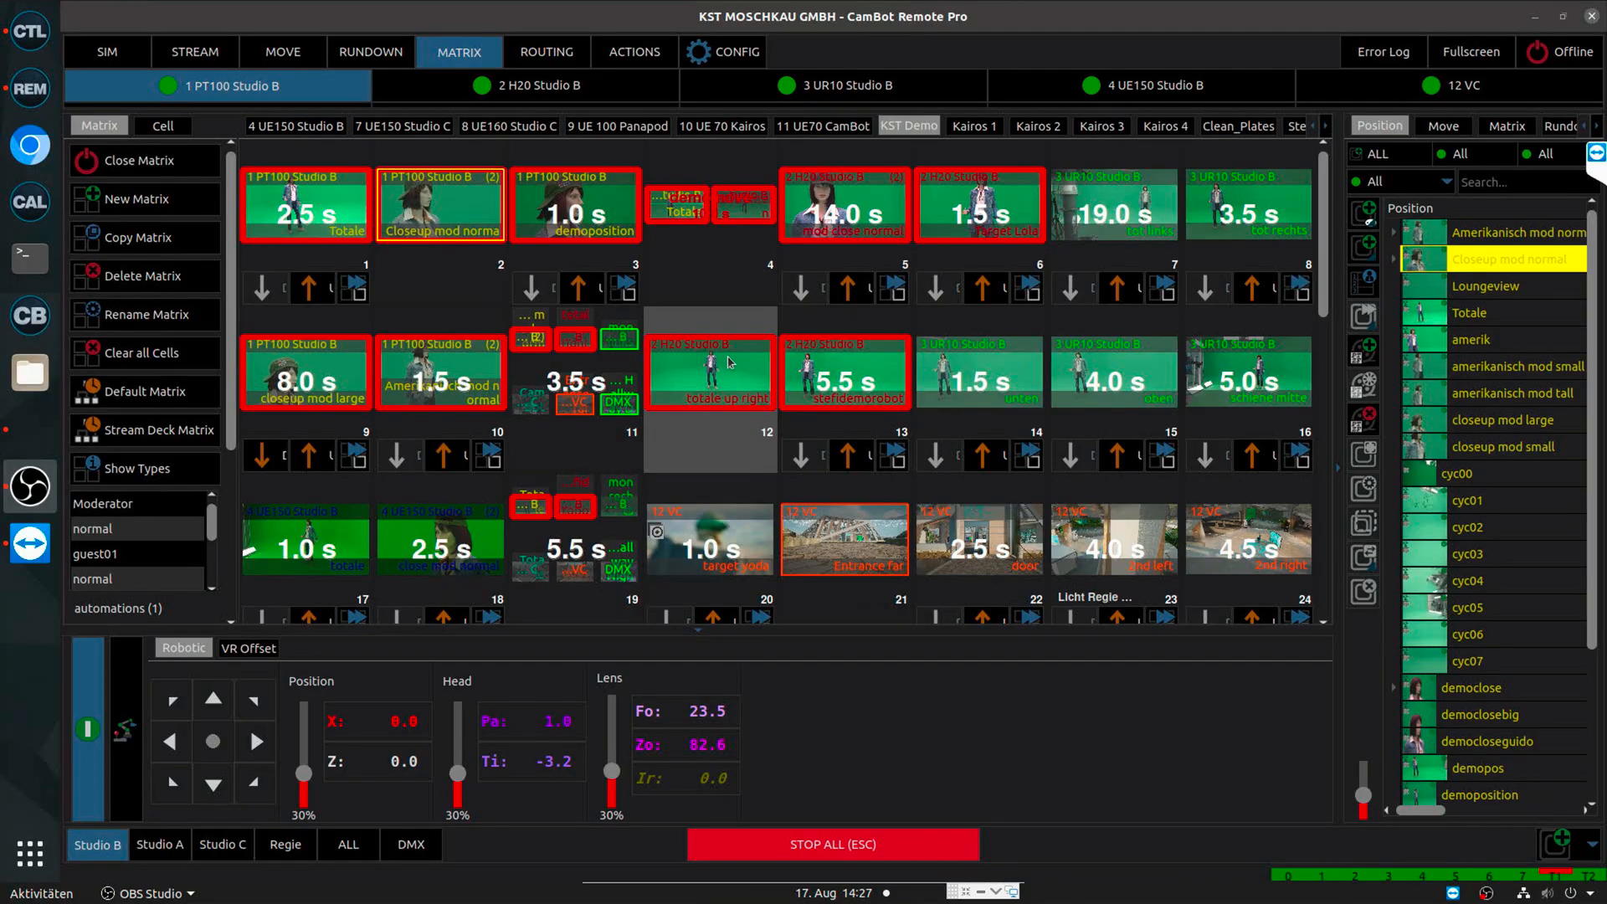
mouse_move(751, 391)
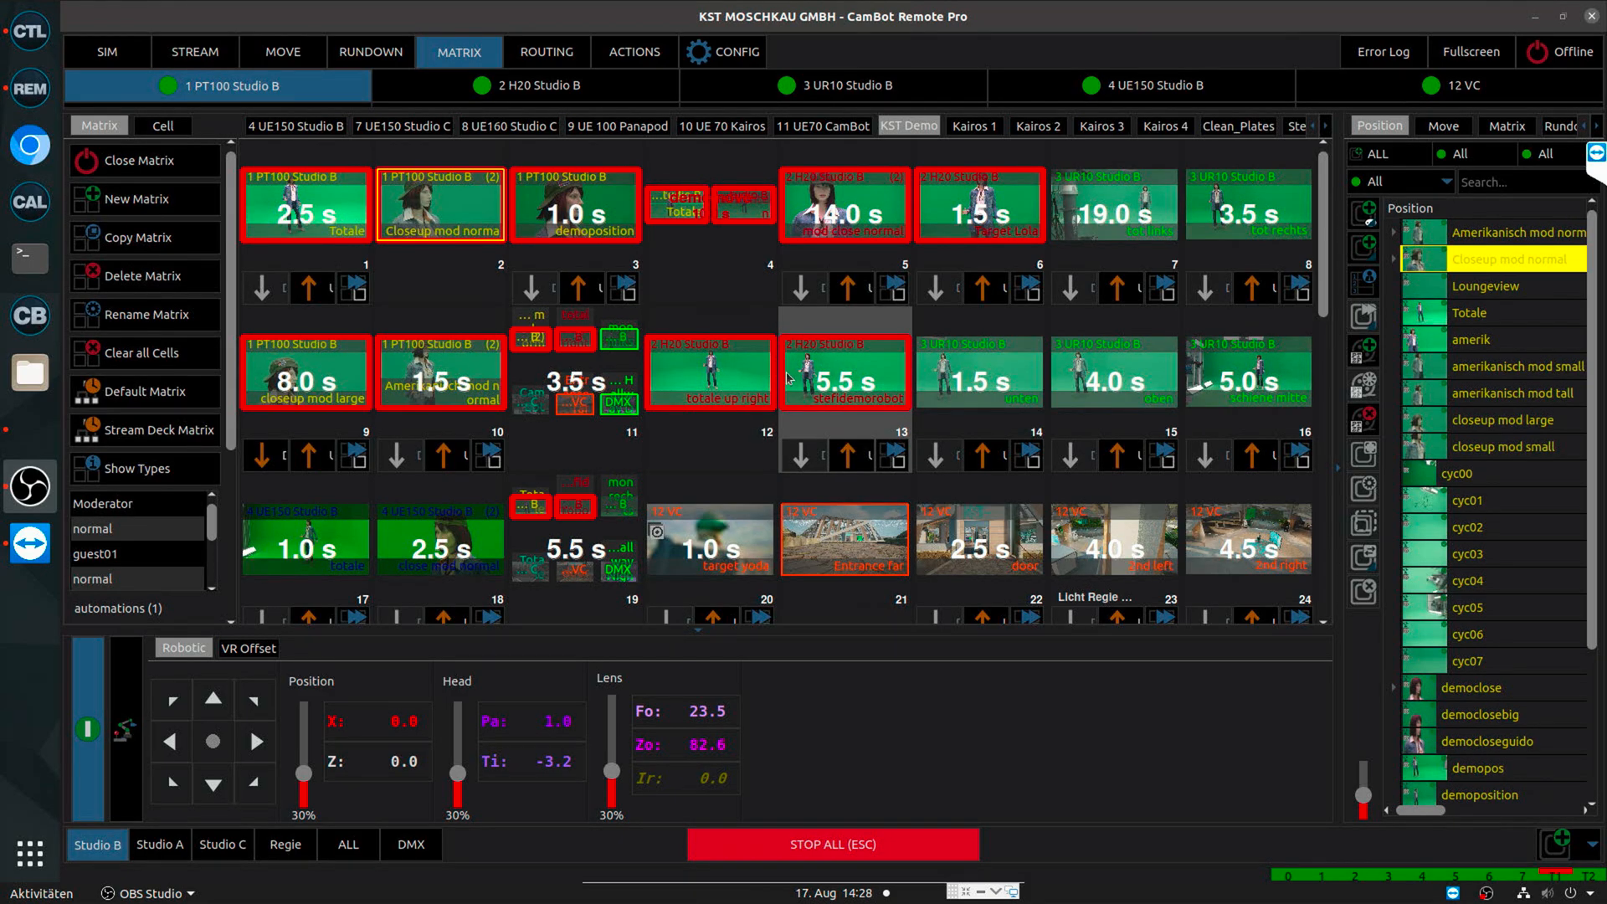
Create a new 20-second radial keyframe move for the H20 Studio B camera from a matrix cell
right_click(843, 372)
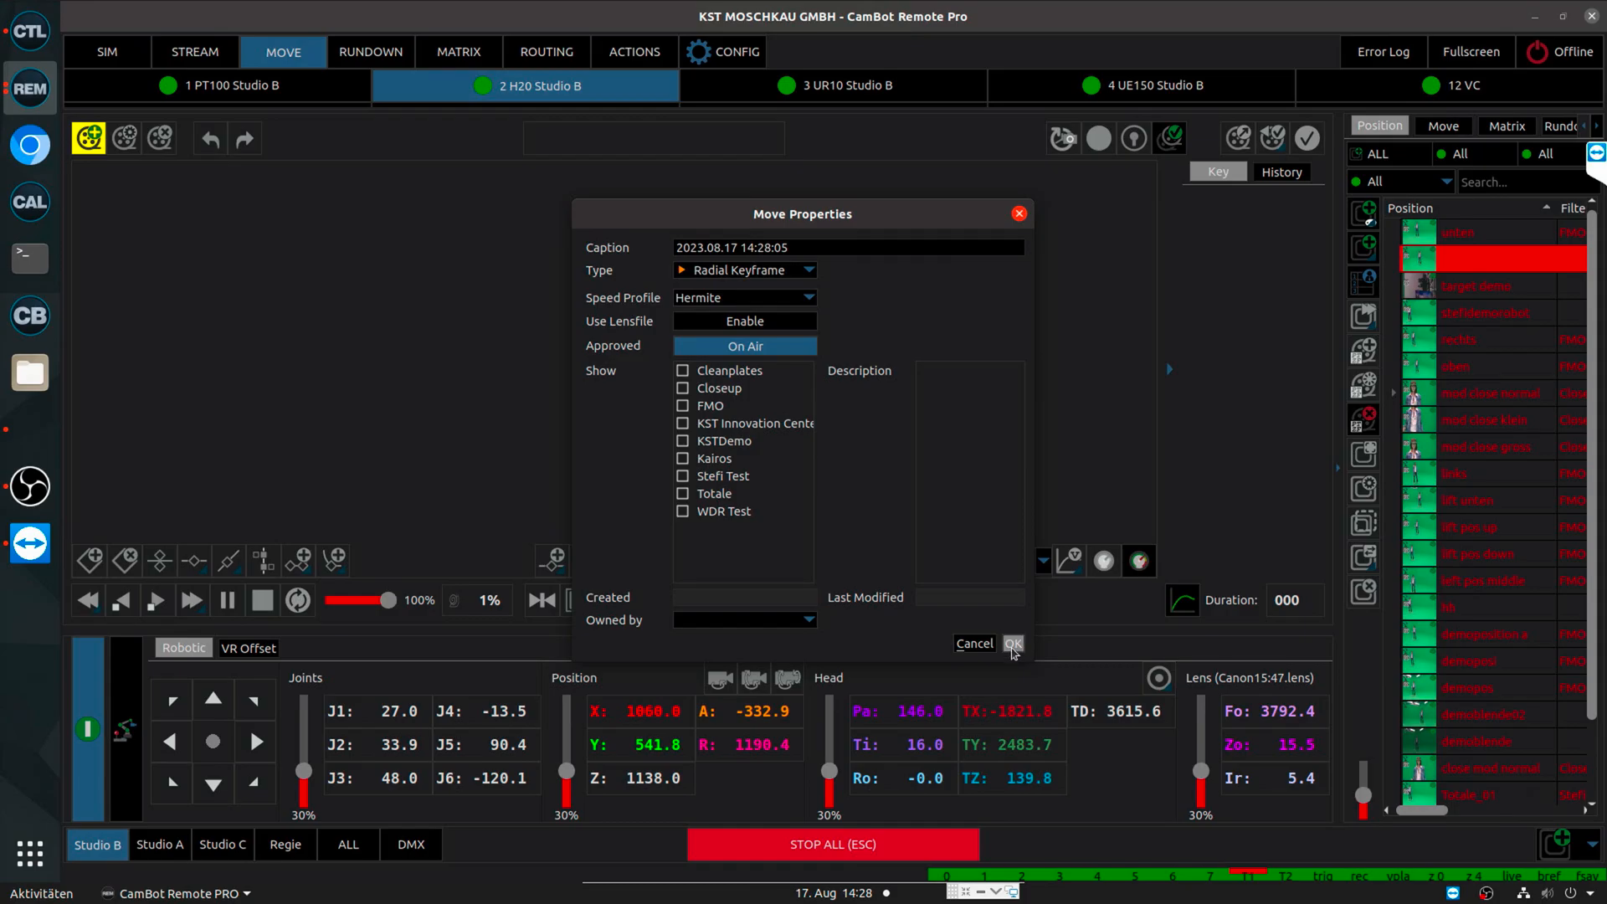
left_click(1011, 643)
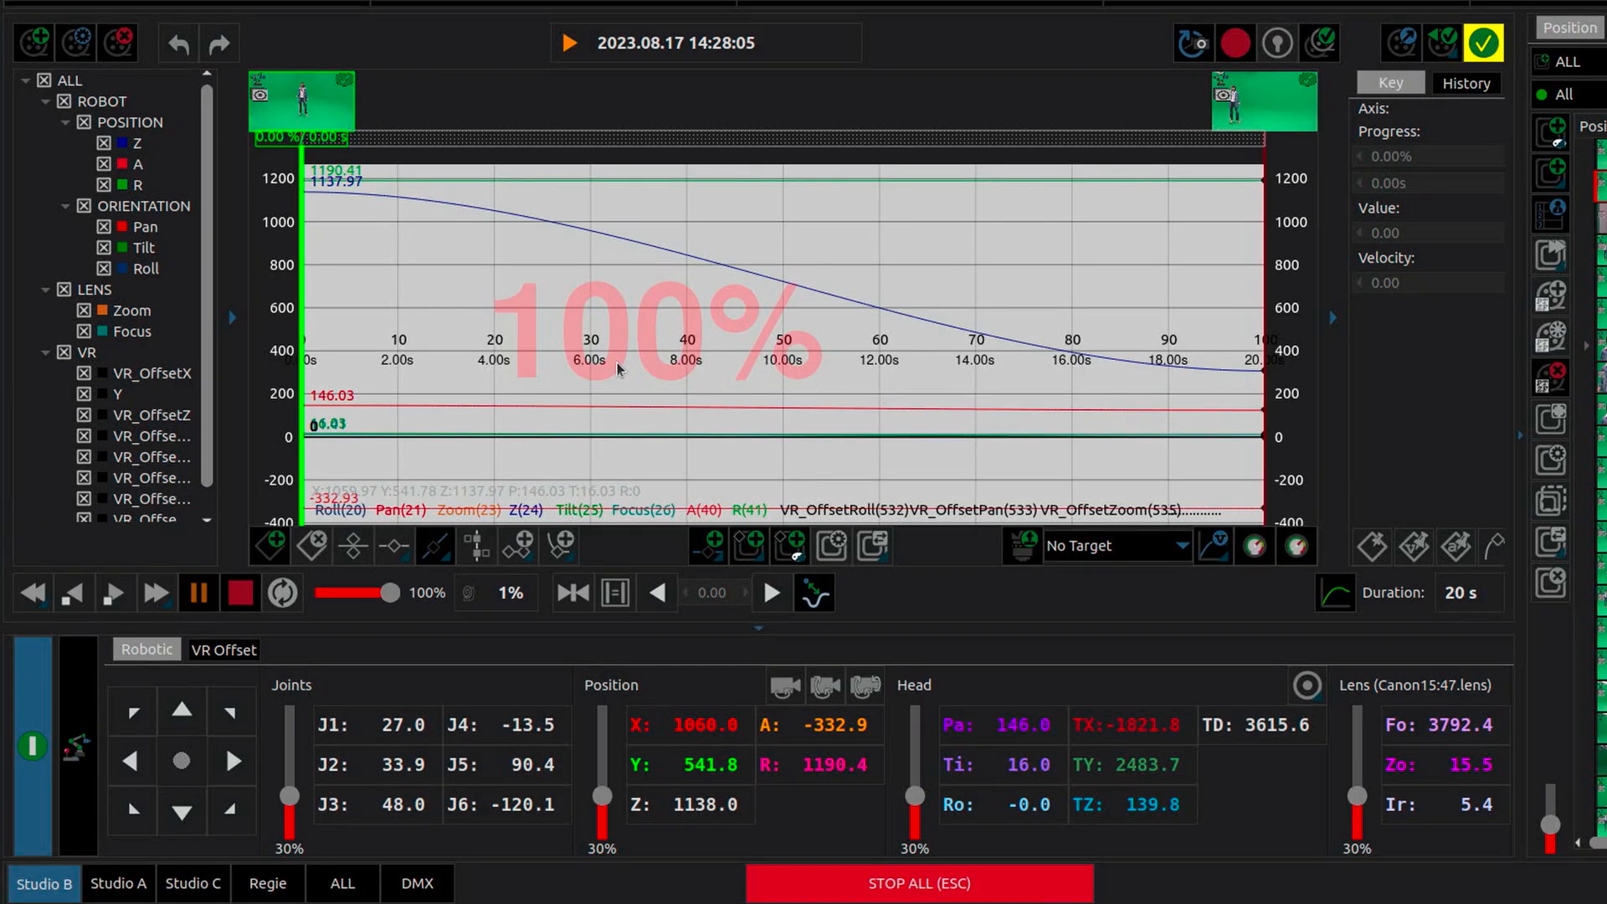
mouse_move(623, 353)
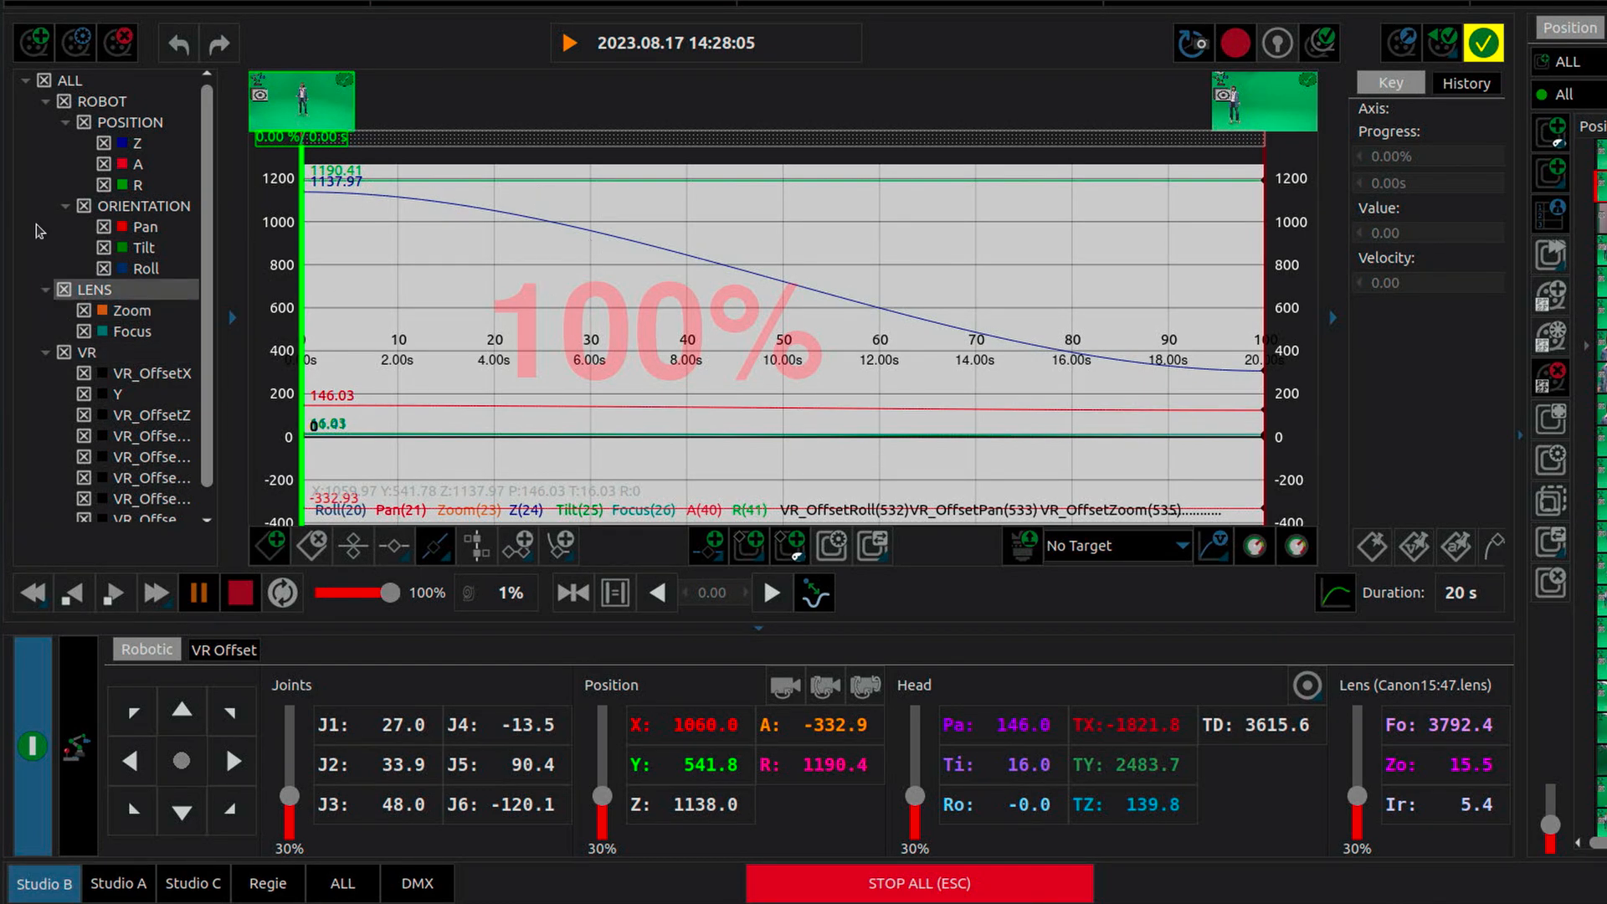
Hide all axis curves and plot only the Z position curve falling from about 1138
left_click(135, 143)
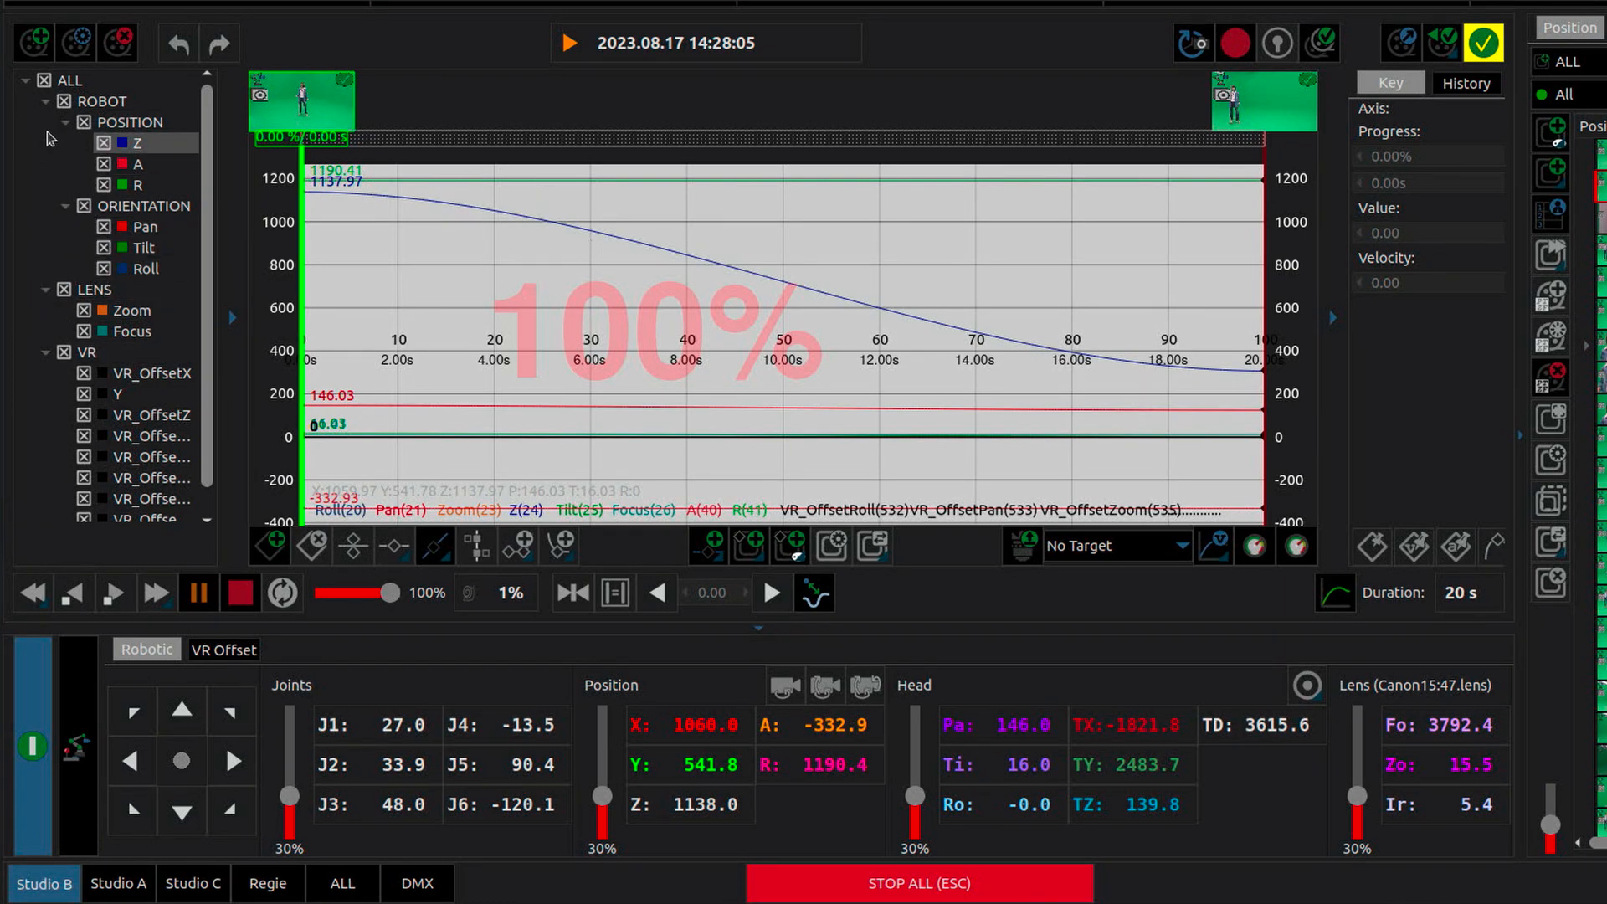
left_click(44, 80)
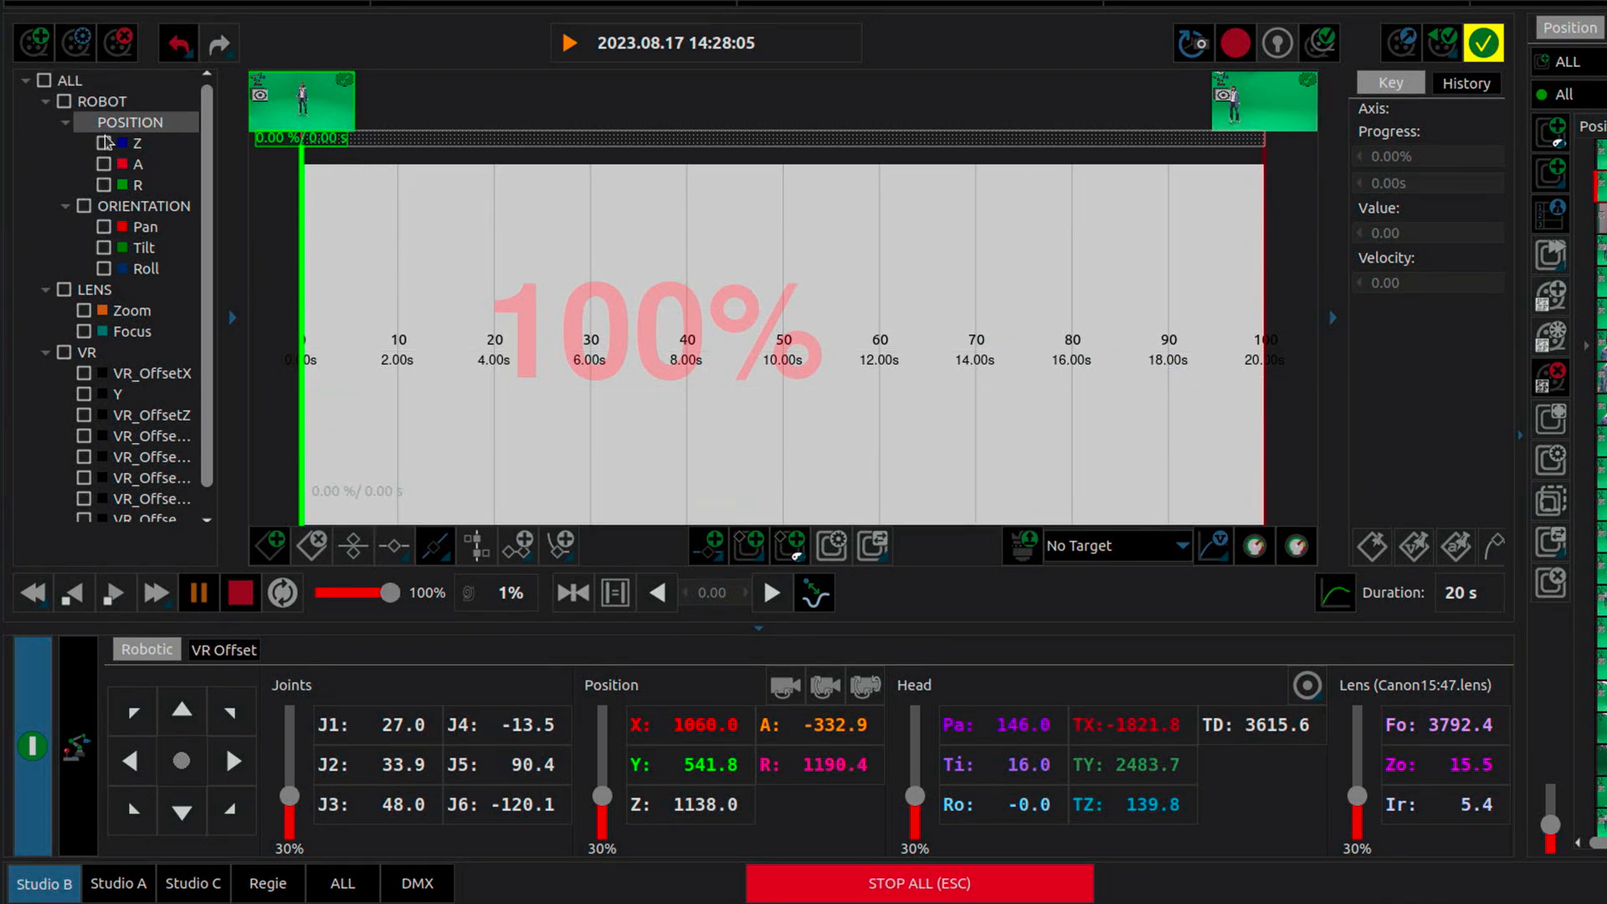
left_click(134, 144)
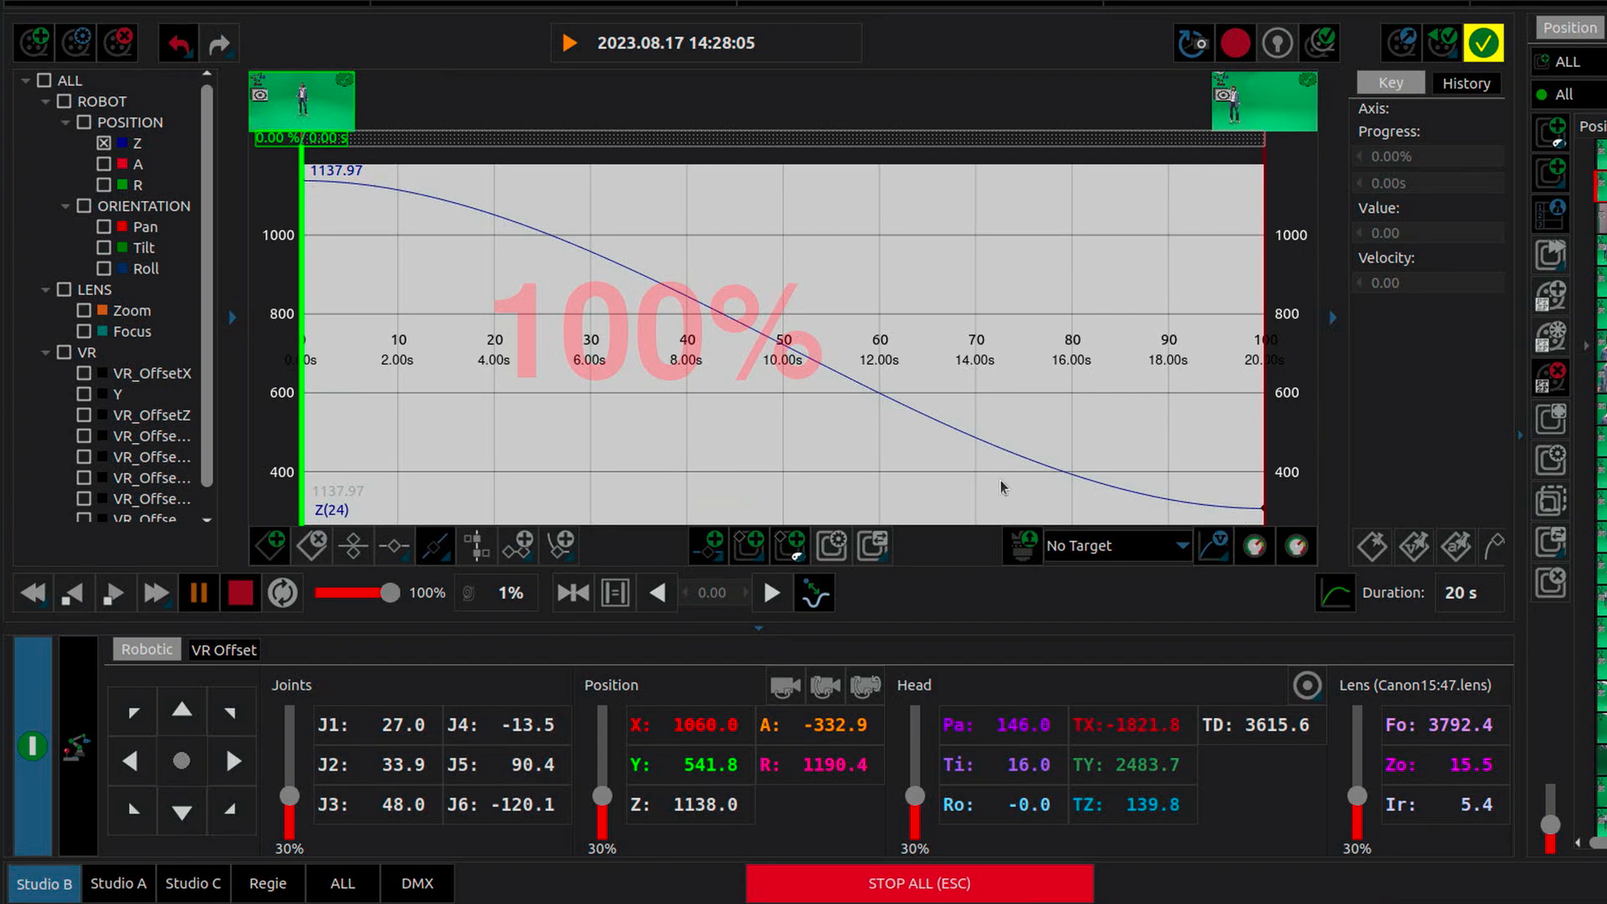
mouse_move(614, 361)
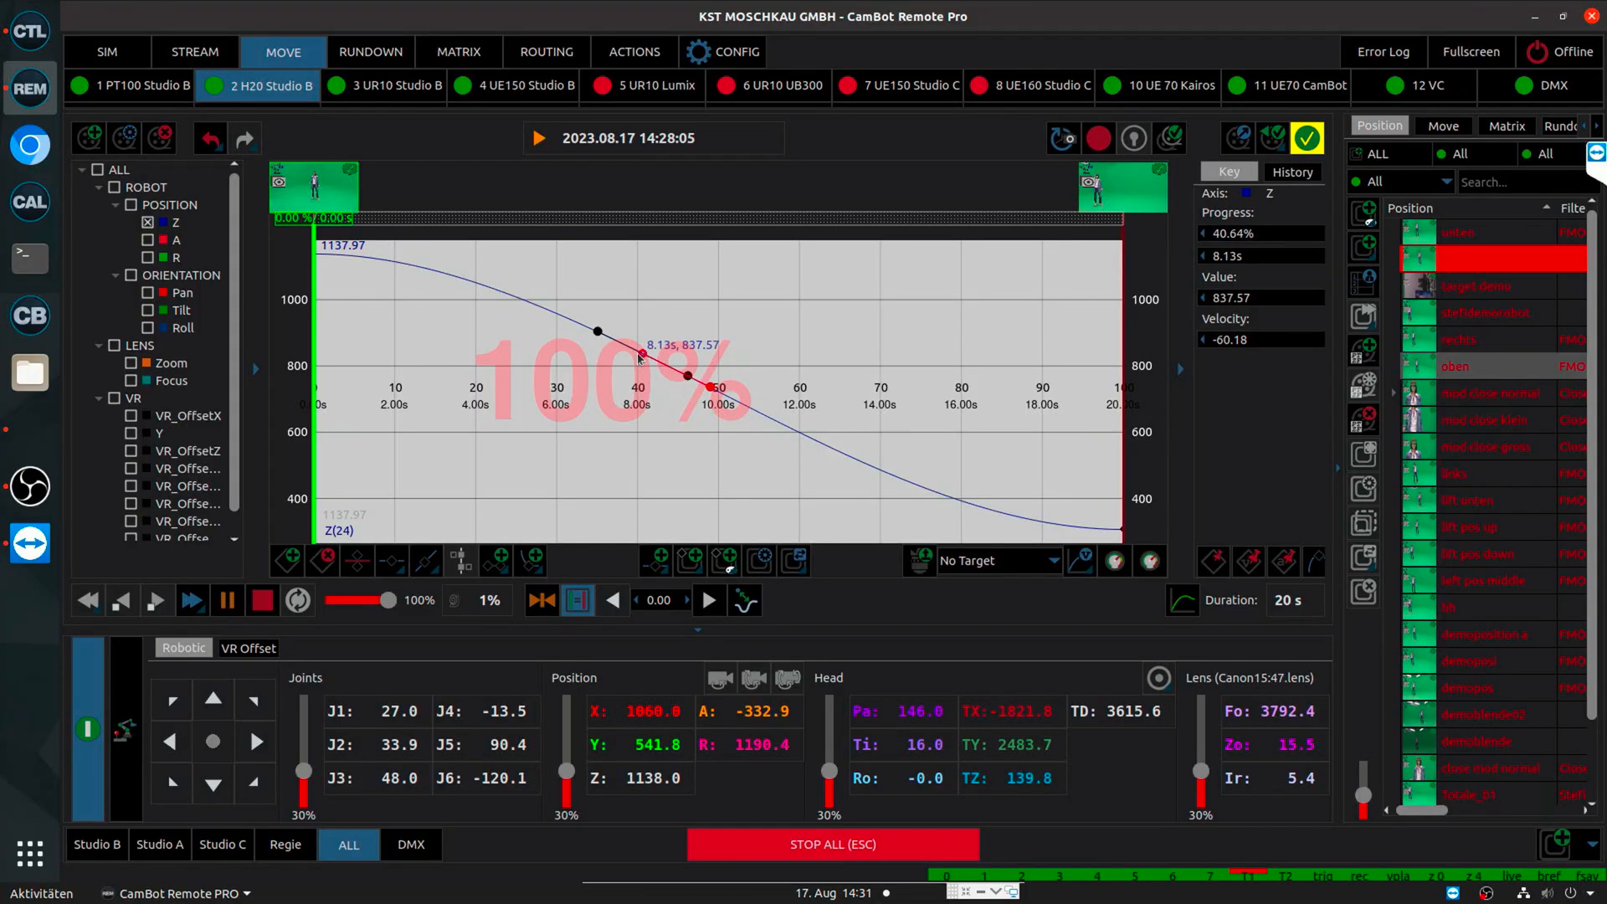
Lift the Z curve into an arc peaking near 7 seconds with a middle keyframe and save the move
left_click_drag(638, 355, 598, 404)
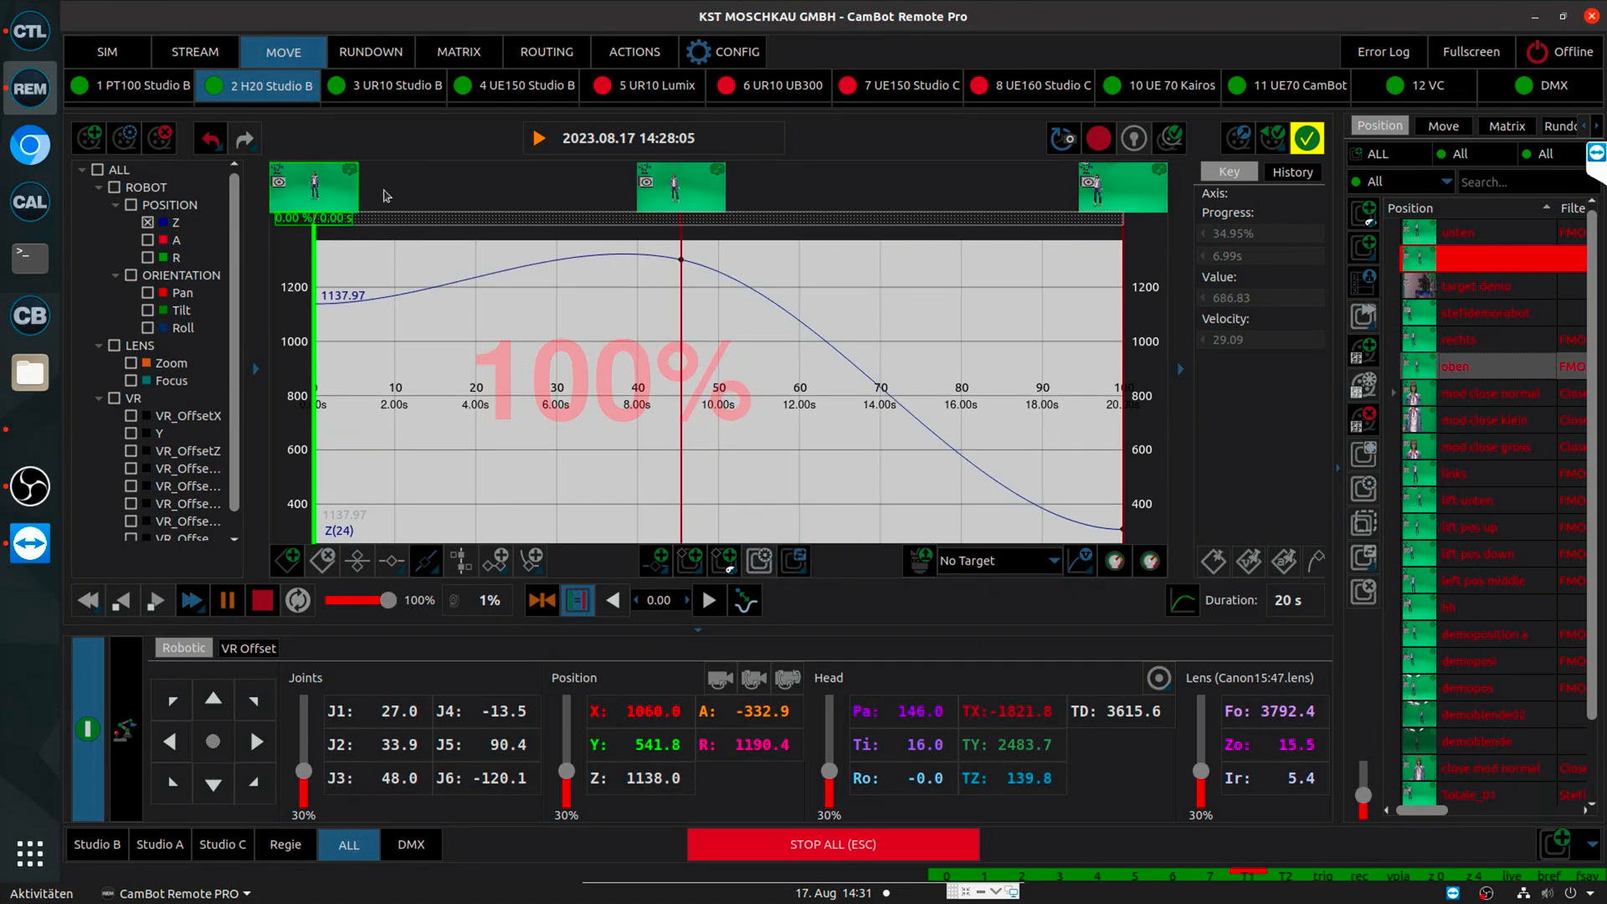
mouse_move(1099, 222)
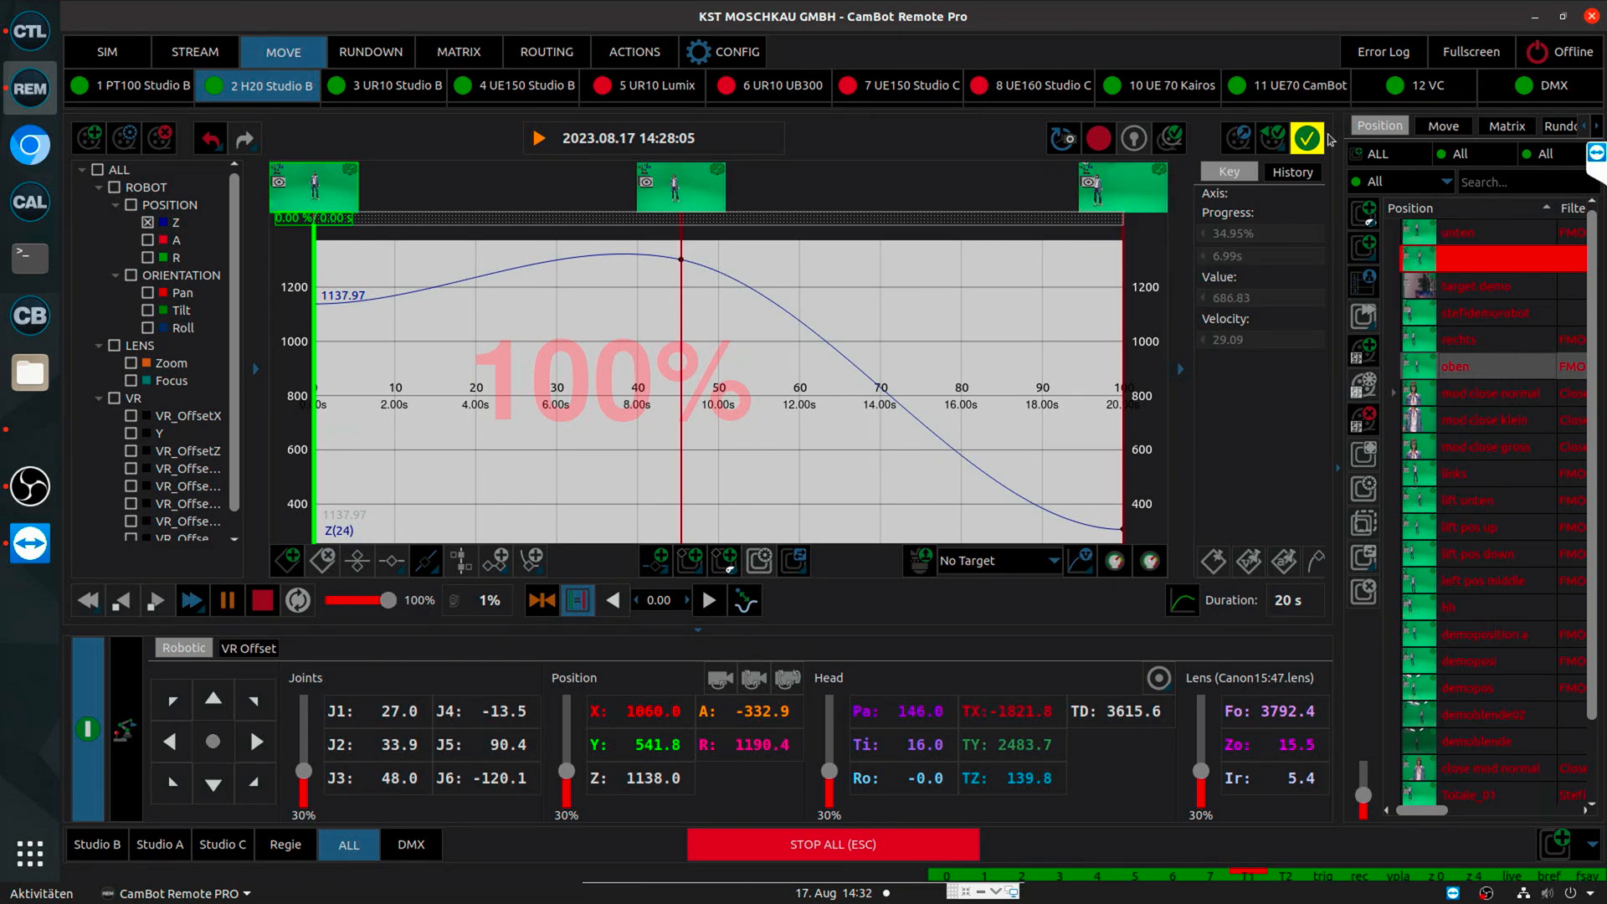
left_click(459, 52)
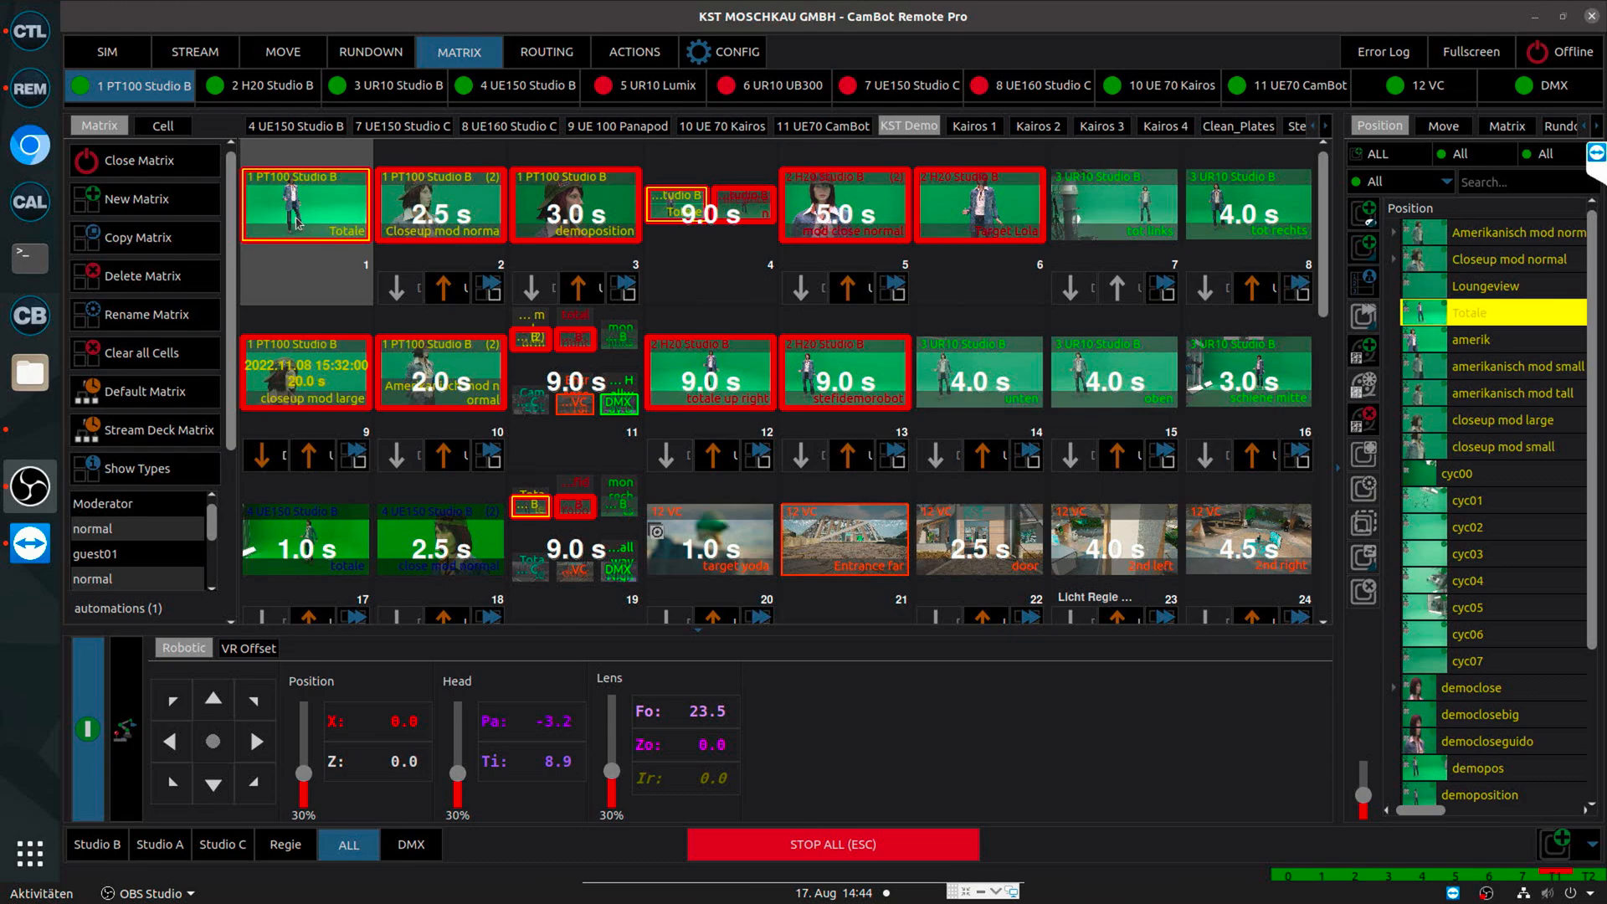
Bring up the options for the Totale cell in slot 1 of the KST Demo matrix
right_click(304, 202)
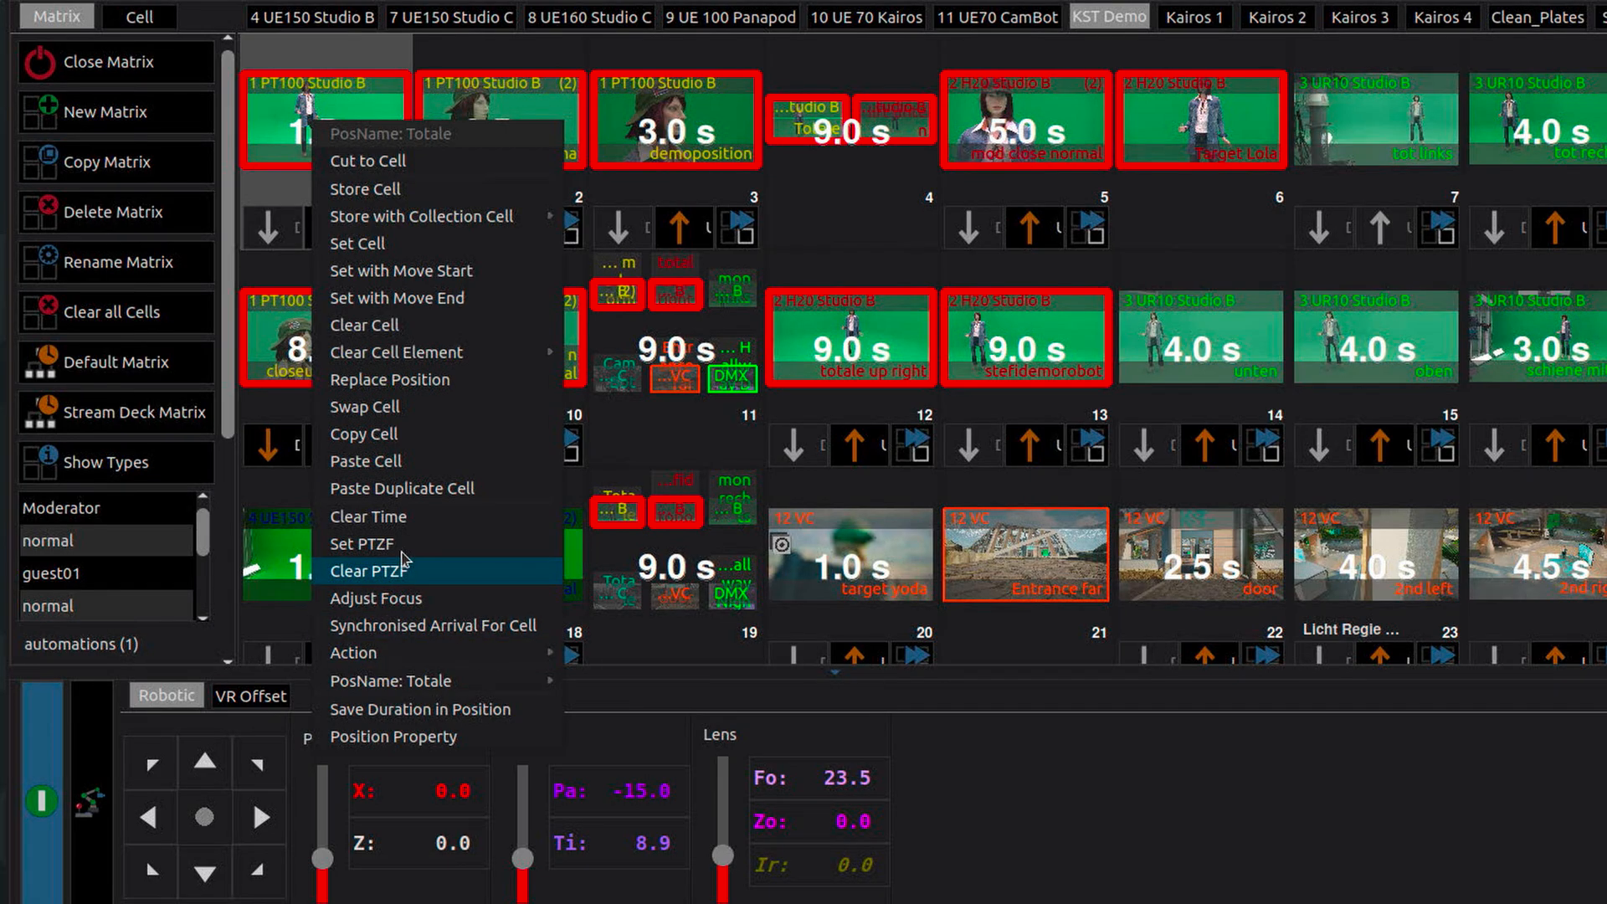
Clear the PTZF data from the Totale cell via Clear PTZF
left_click(365, 569)
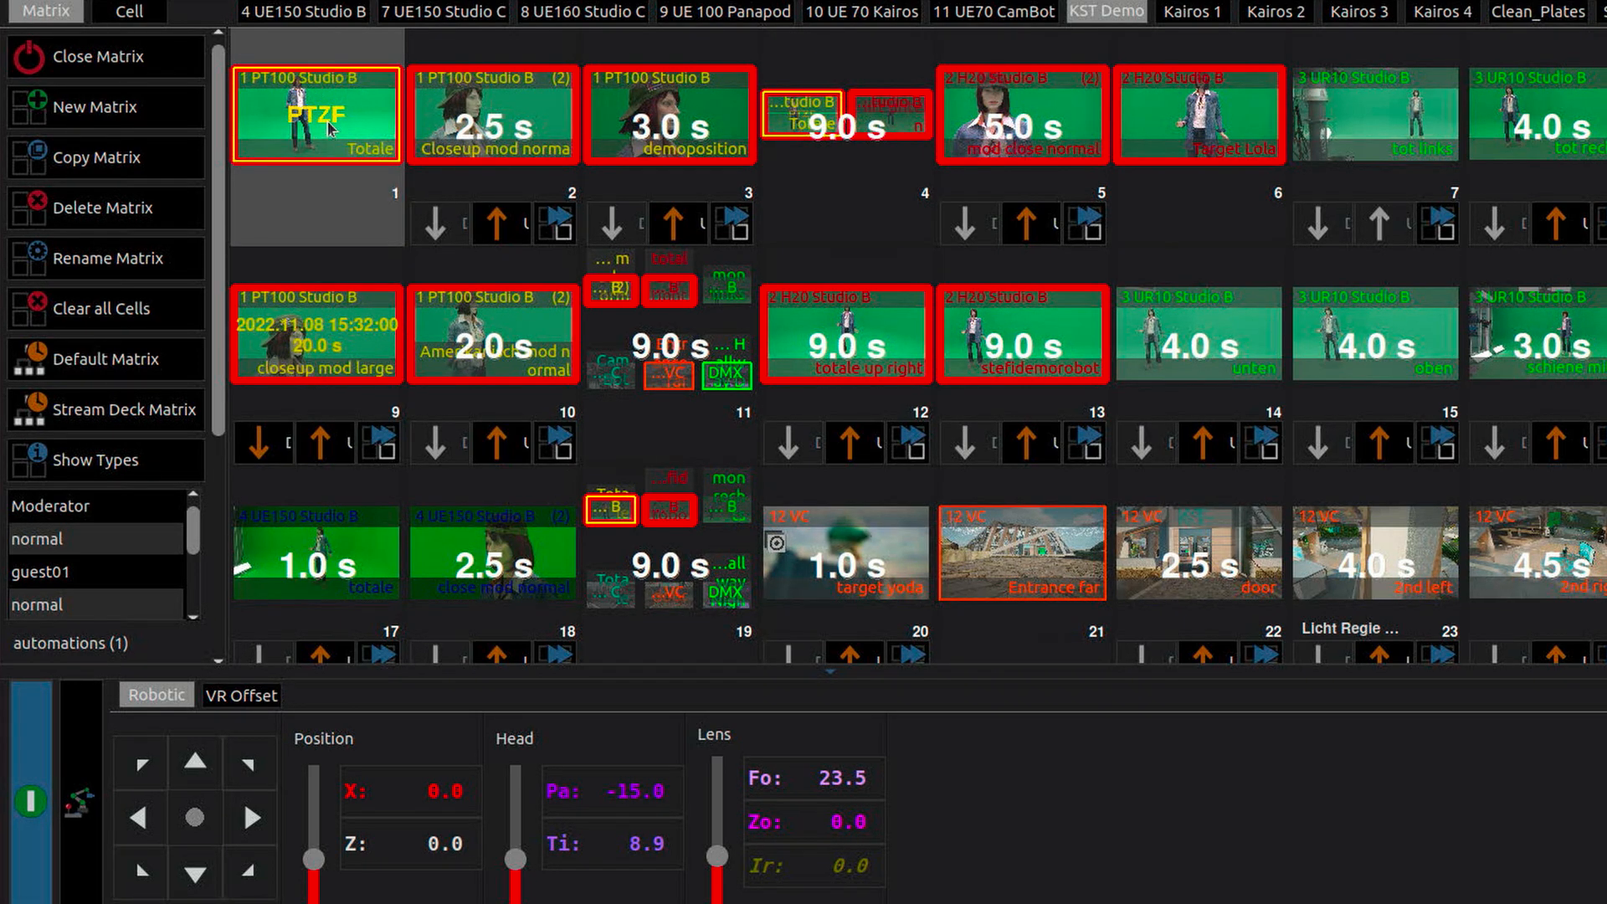
right_click(316, 112)
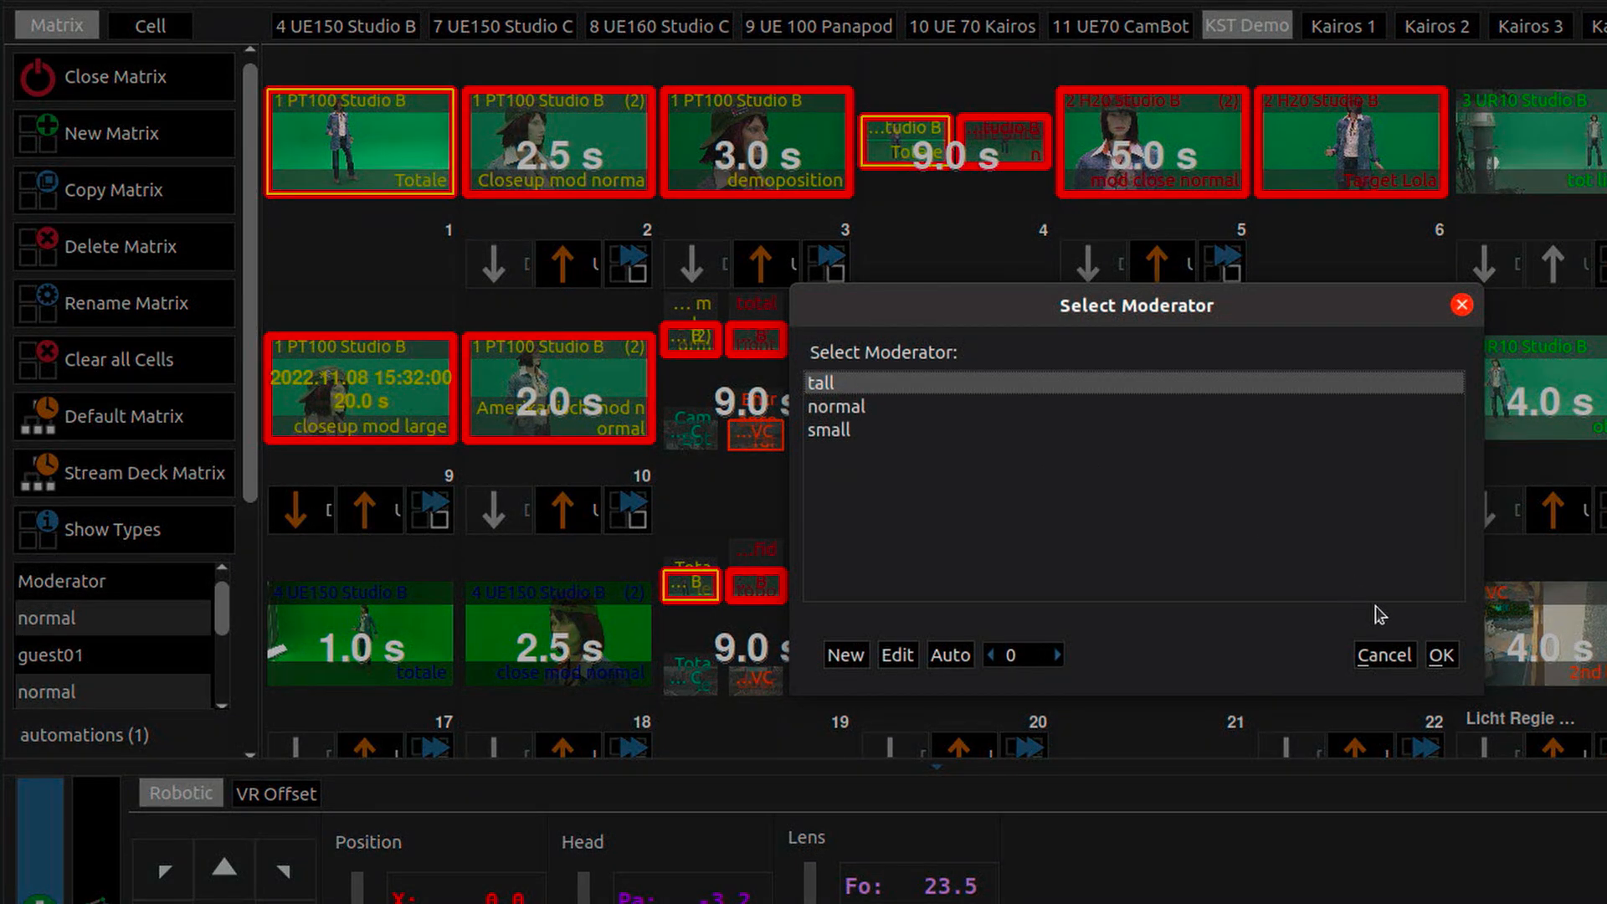
left_click(1440, 655)
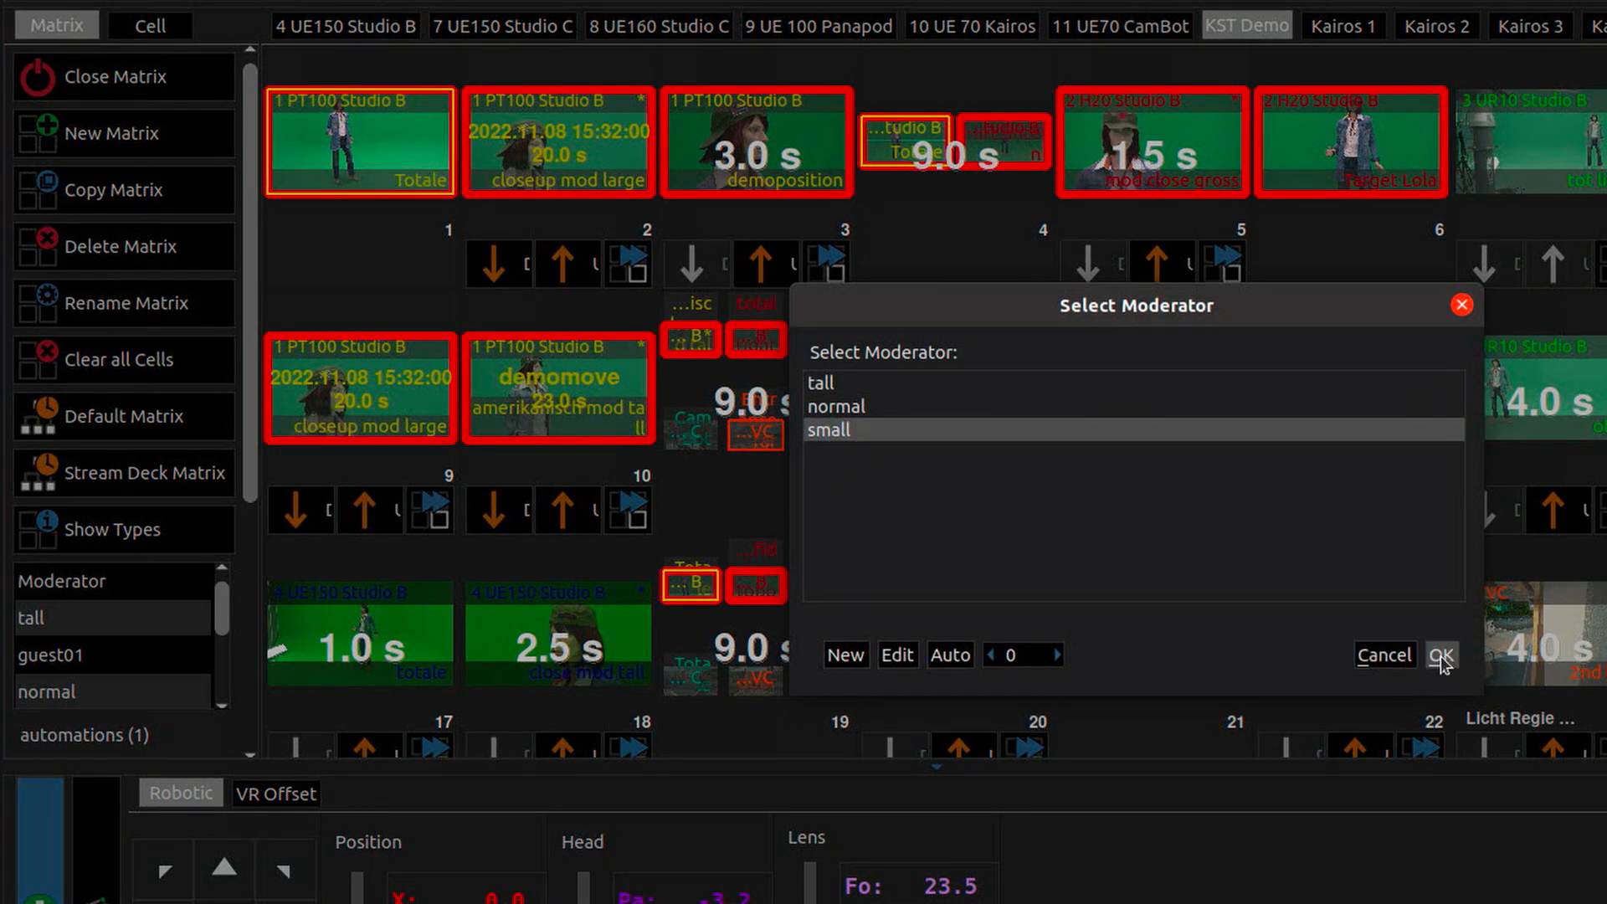
left_click(1440, 655)
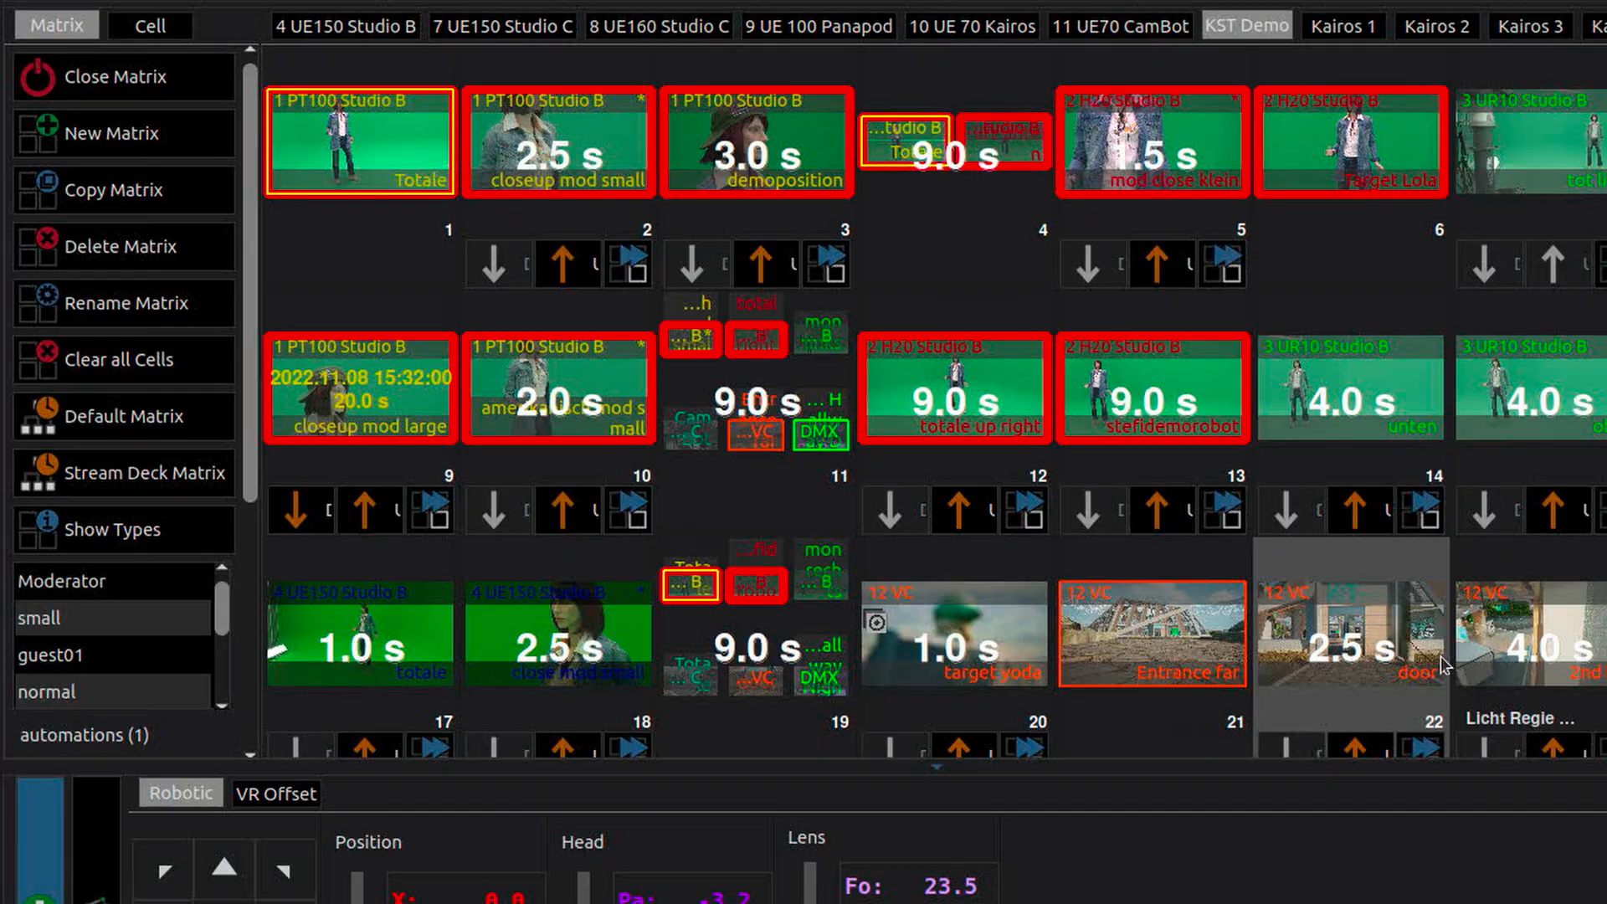
In the Actions editor, clear the current action and load the Licht Regie aus light macro
left_click(634, 52)
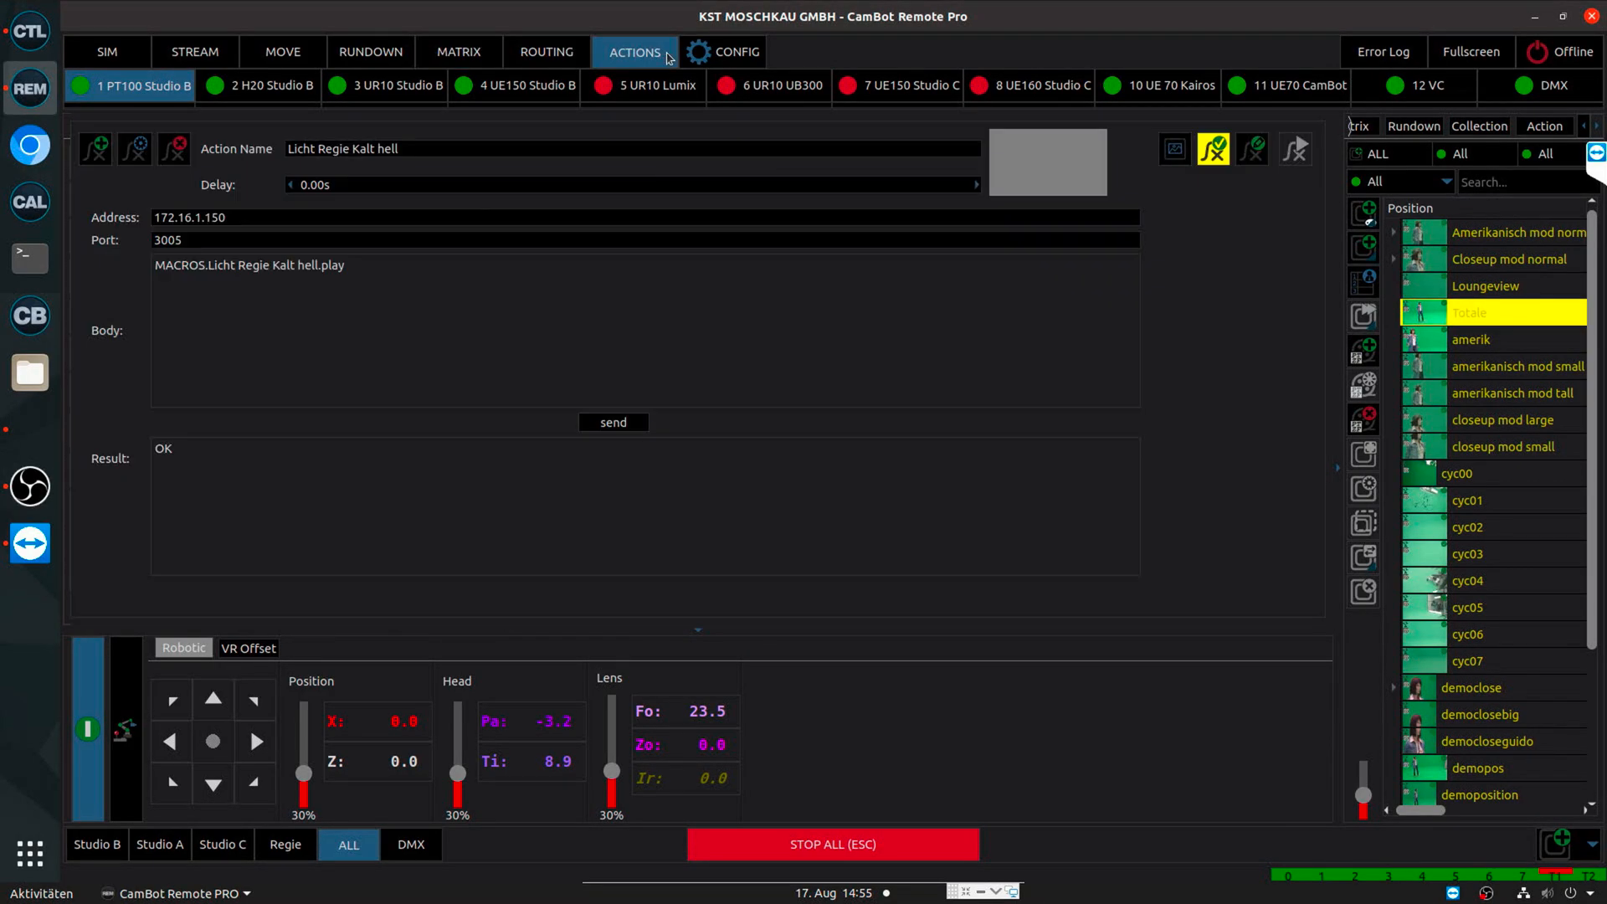
mouse_move(802, 215)
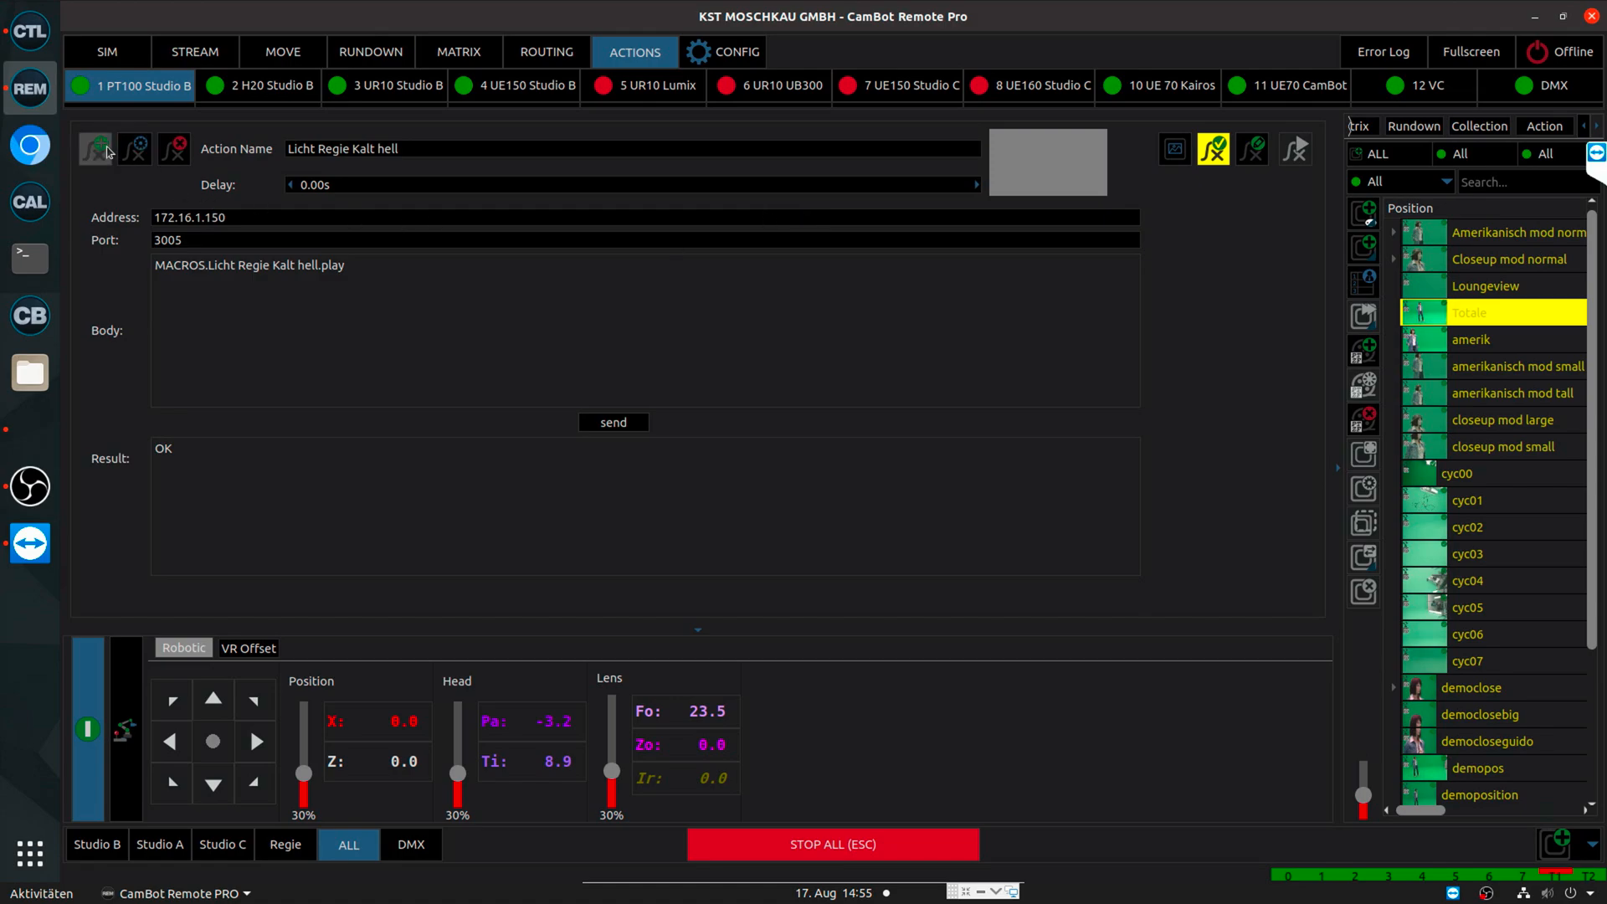
left_click(96, 149)
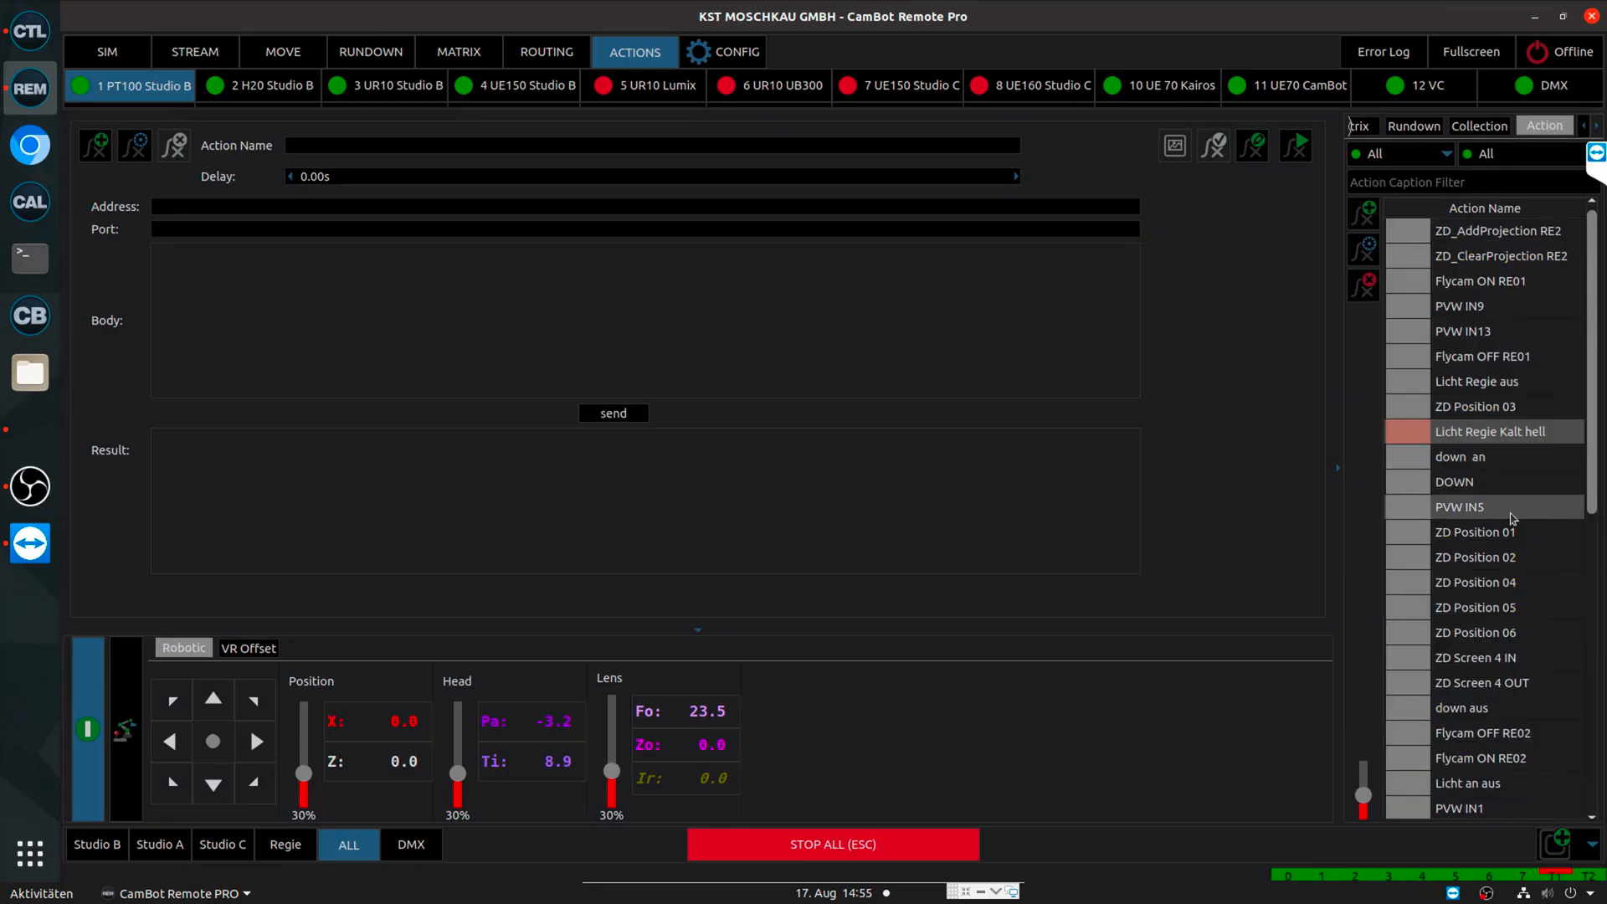
mouse_move(1478, 380)
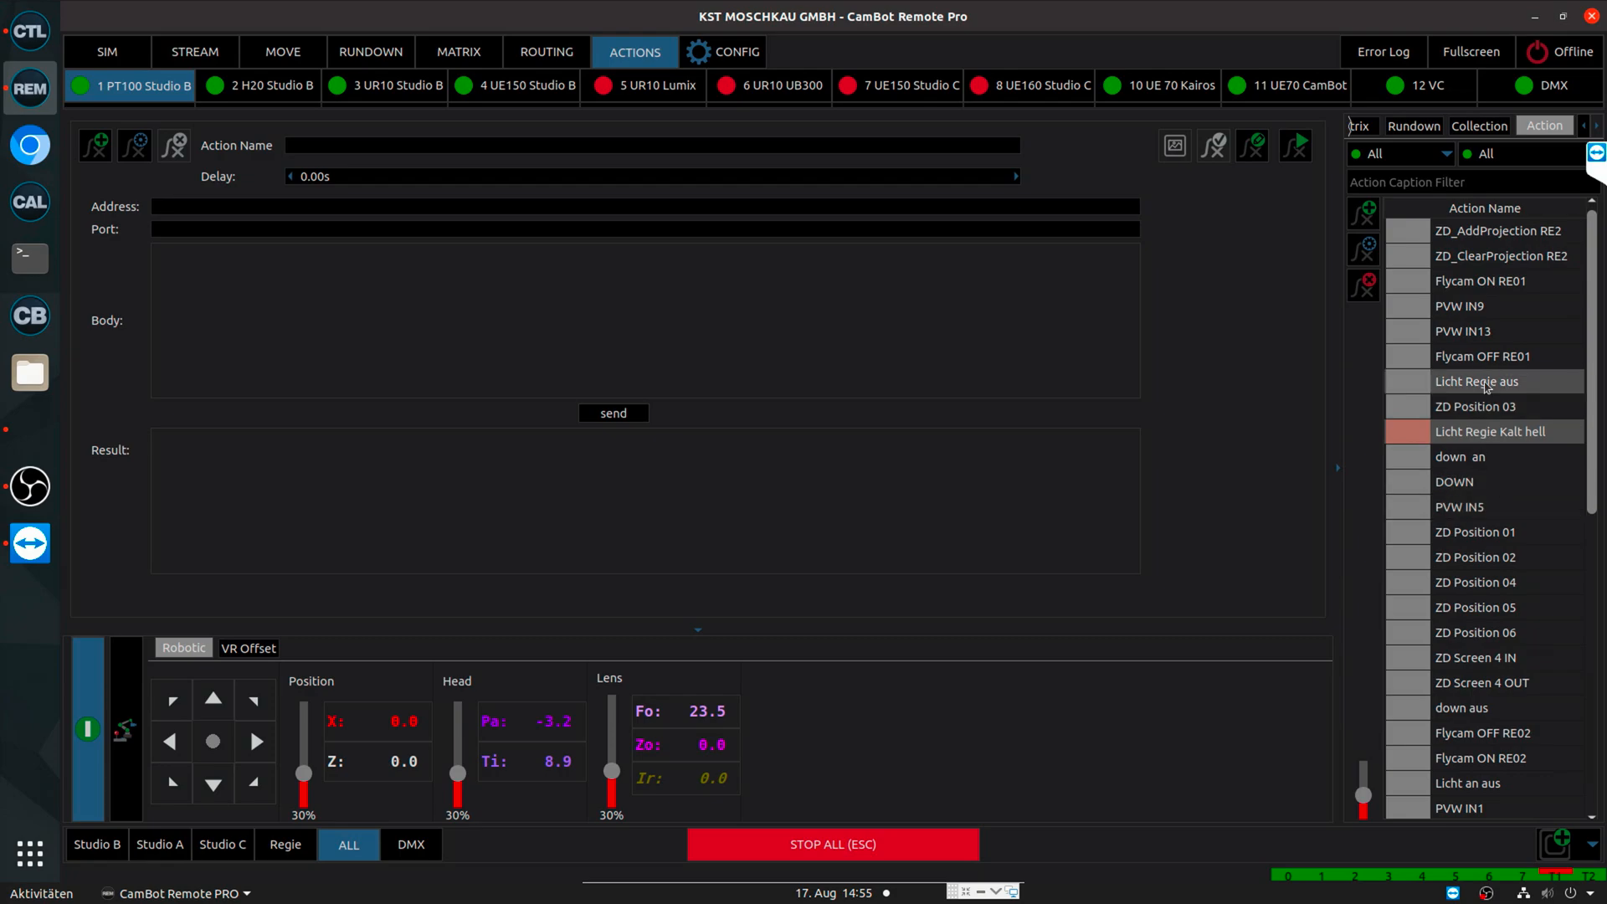
left_click(1478, 381)
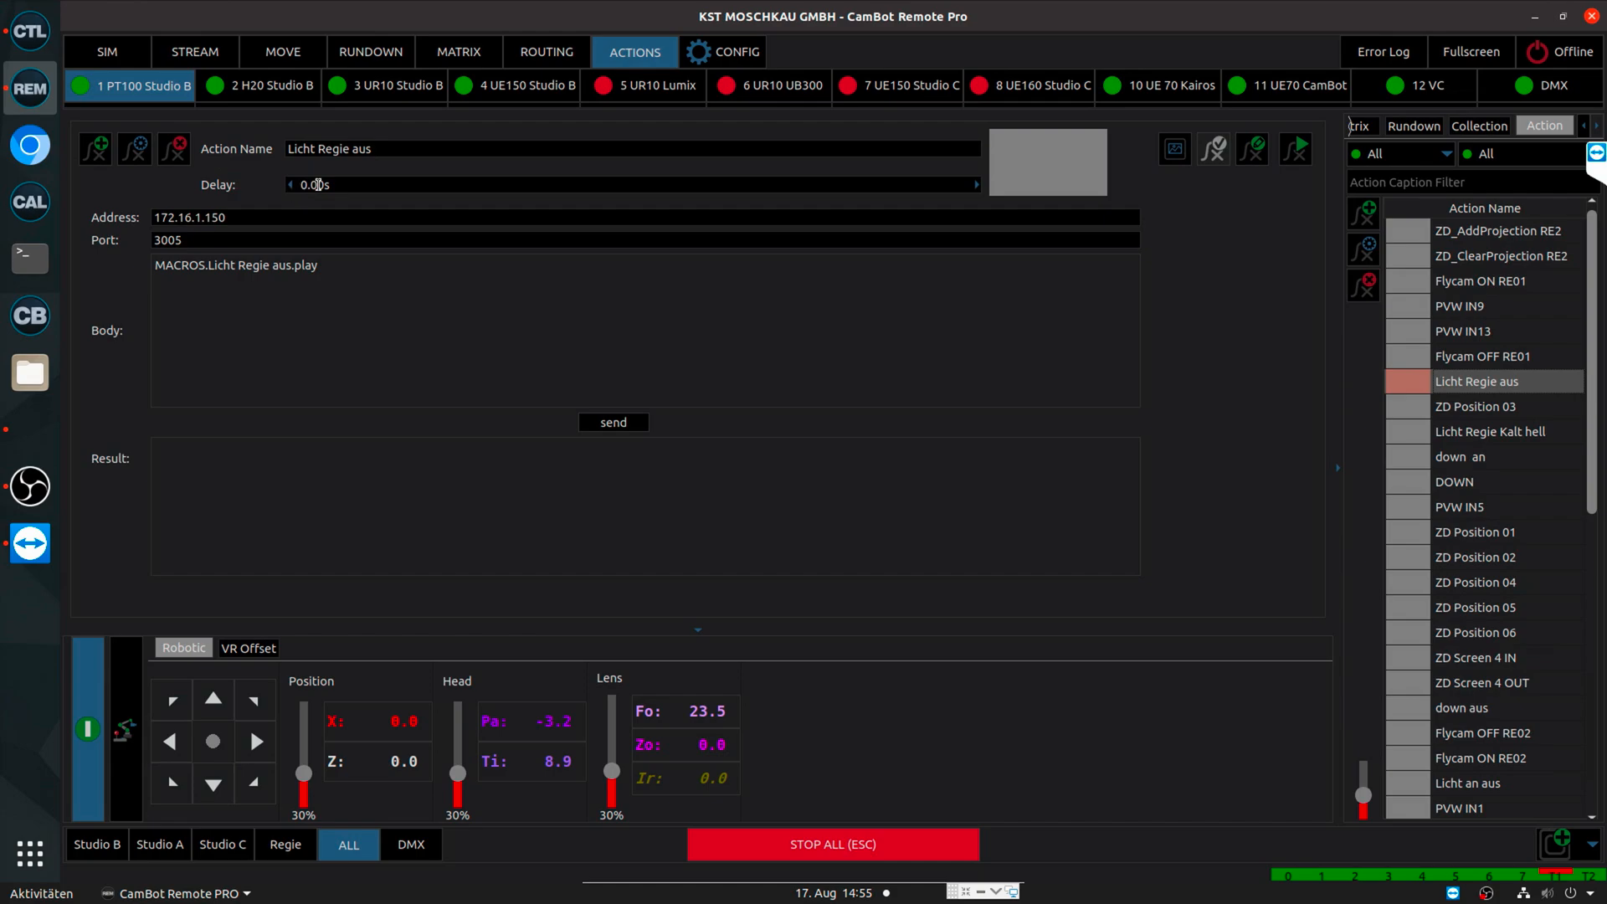
Load the Licht Regie Kalt hell macro and send the light macro request, returning OK
left_click(613, 422)
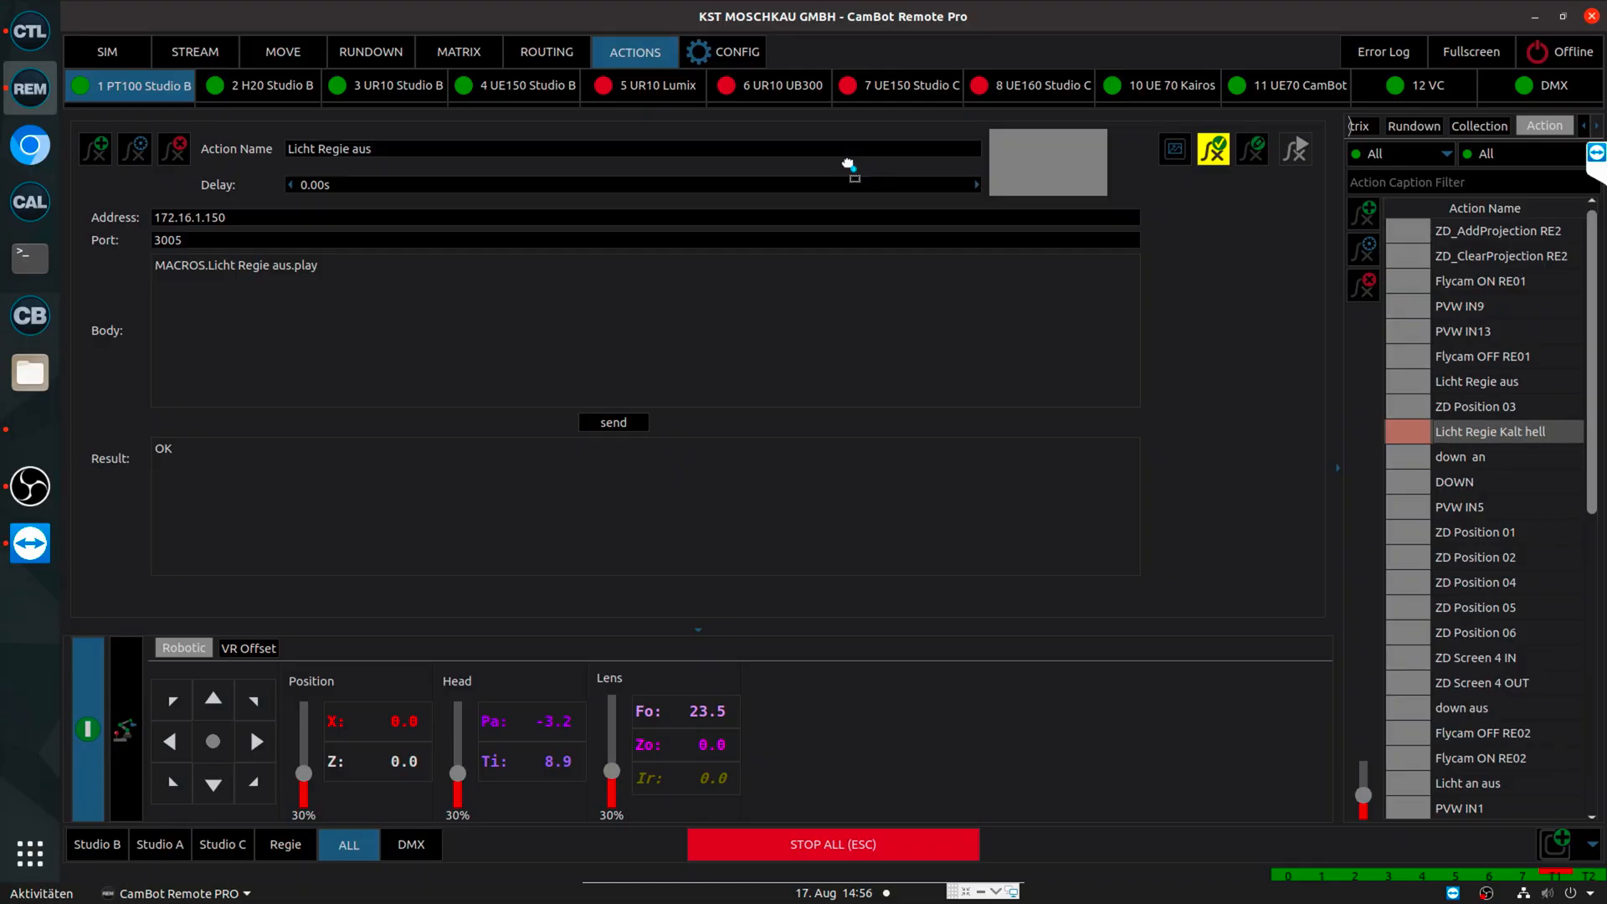
left_click(1493, 430)
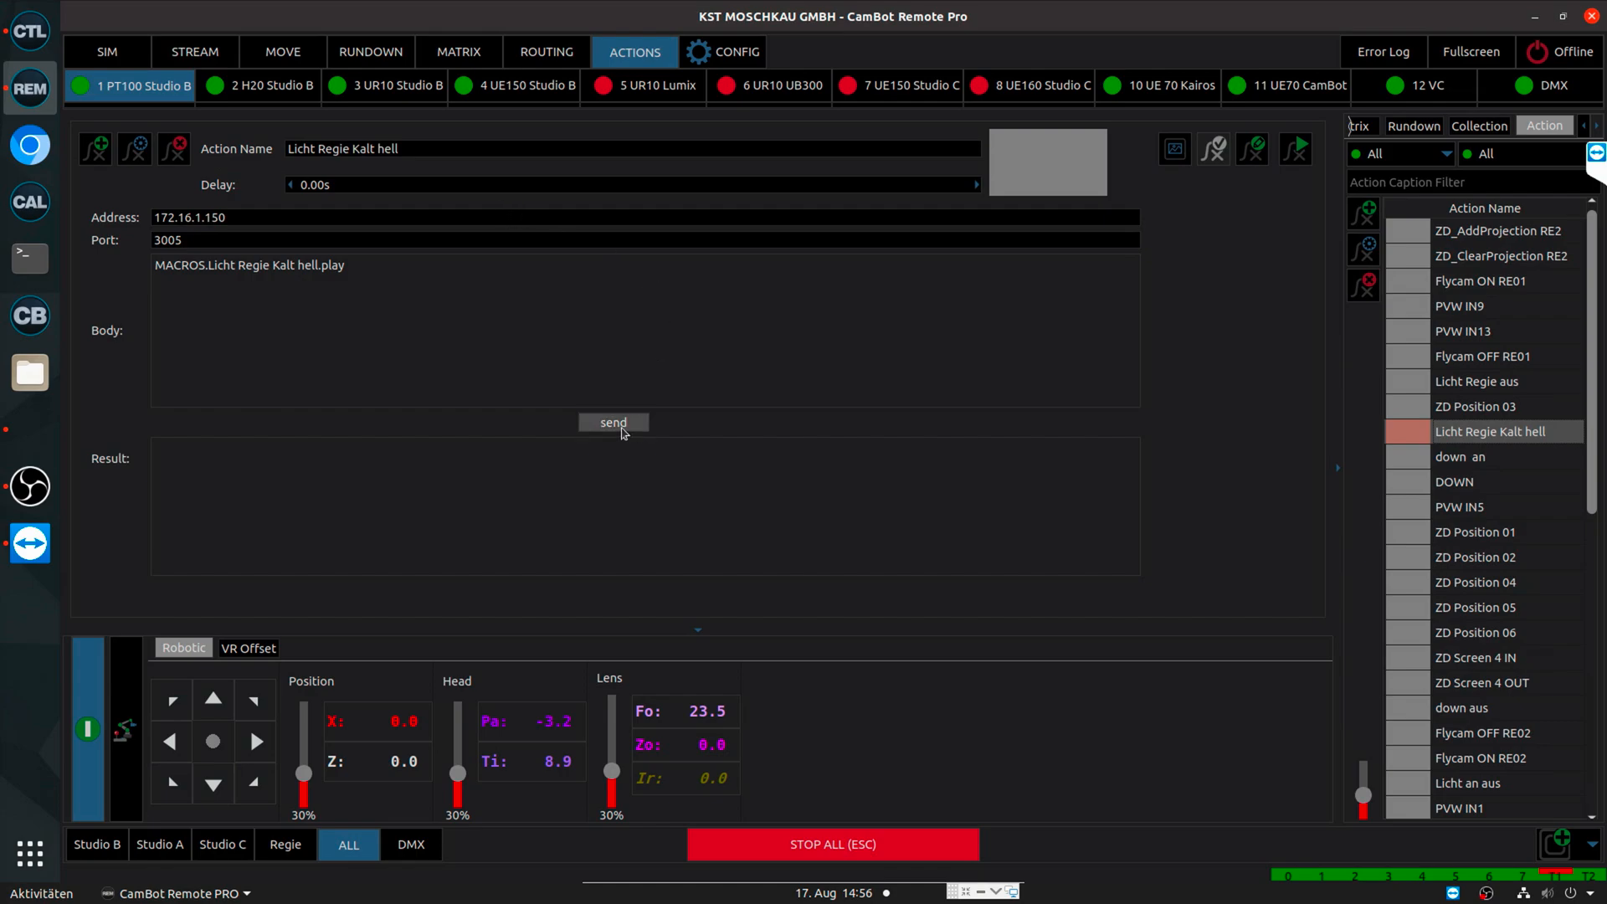
left_click(459, 52)
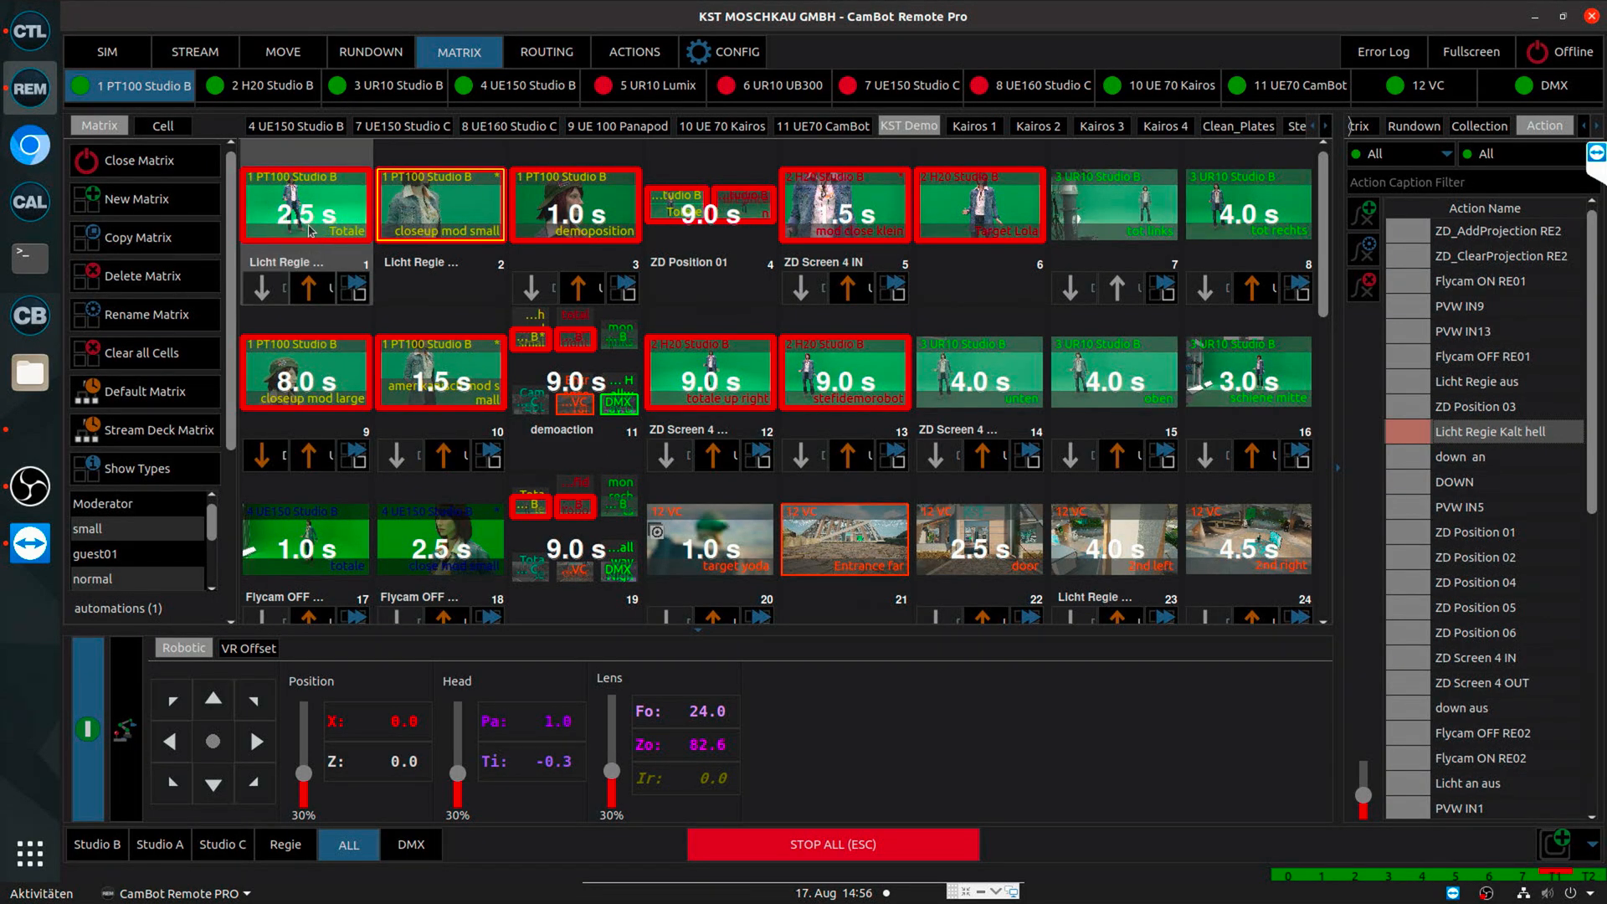
mouse_move(327, 199)
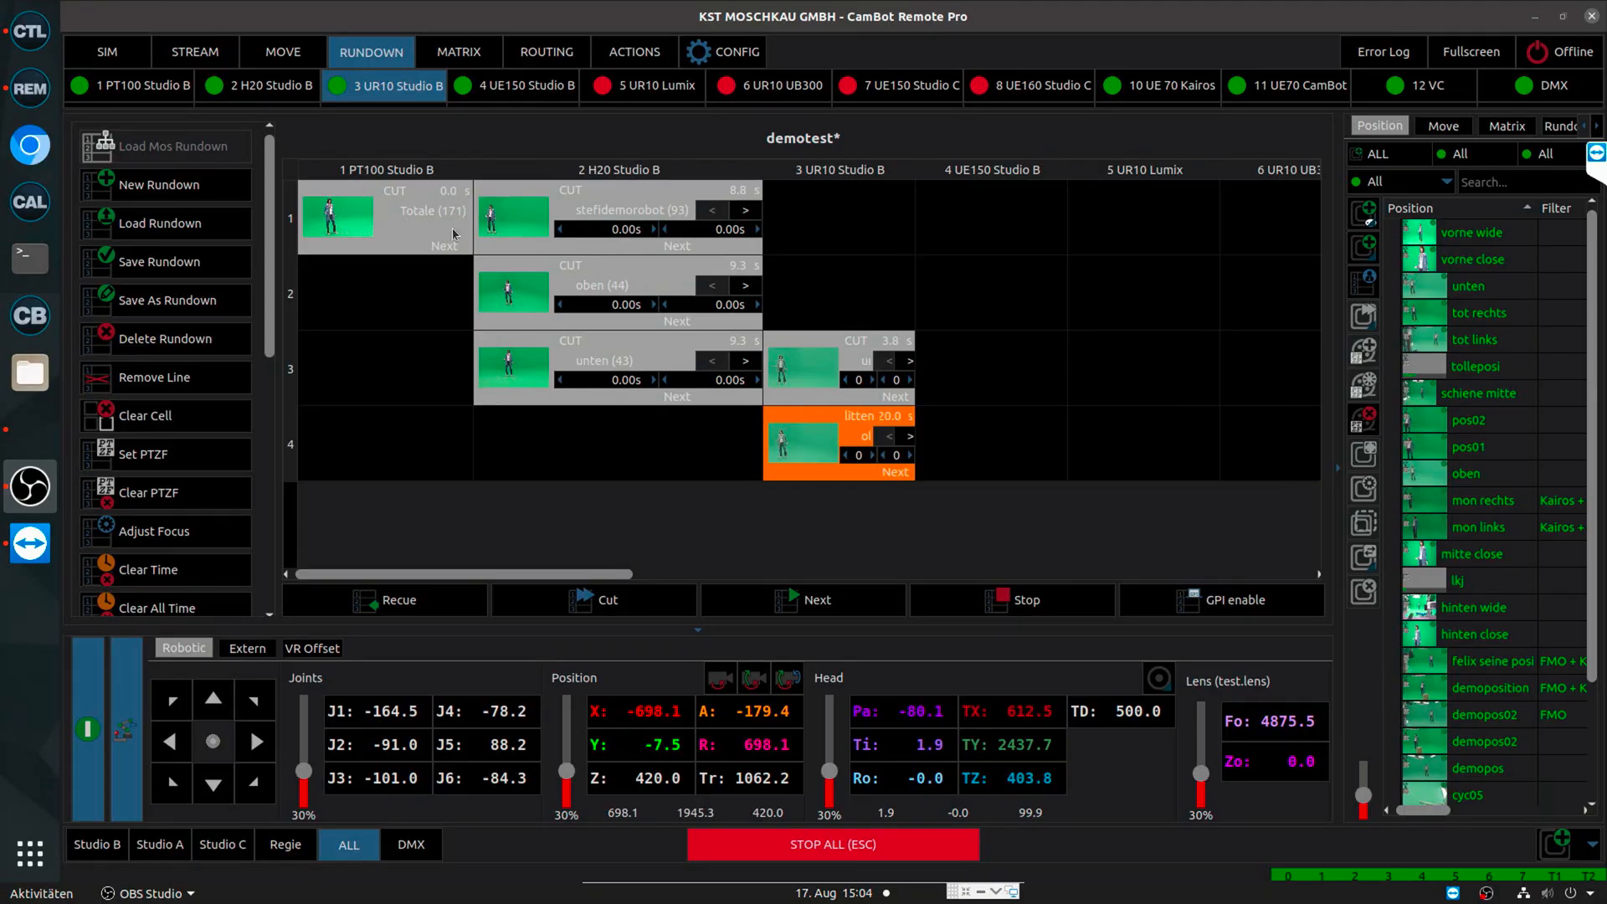
mouse_move(368, 202)
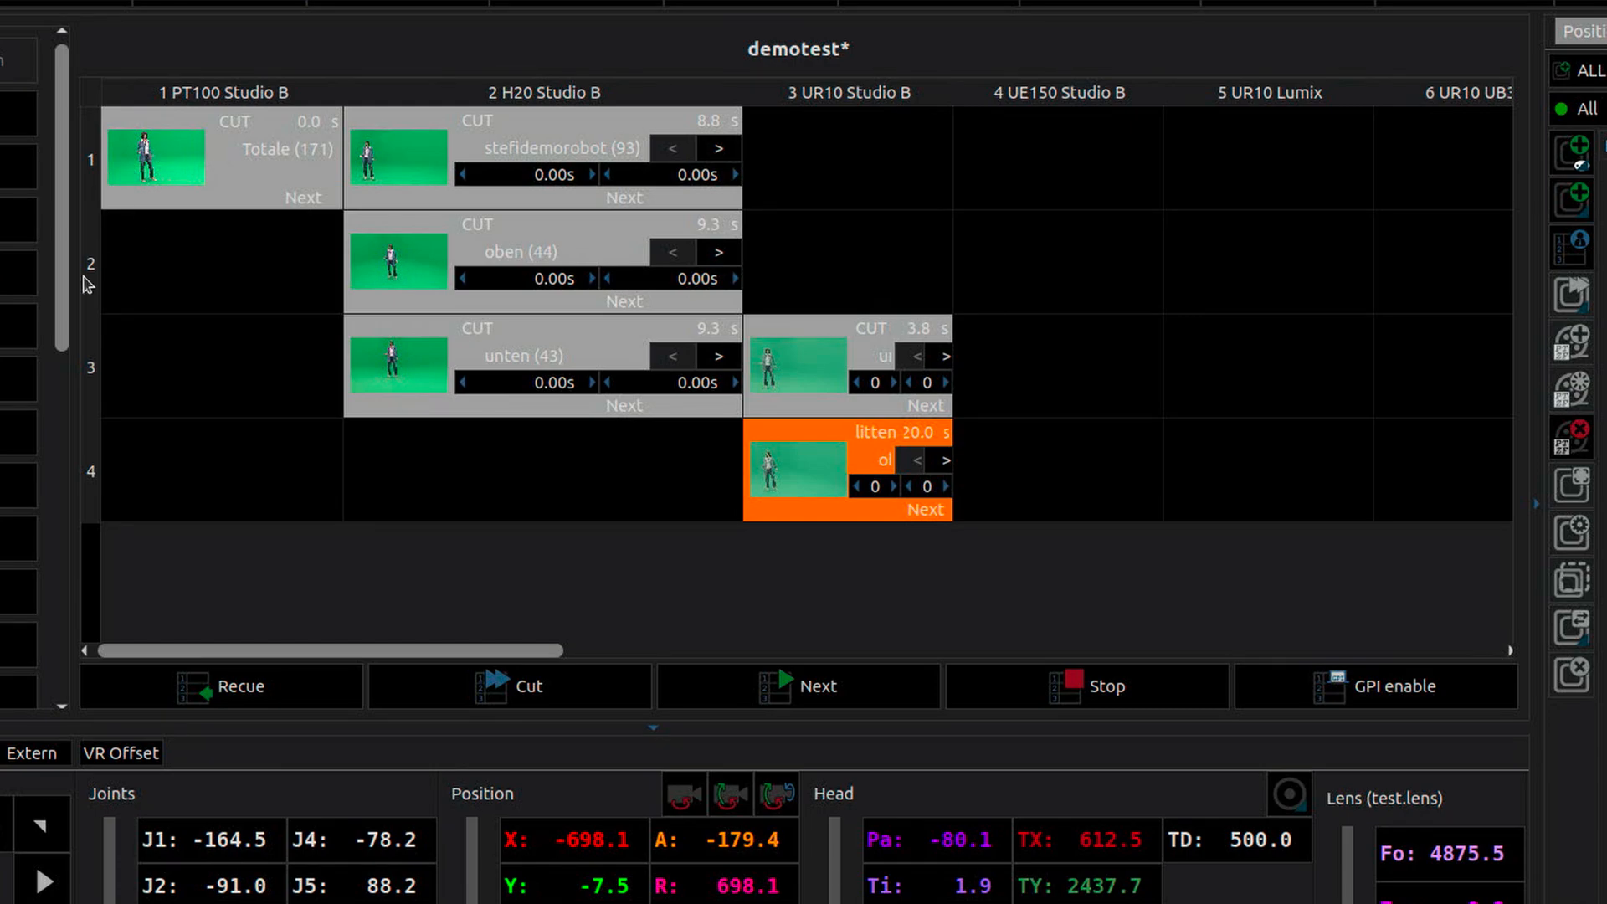
mouse_move(395, 137)
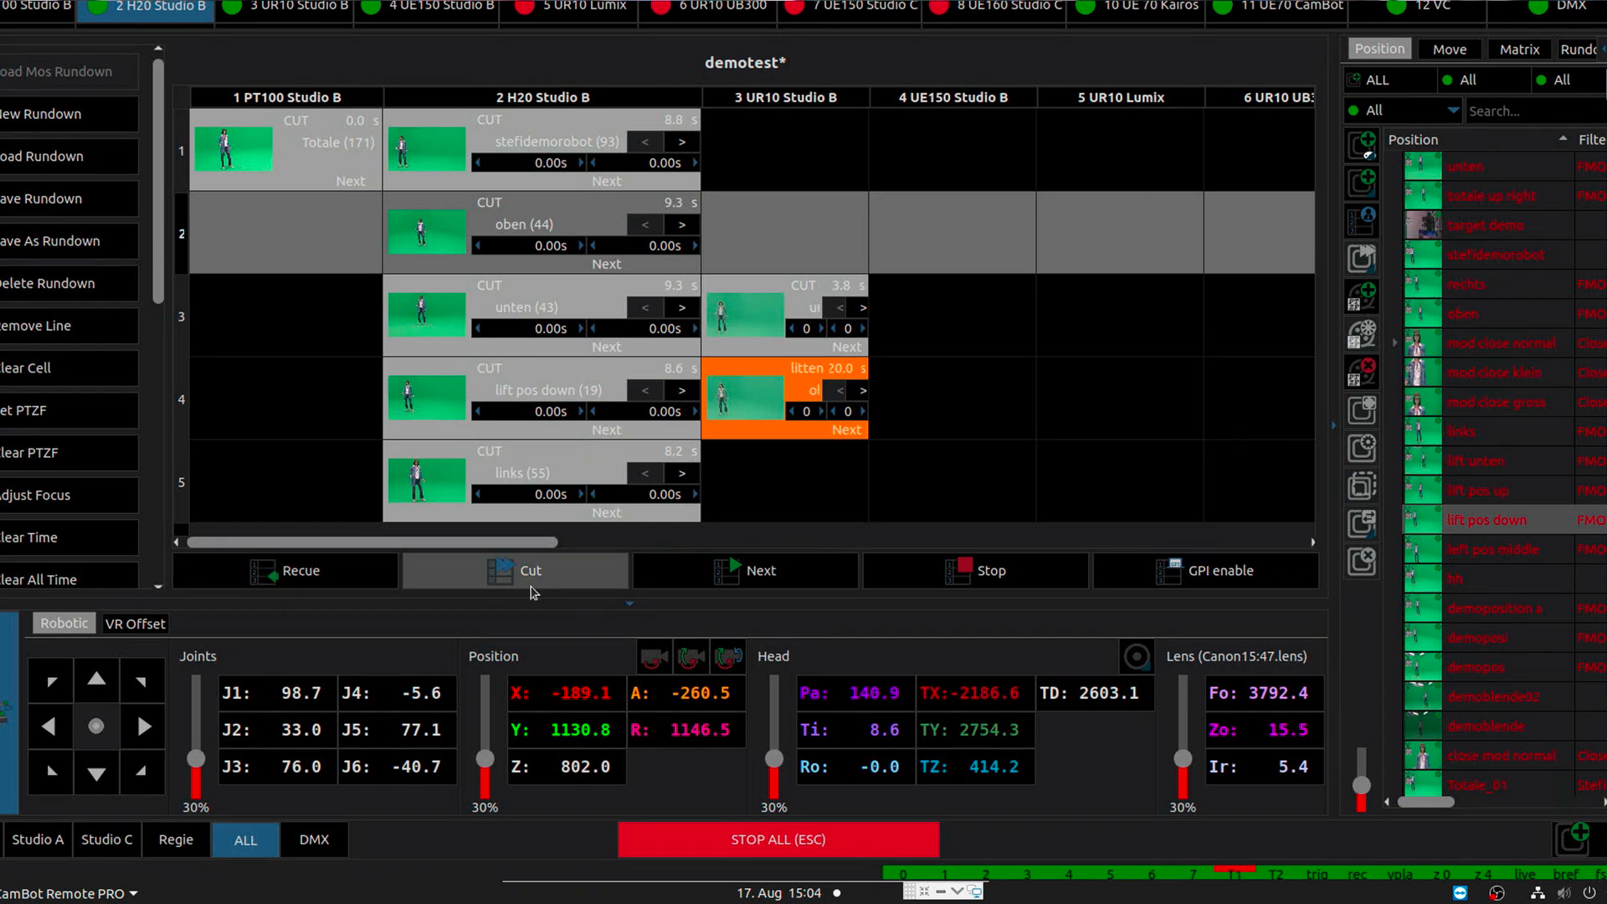
Cut to the current demotest rundown cue with the new H20 Studio B lift pos down and links cues
left_click(459, 52)
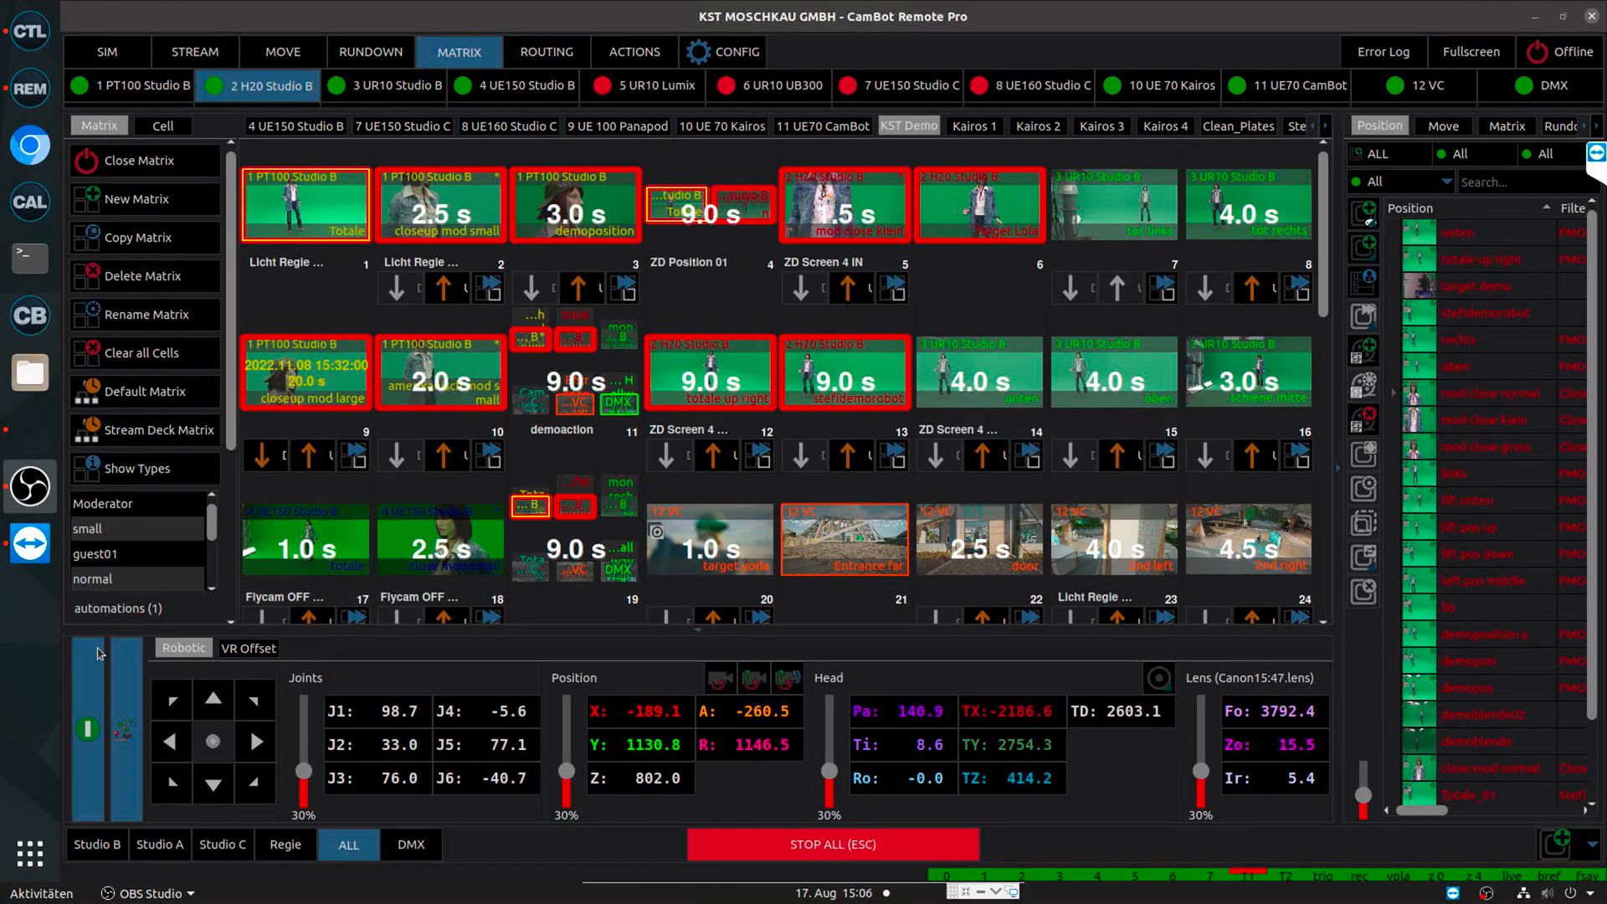
mouse_move(326, 801)
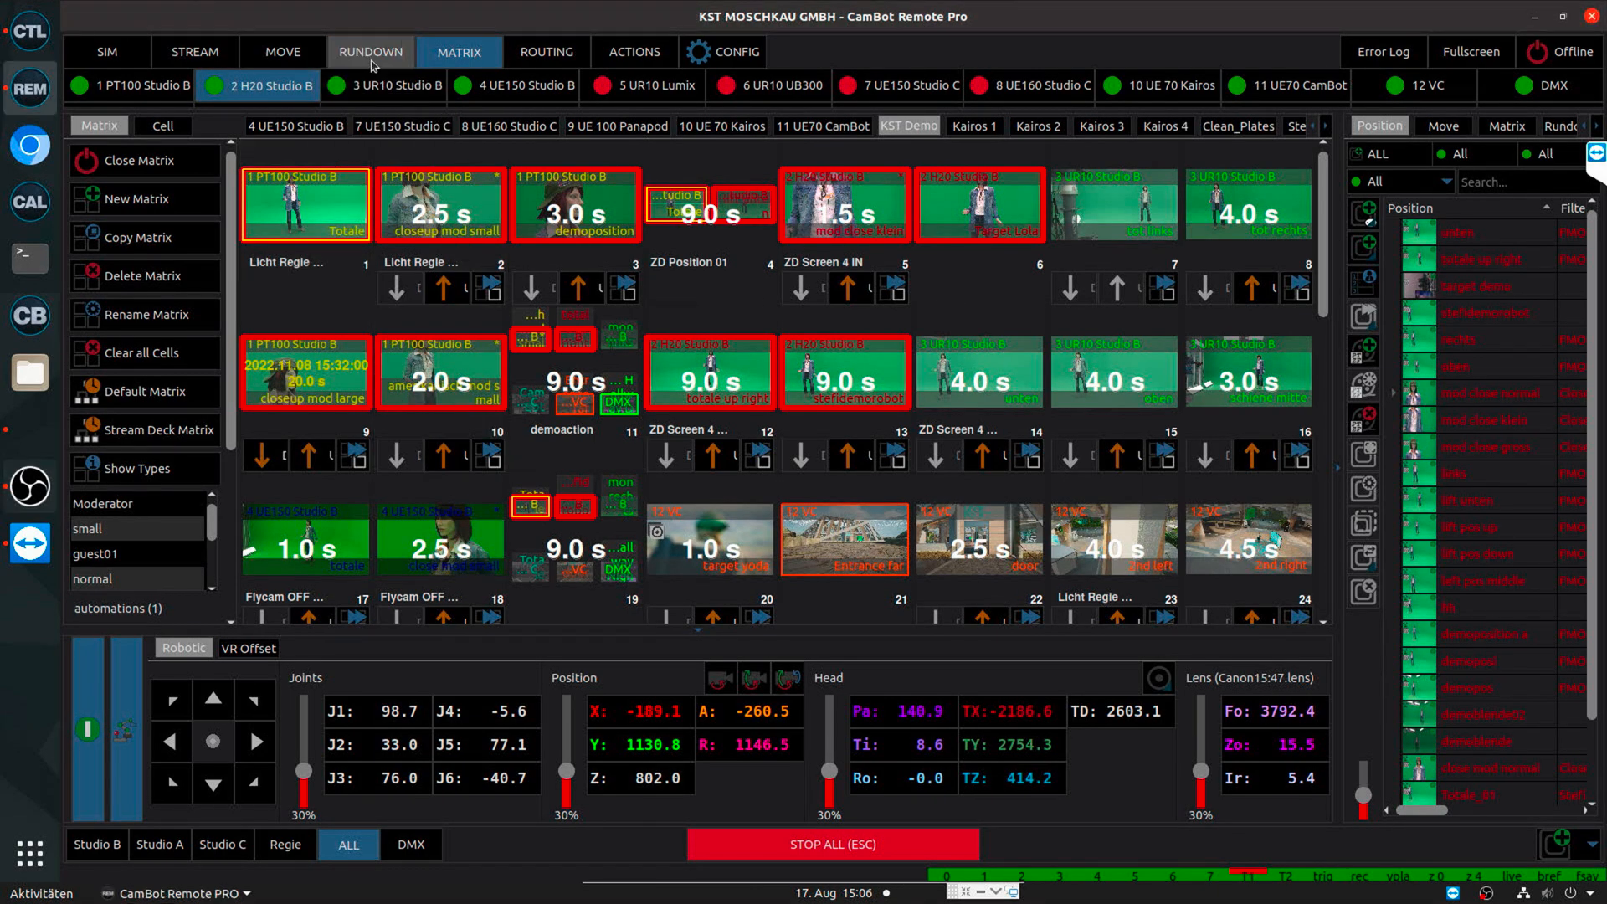
Return to the MATRIX view and manually enter a pan value of 15 for the camera head
left_click(281, 51)
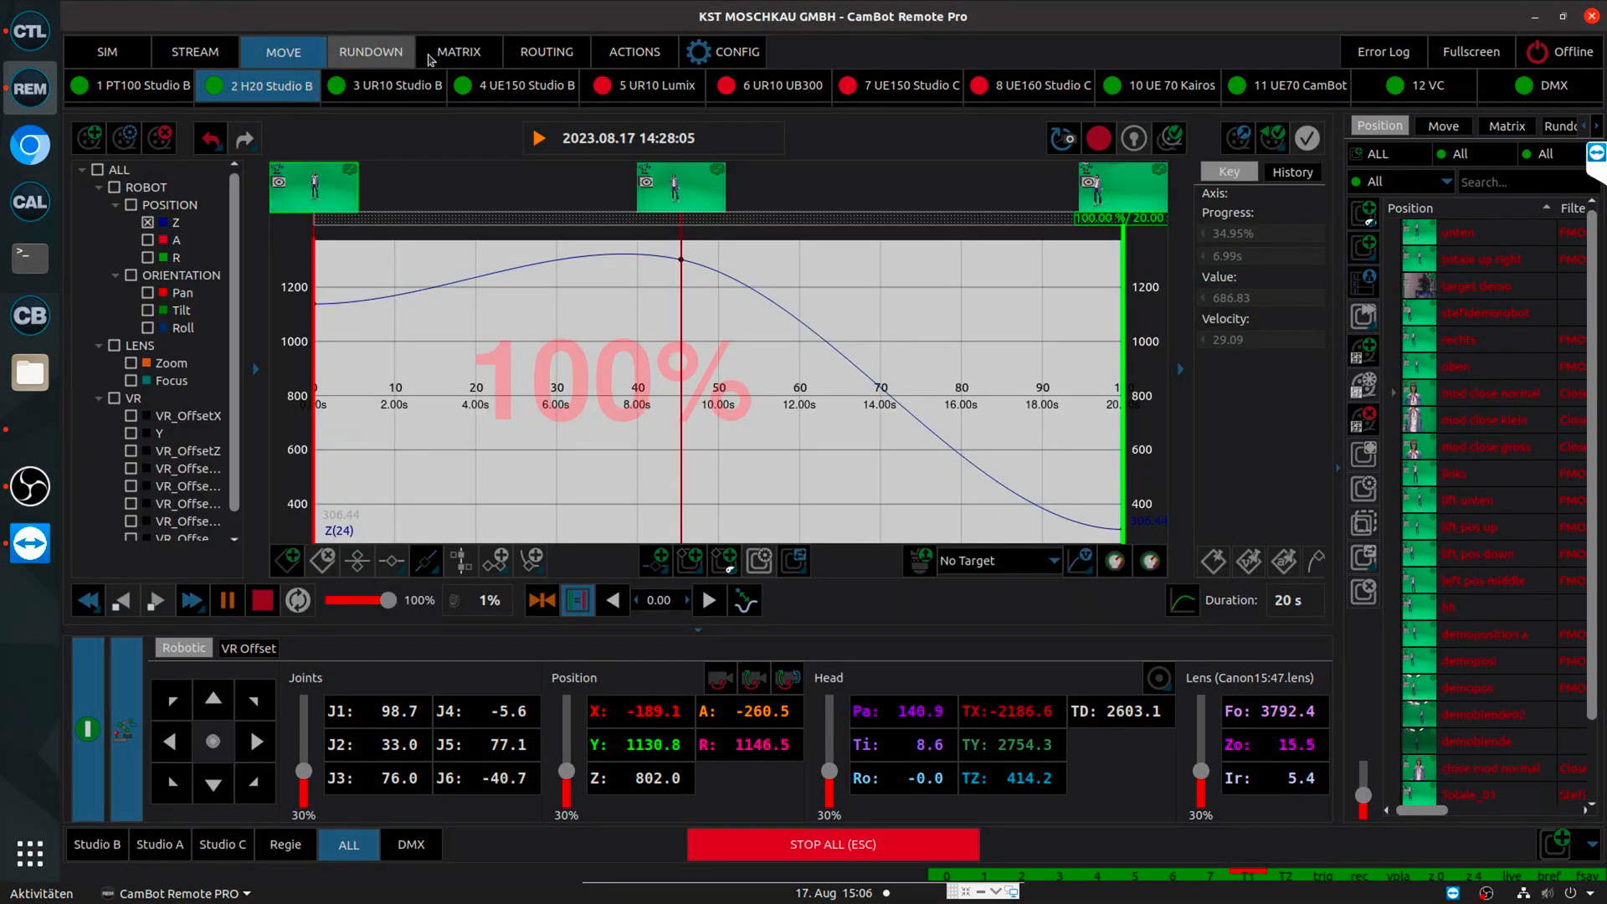
left_click(457, 52)
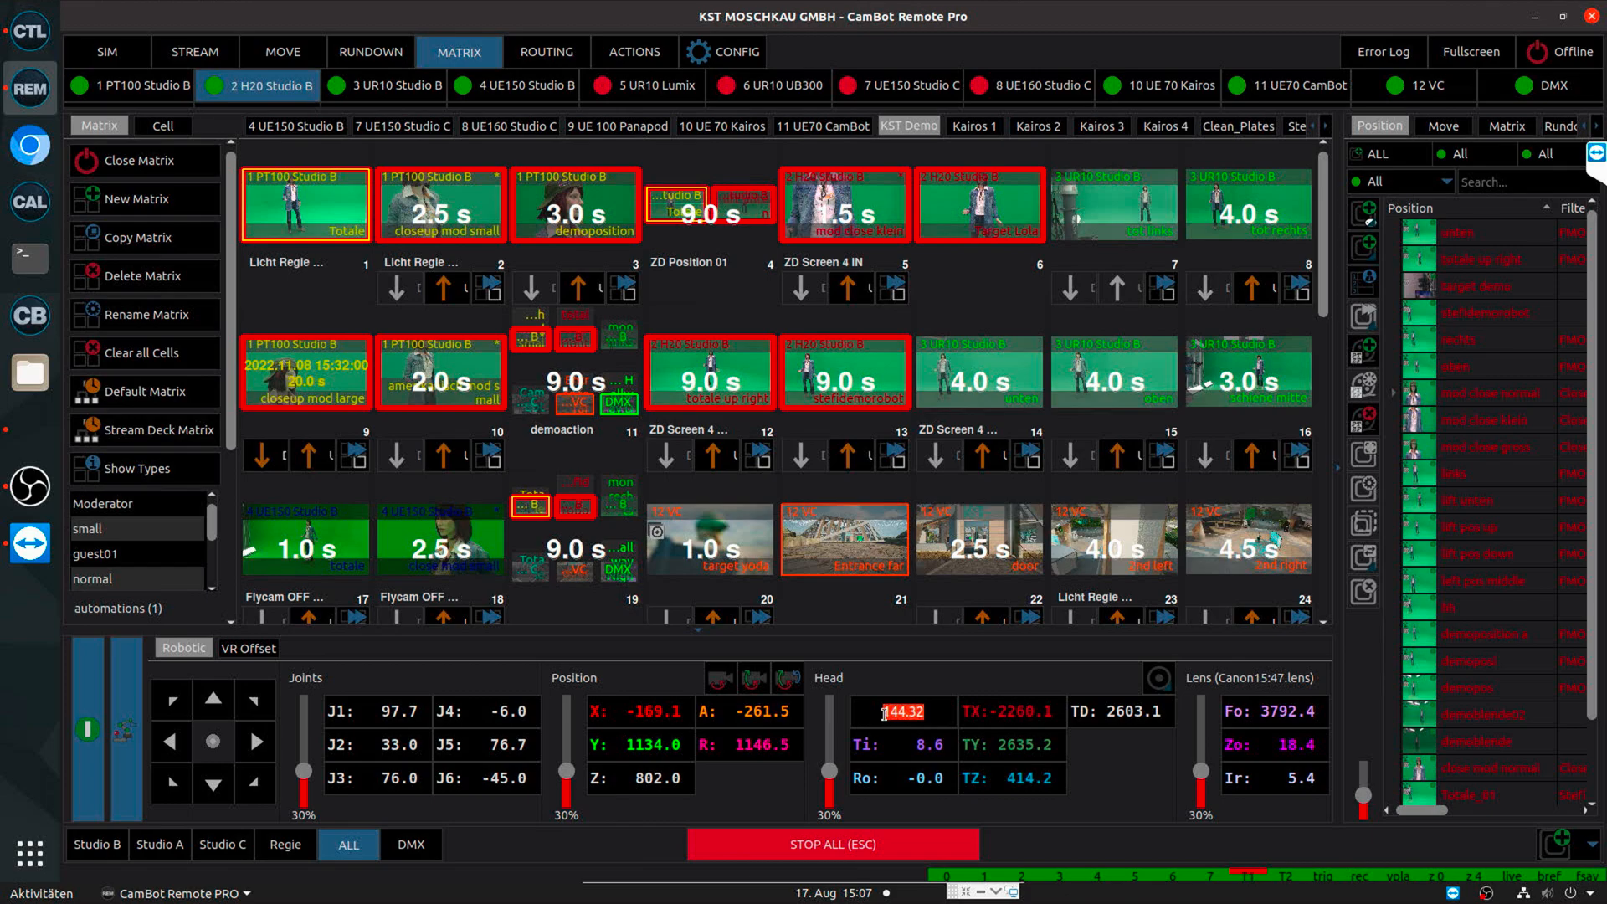
type("15")
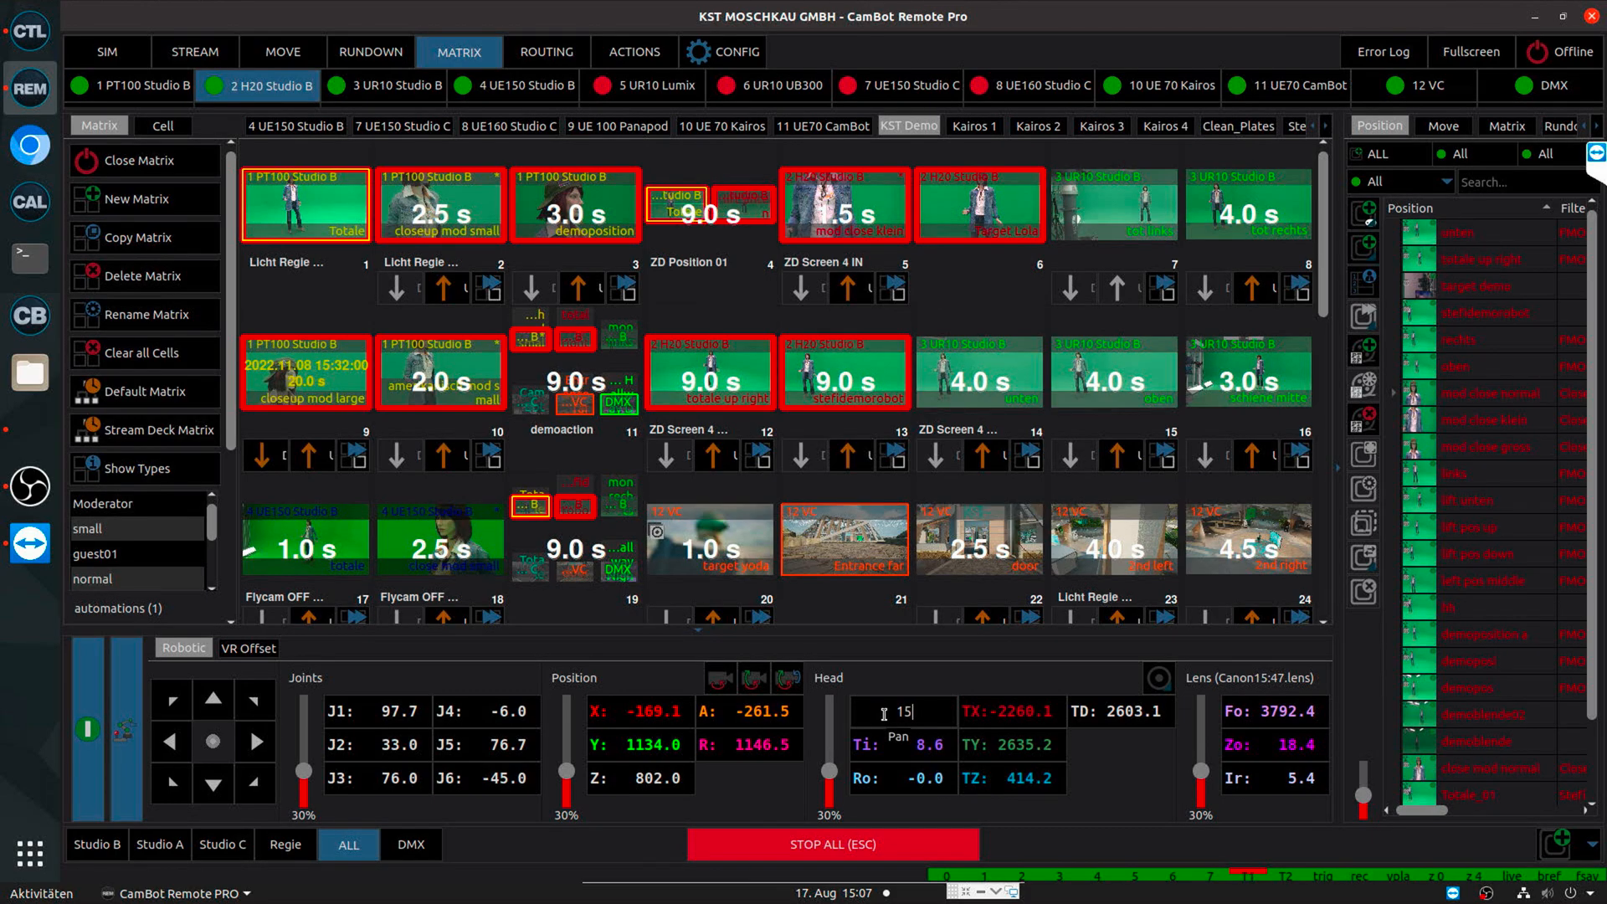